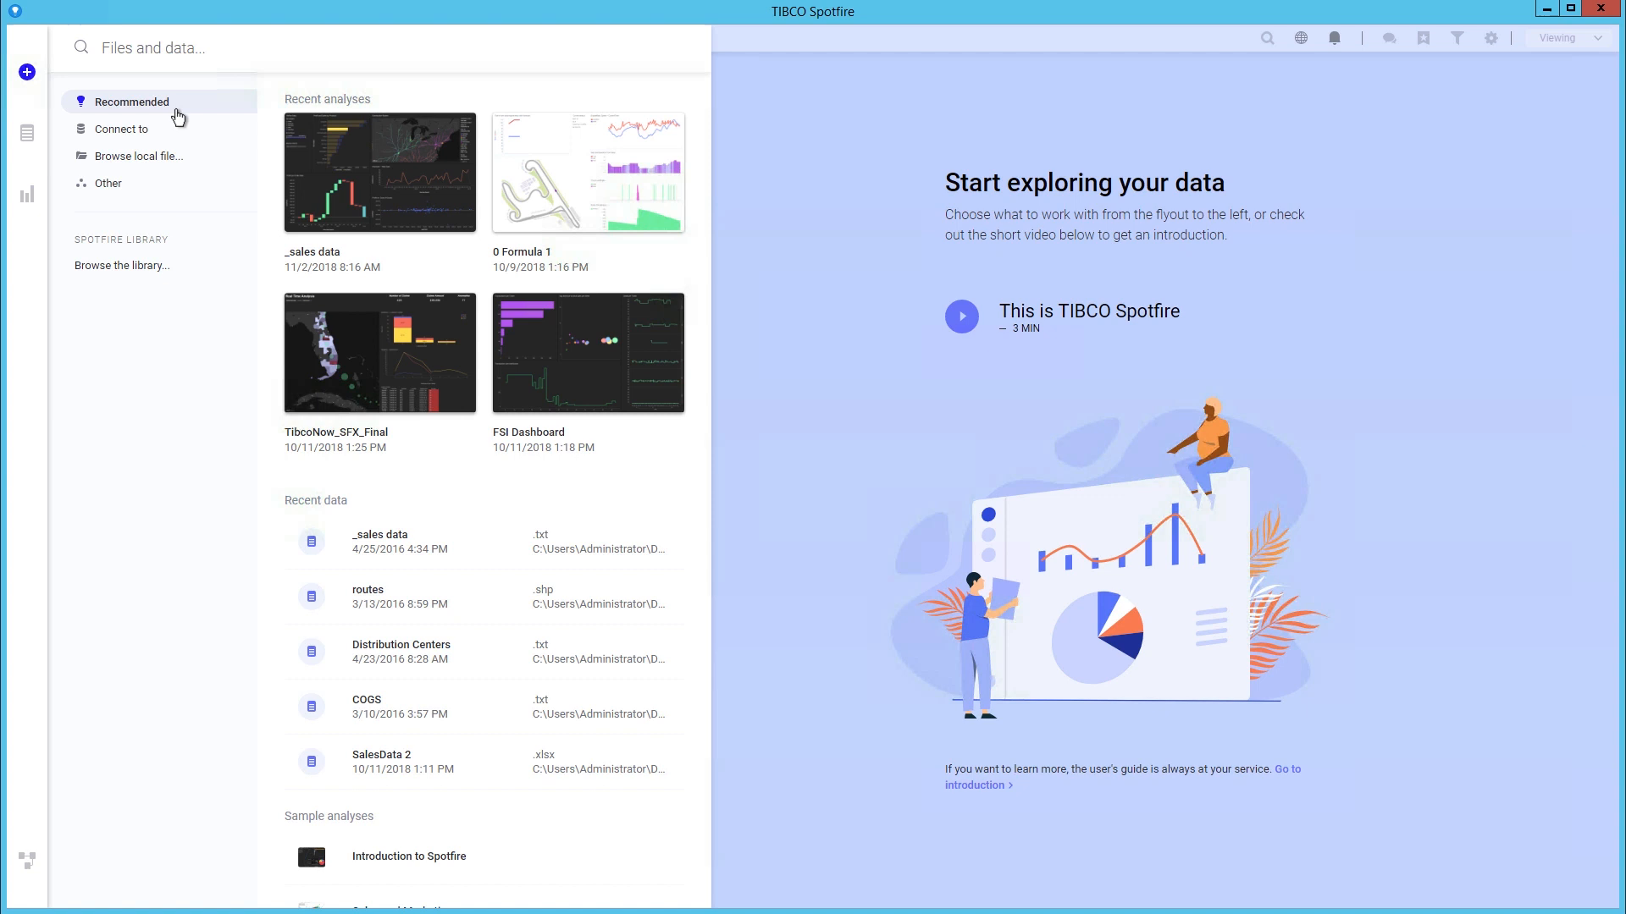
# Step: Show the data connector list, from Amazon Redshift through Vertica, and scroll through it
pyautogui.scroll(-3)
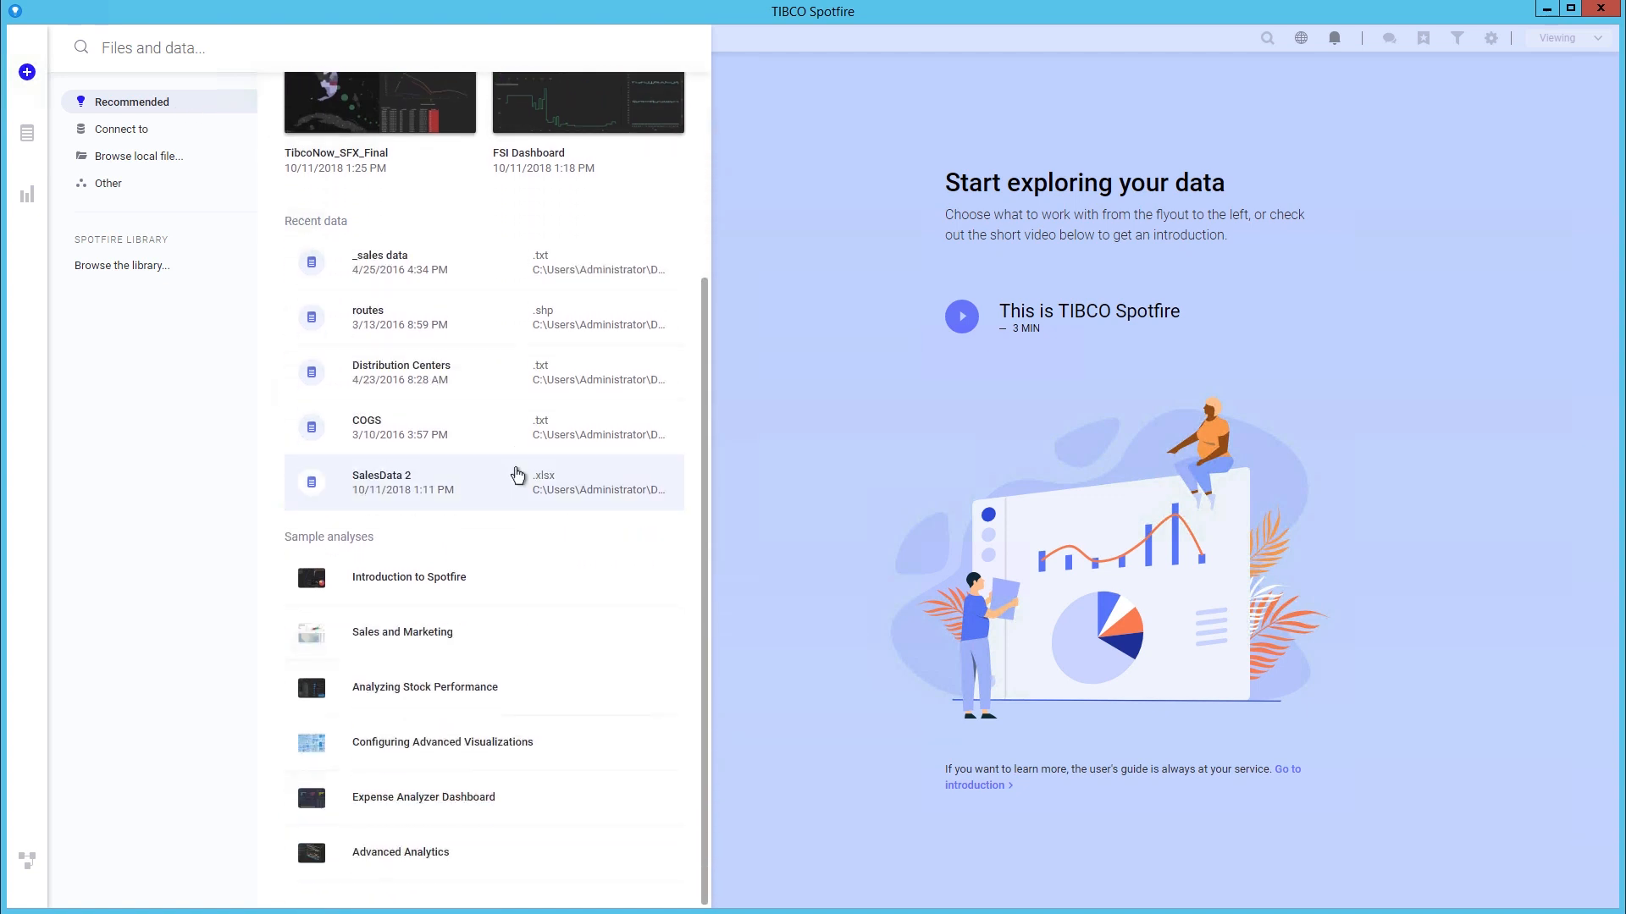
pyautogui.moveTo(517, 601)
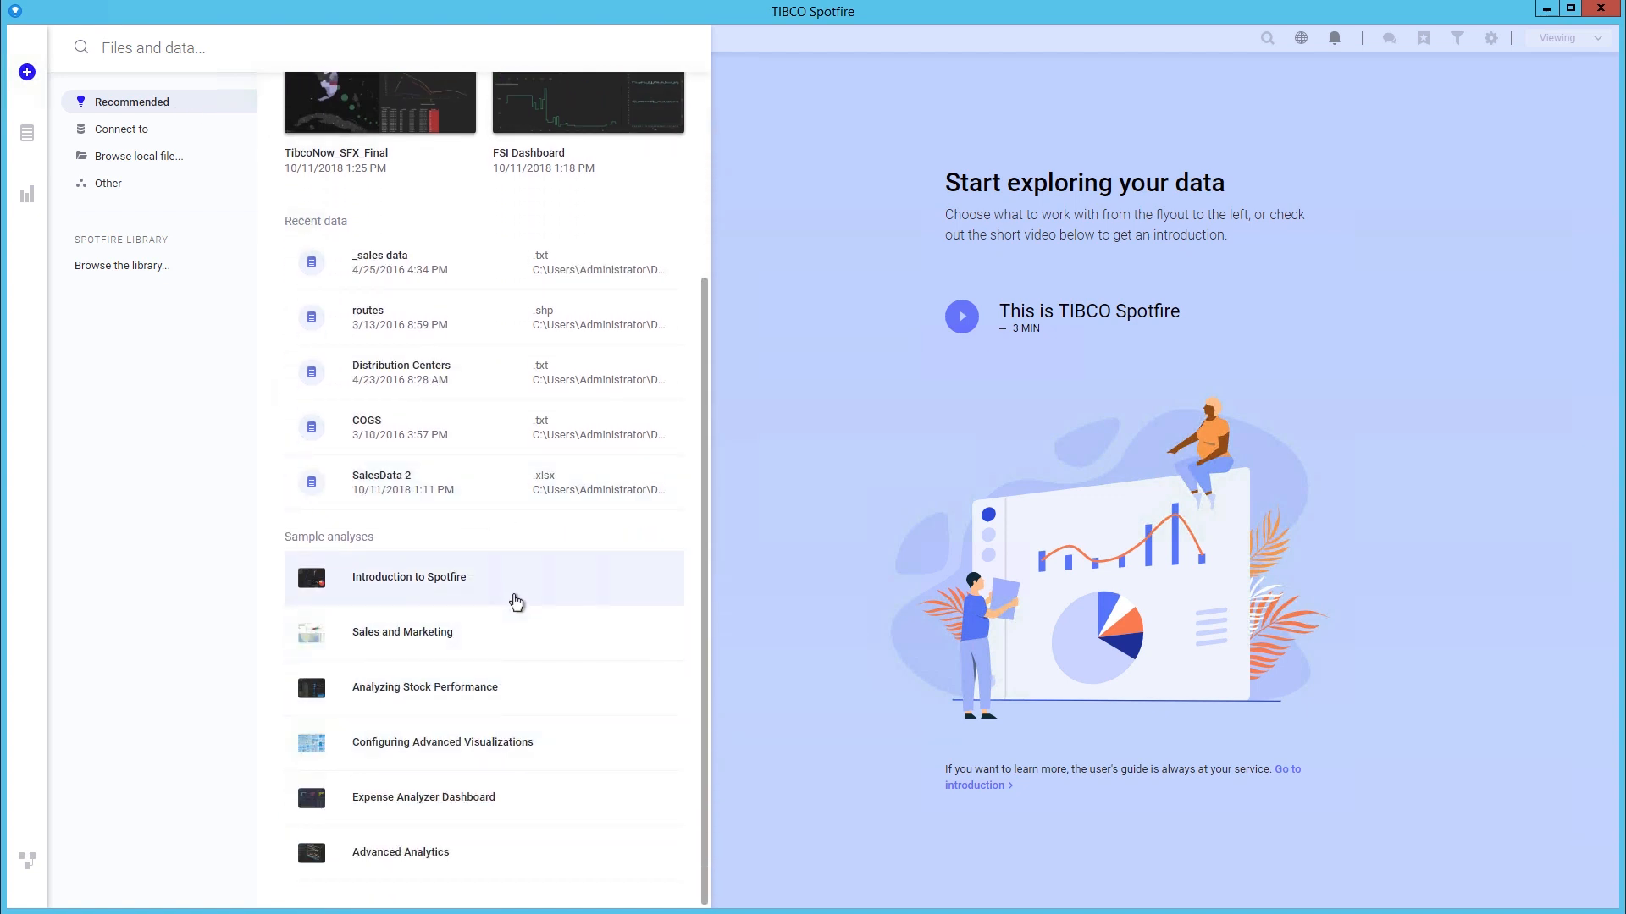
pyautogui.scroll(3)
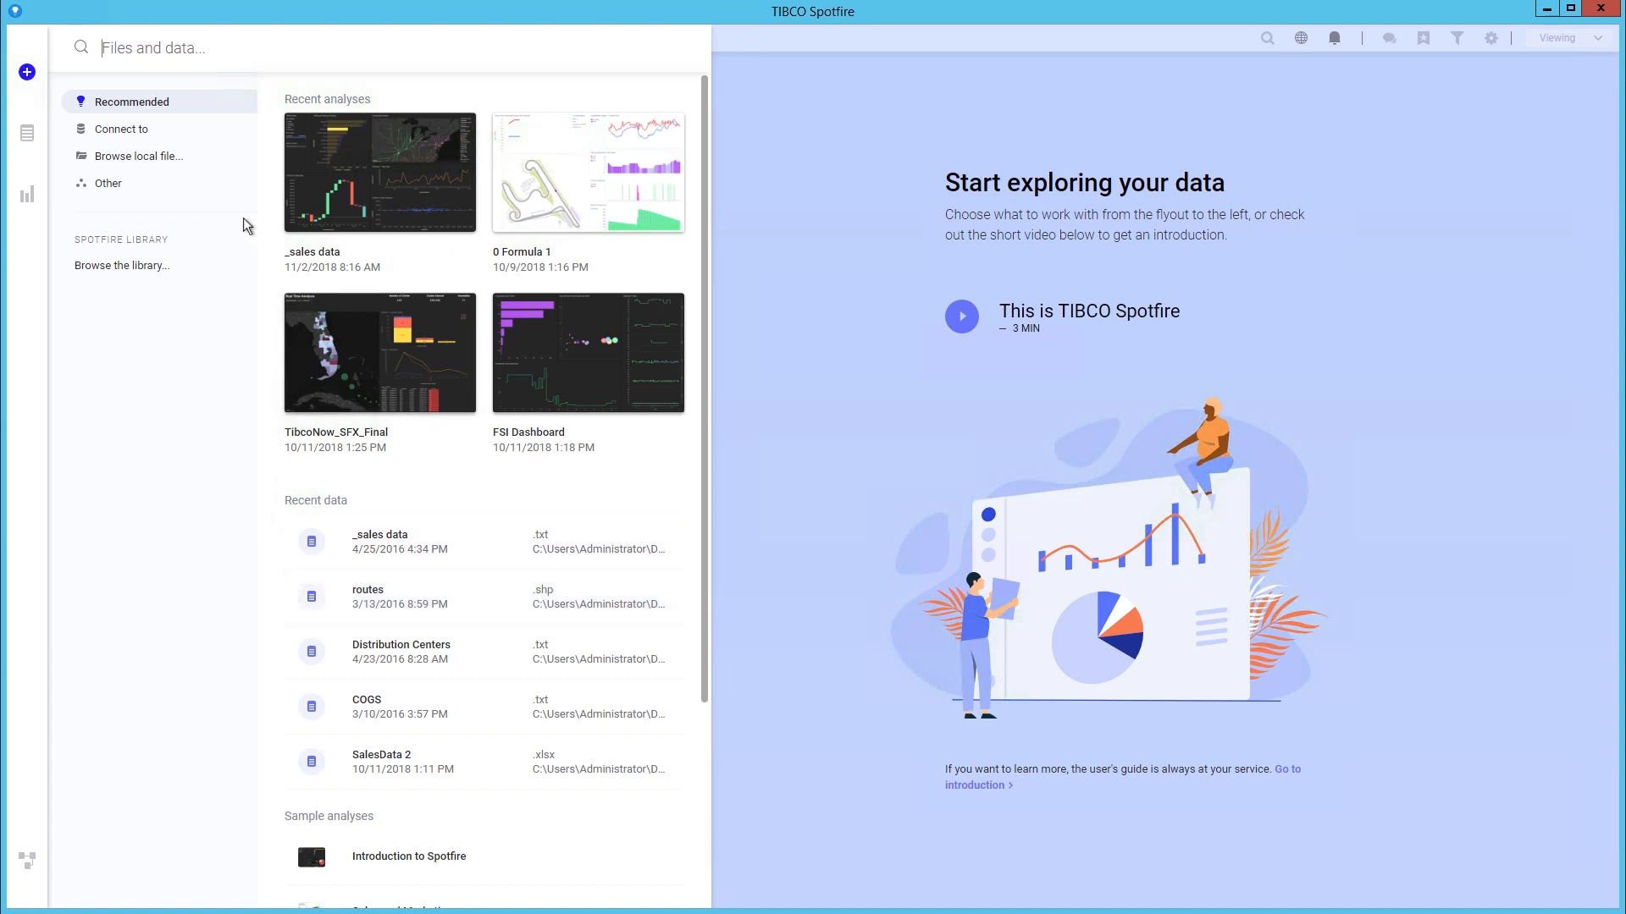
pyautogui.moveTo(121, 128)
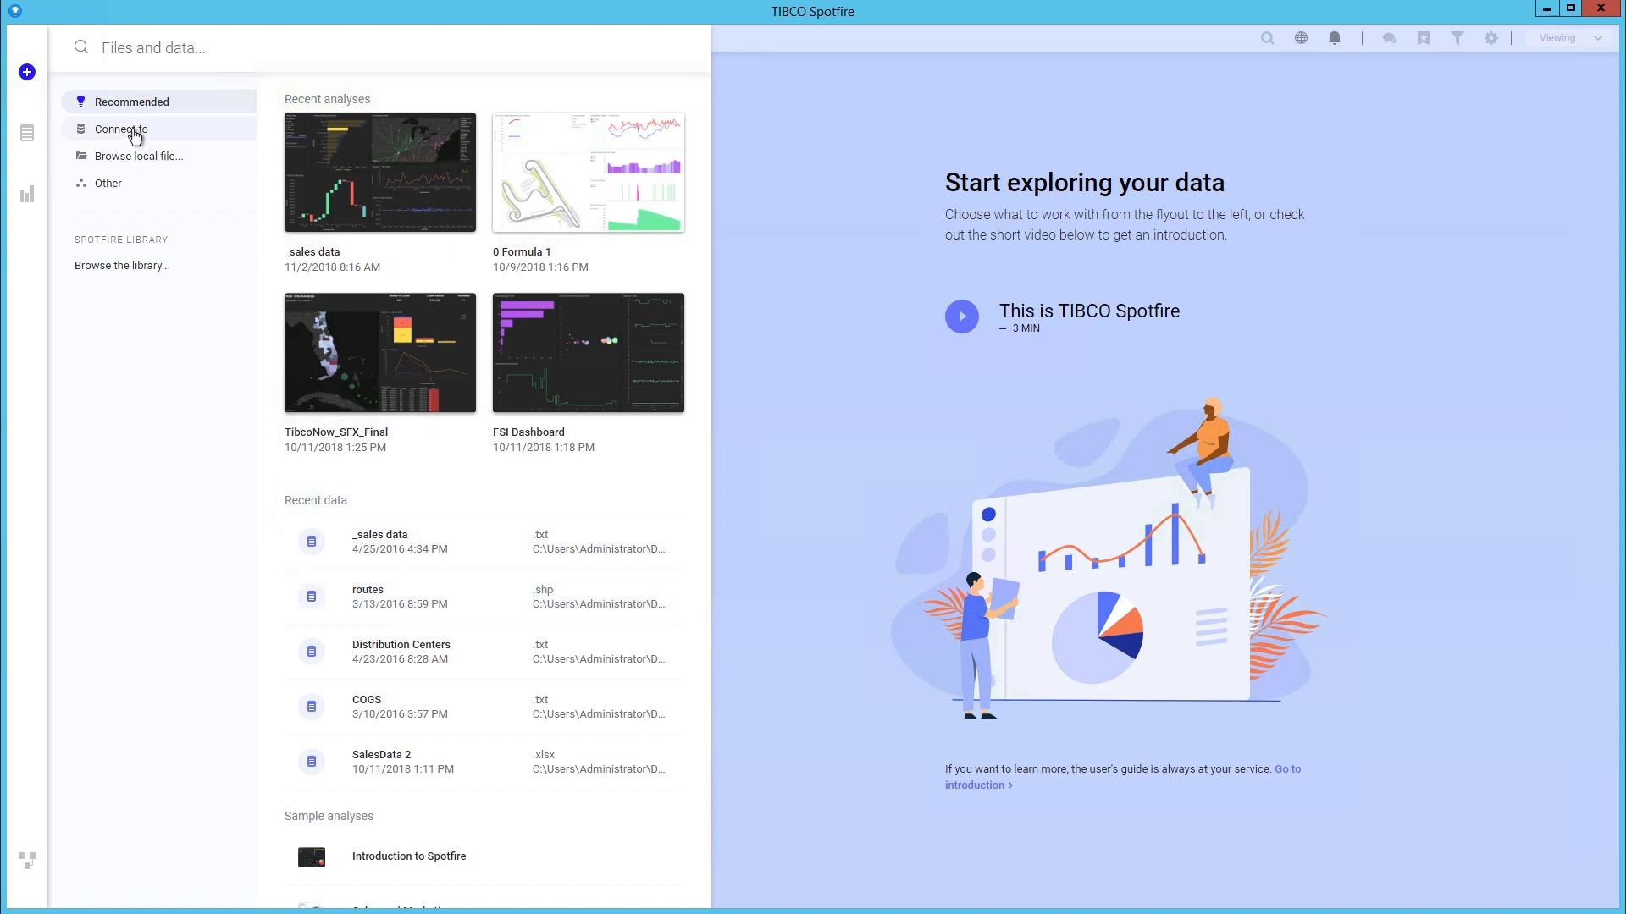
pyautogui.click(121, 129)
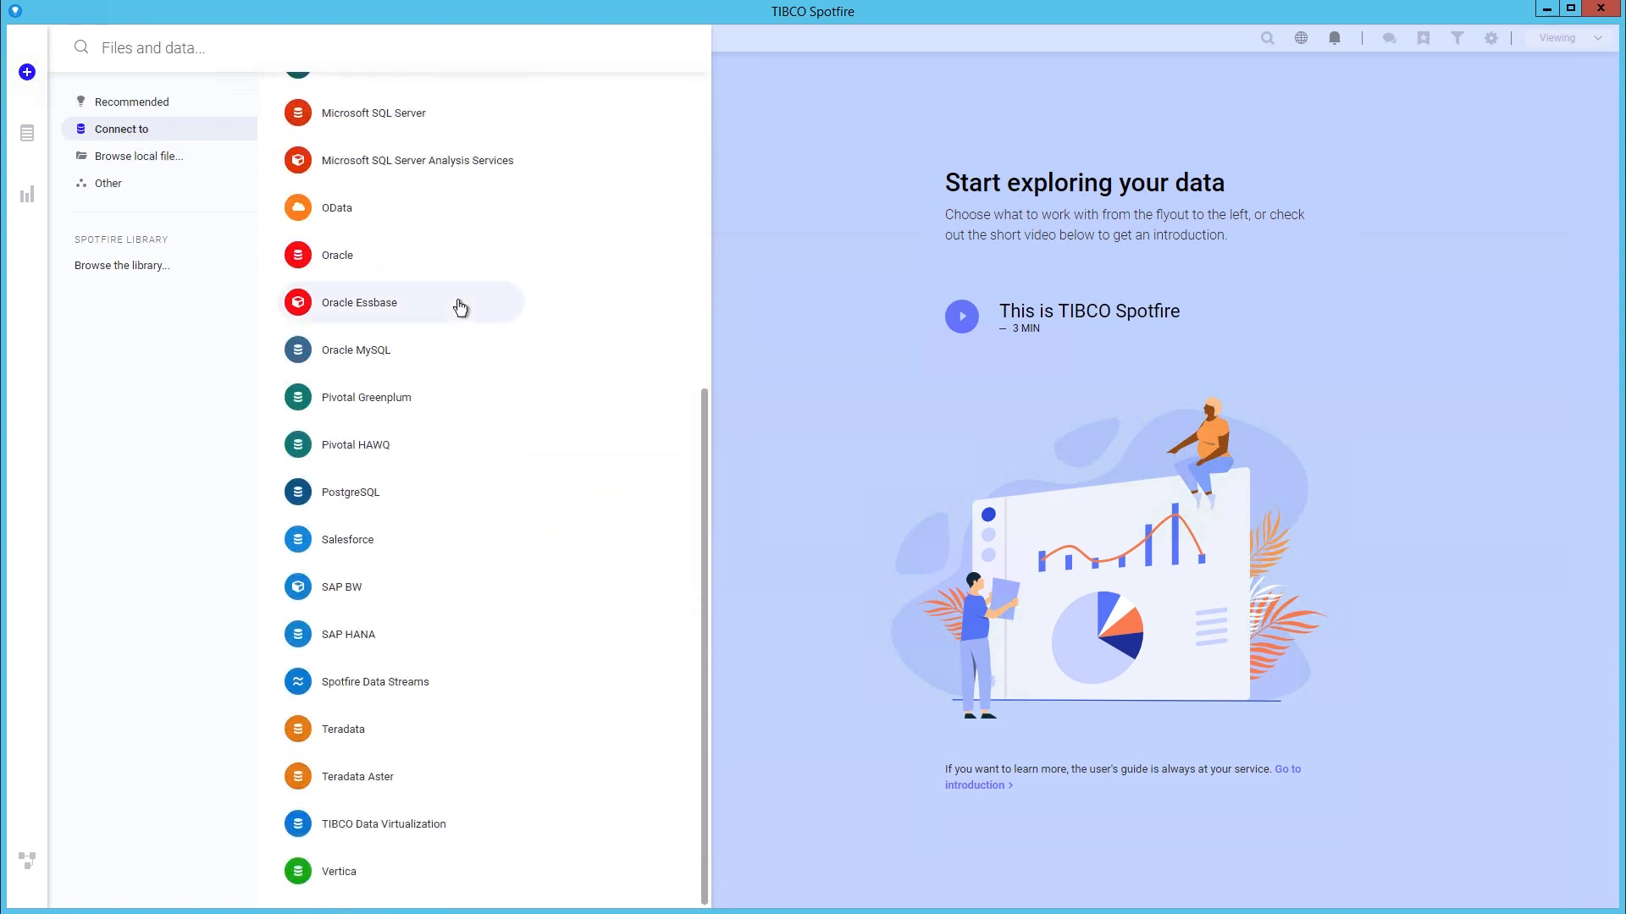
pyautogui.scroll(3)
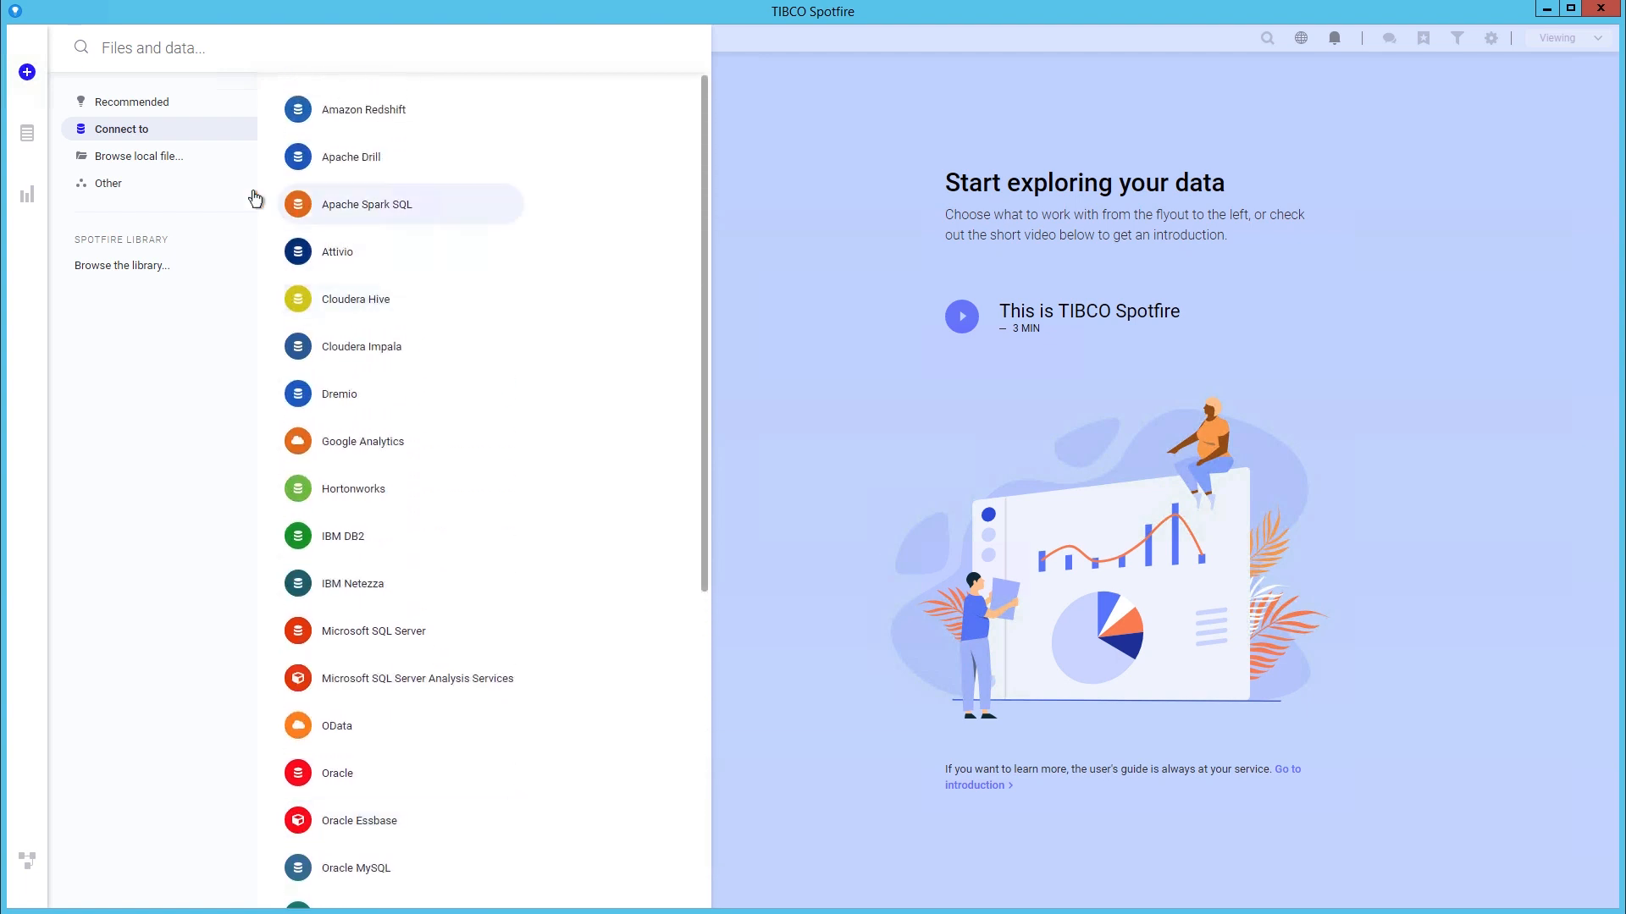
pyautogui.moveTo(156, 155)
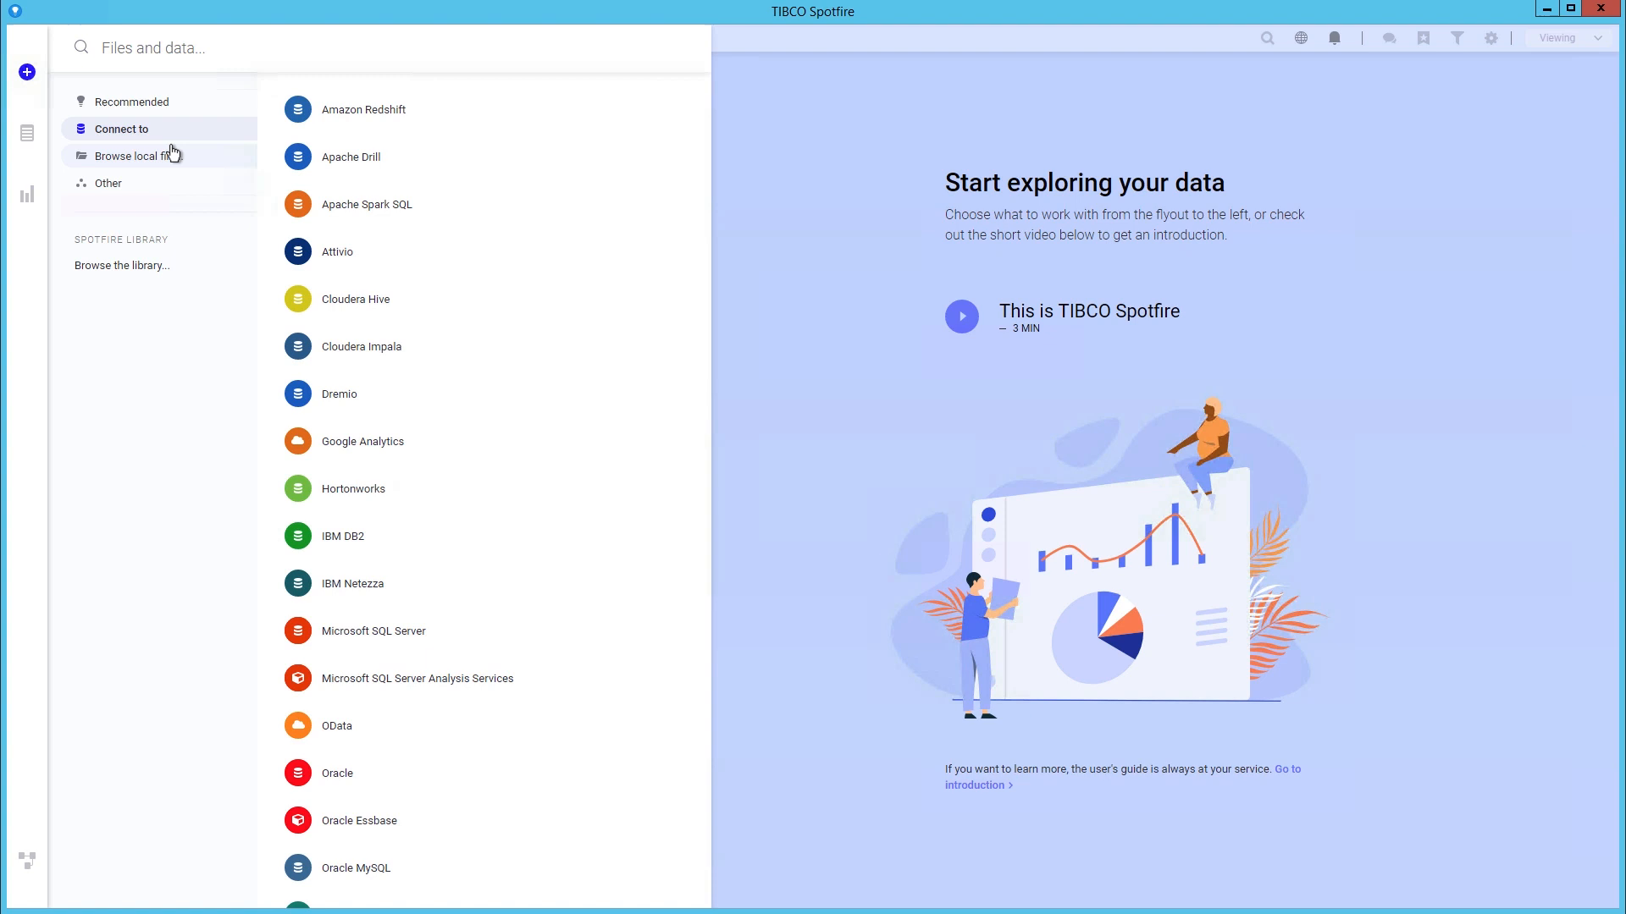
pyautogui.moveTo(162, 189)
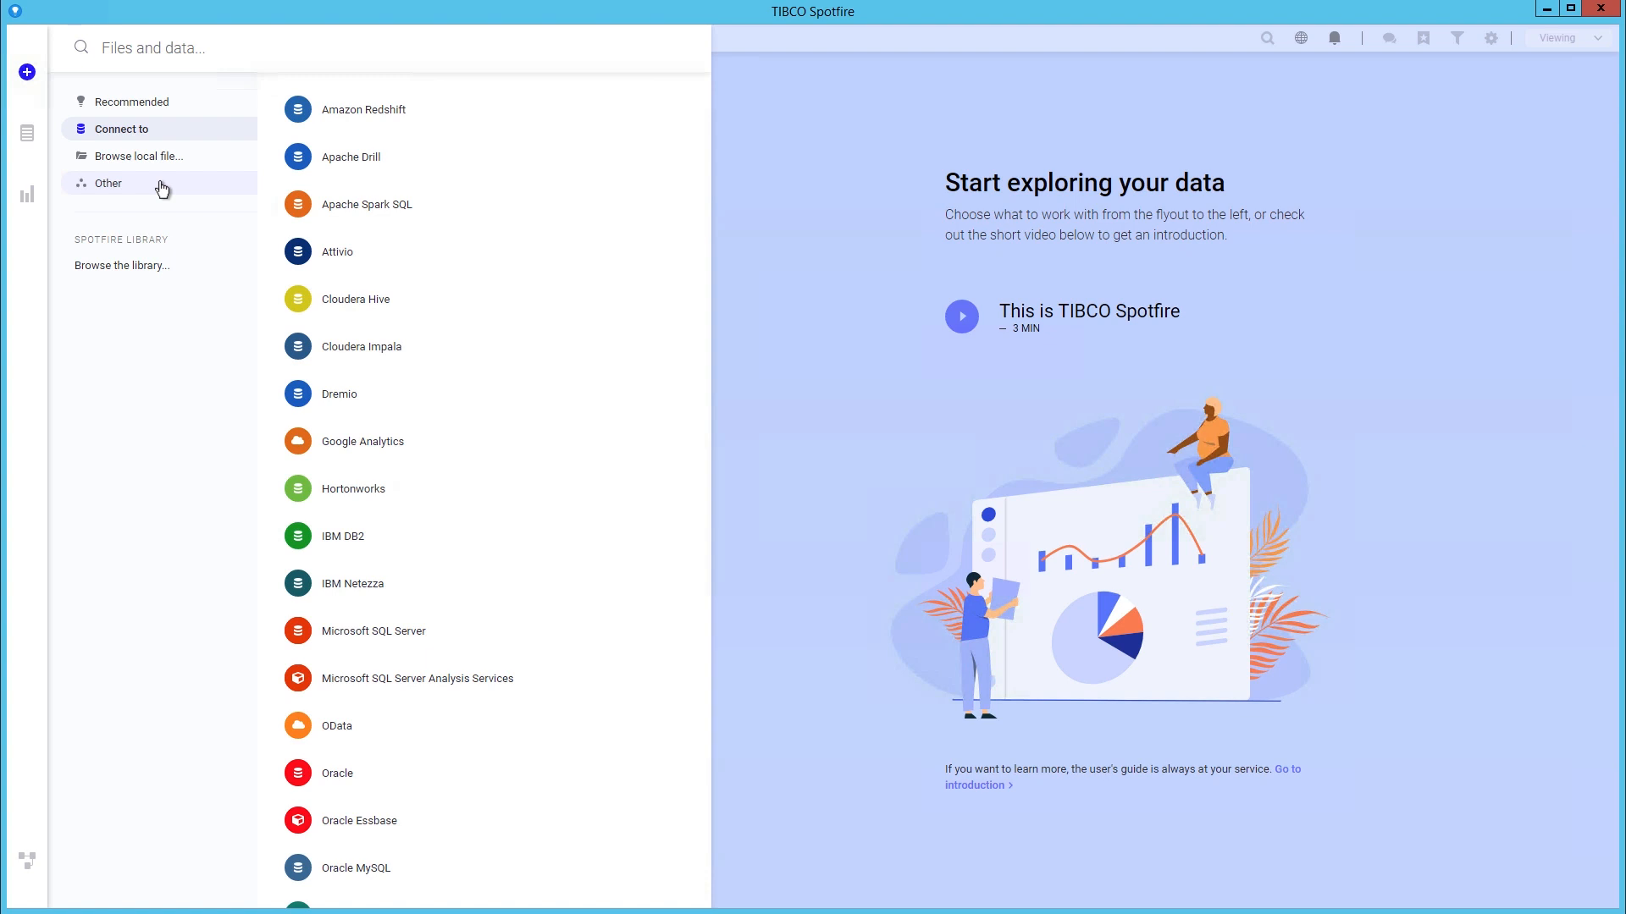
# Step: Browse the Spotfire library to see the GeoAnalytics and Sample Data Functions folders
pyautogui.click(121, 265)
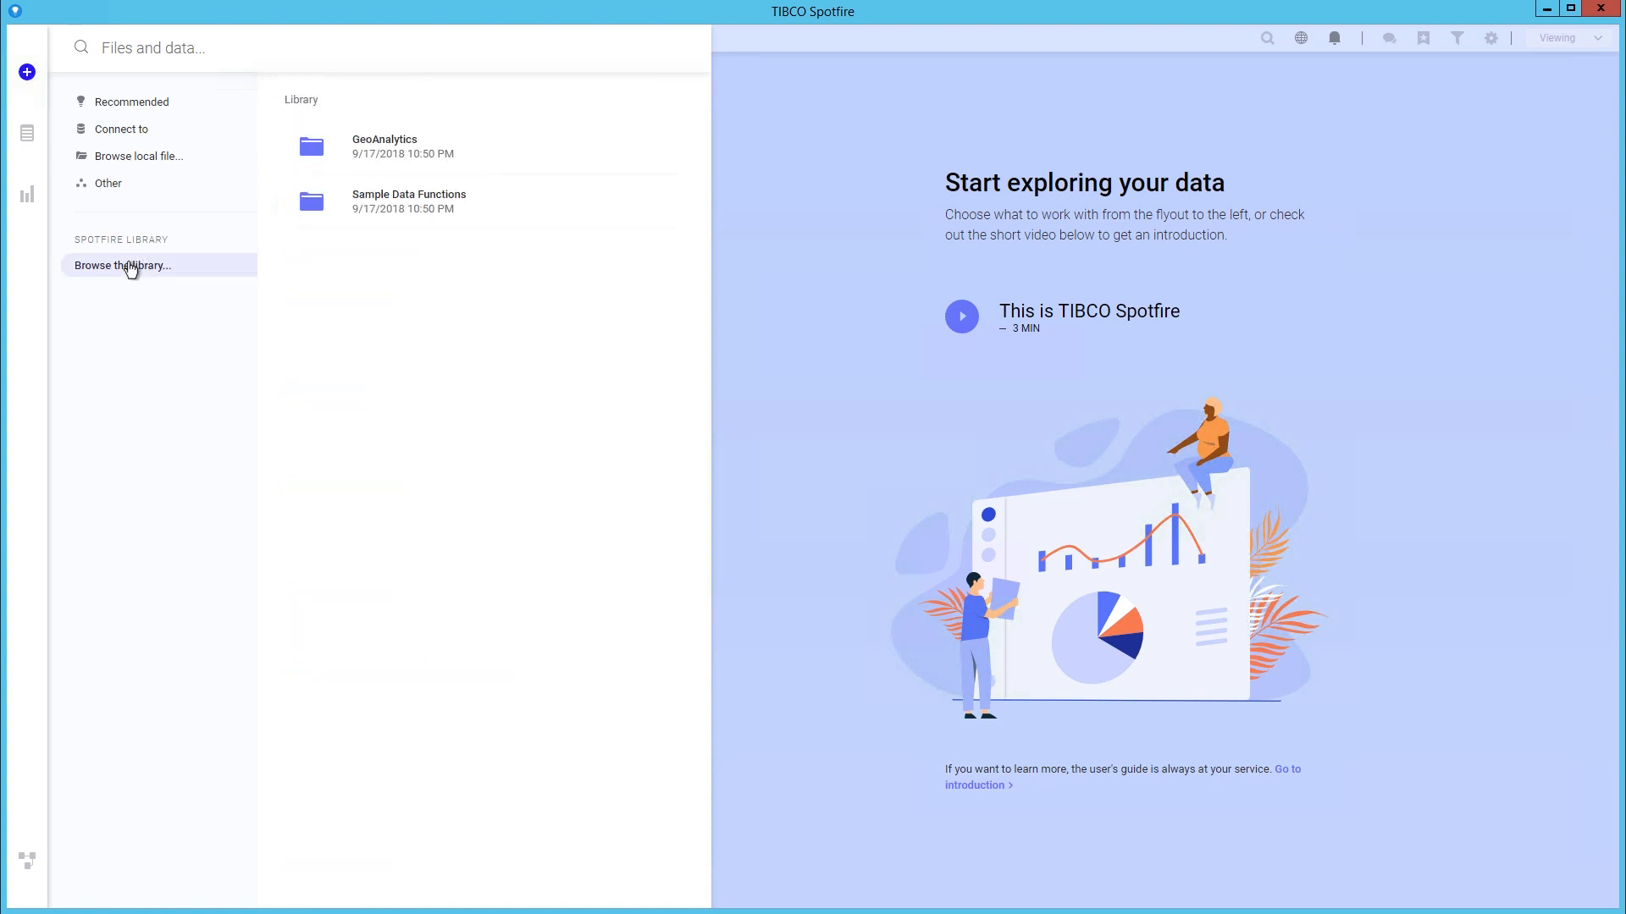
pyautogui.moveTo(449, 375)
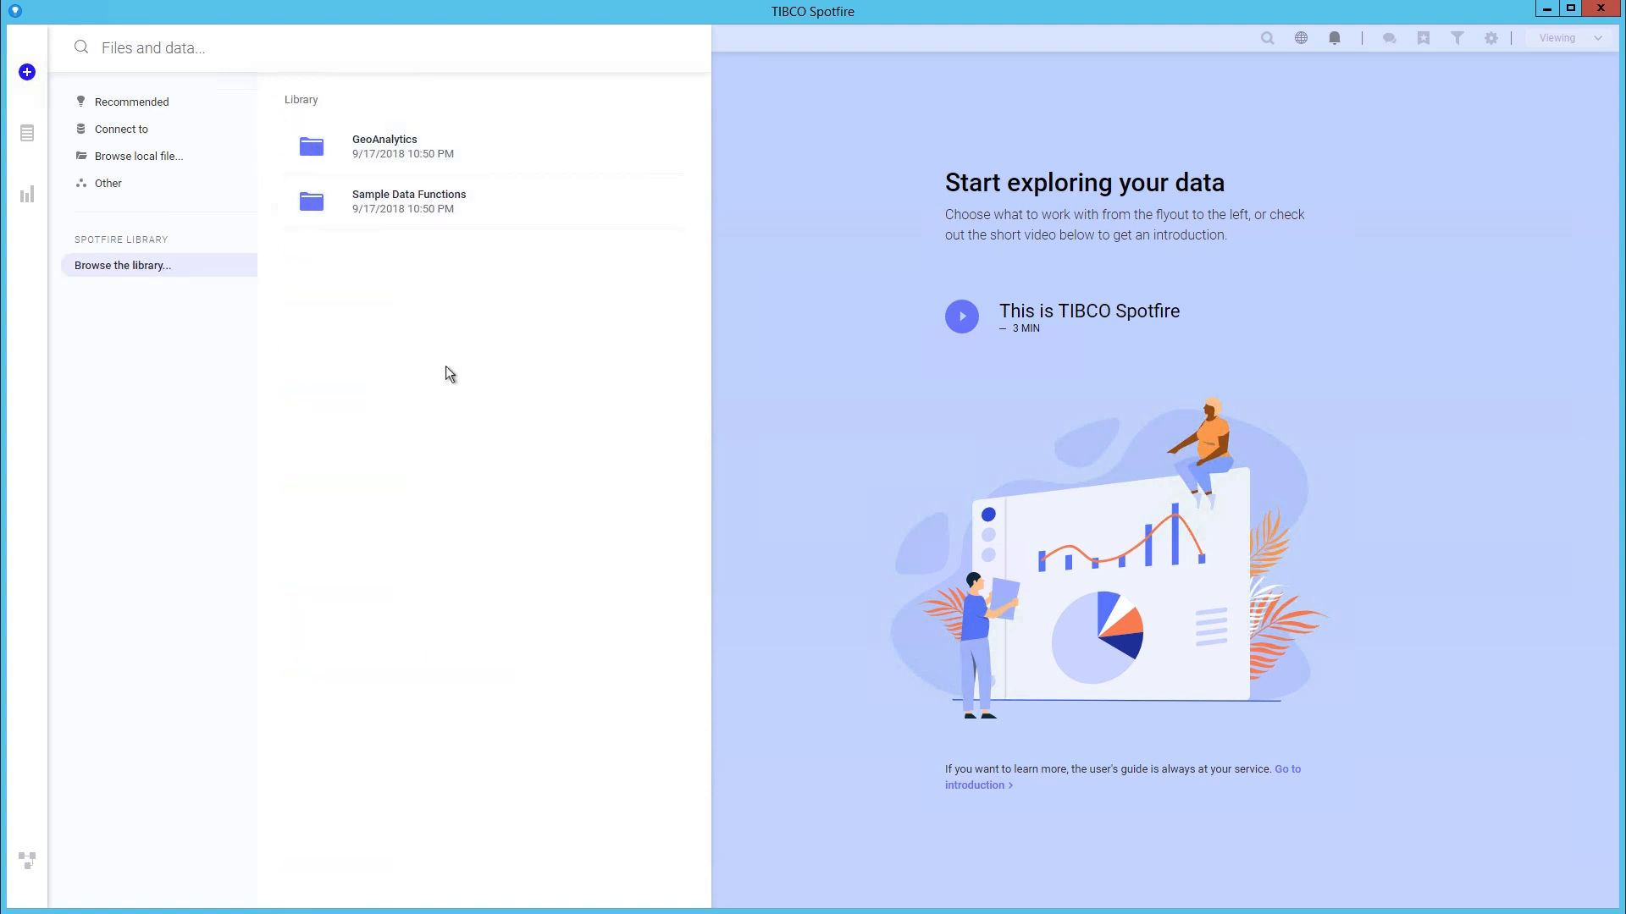
pyautogui.moveTo(920, 374)
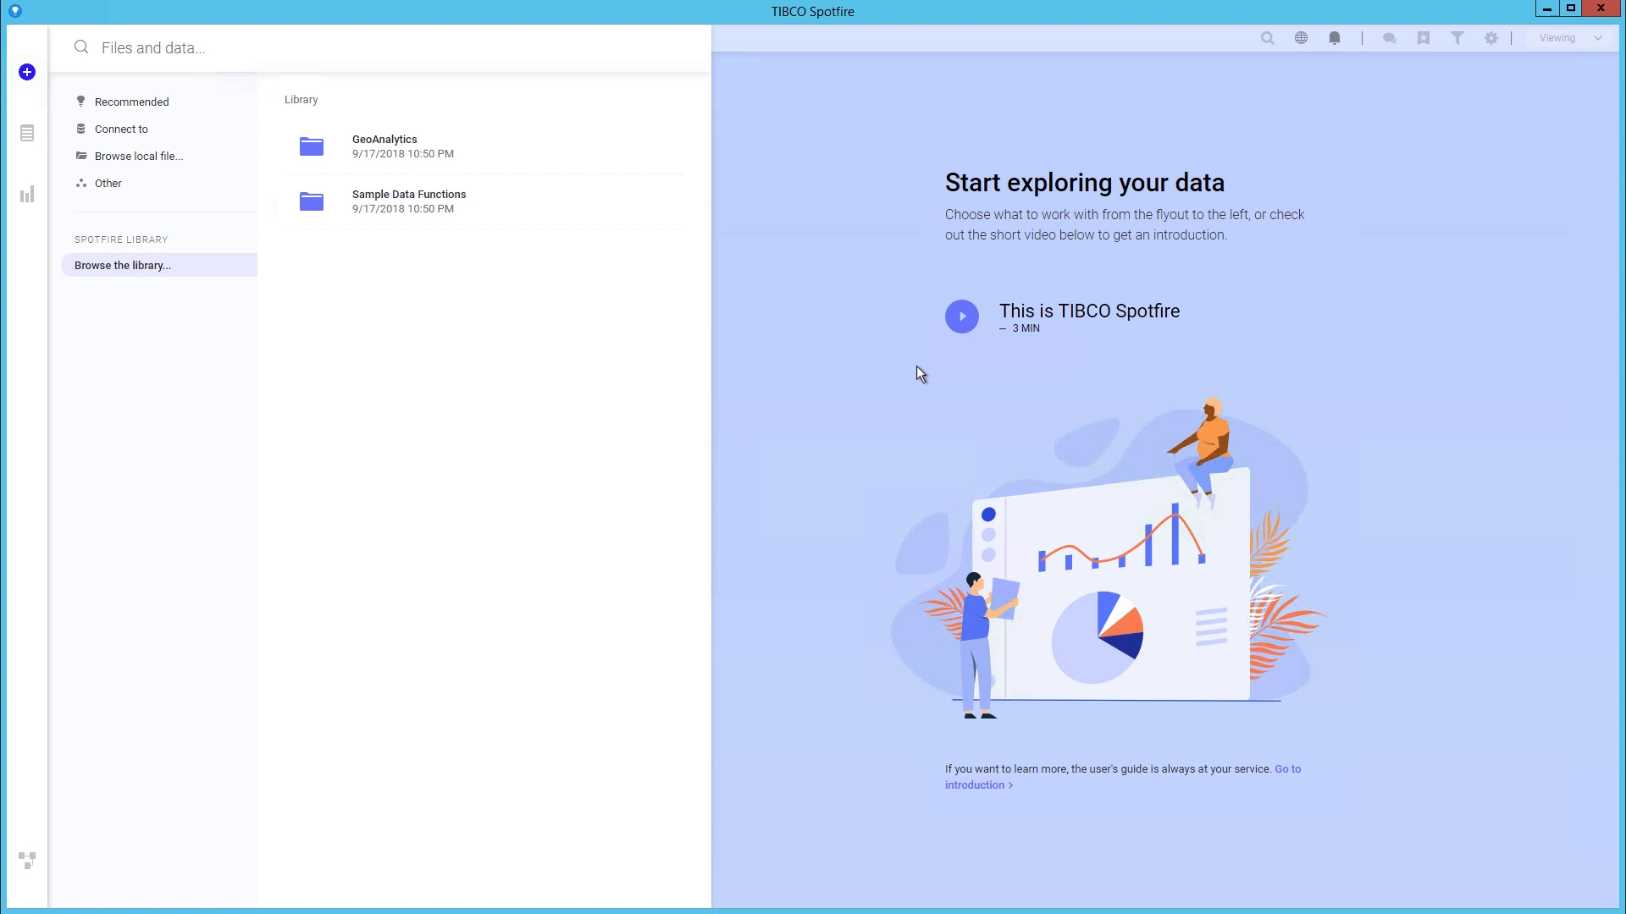
pyautogui.moveTo(955, 564)
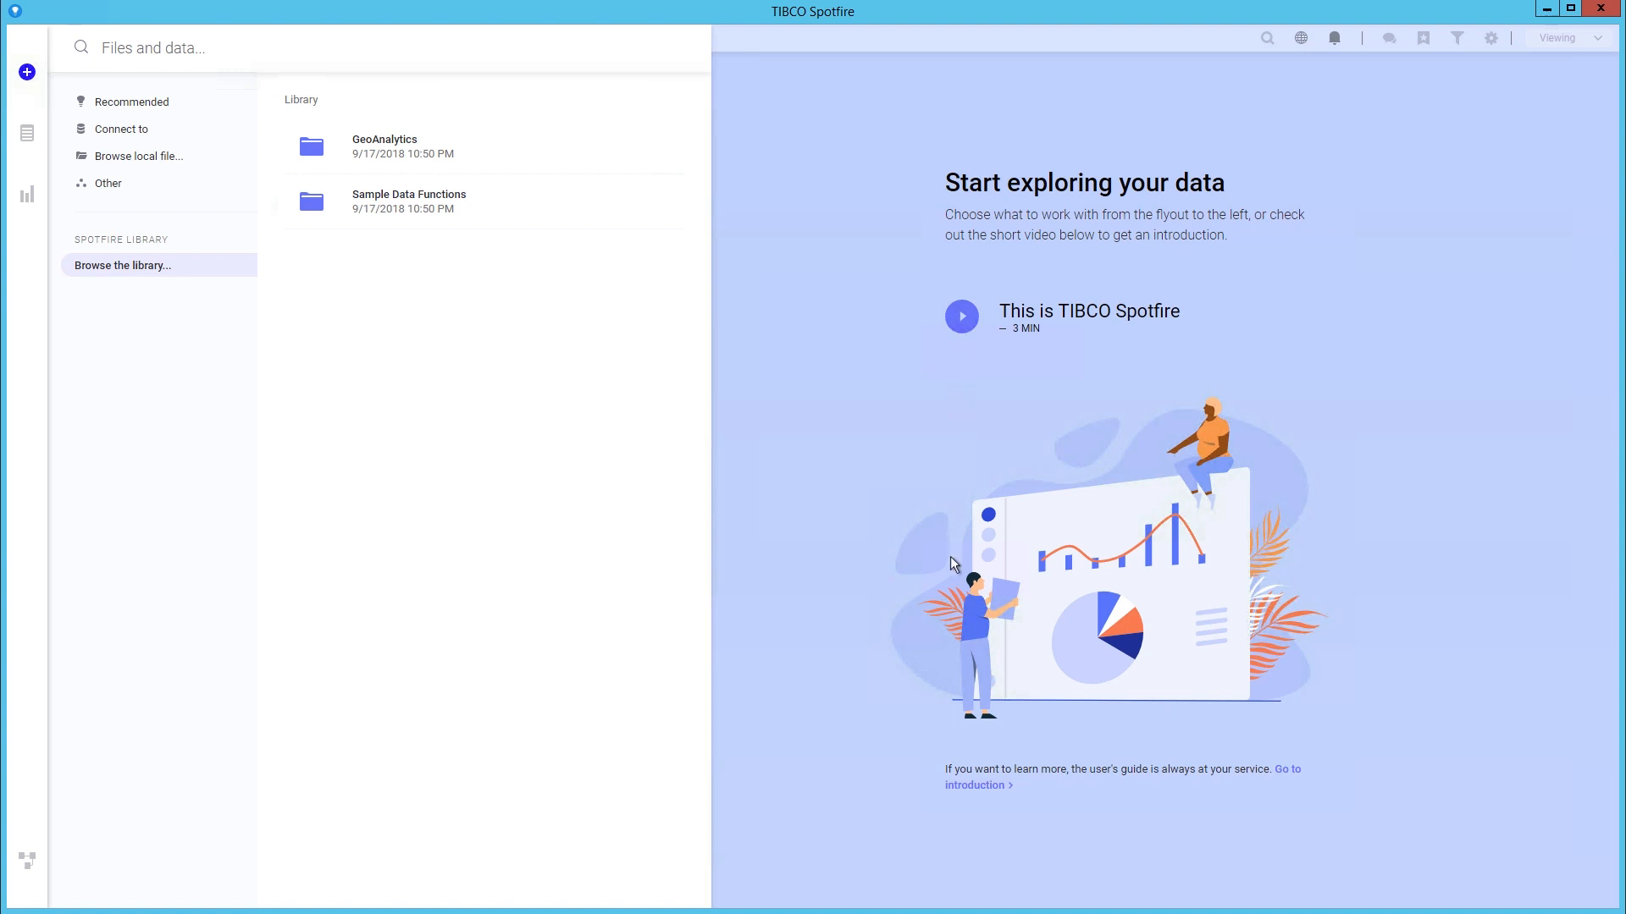
pyautogui.moveTo(957, 788)
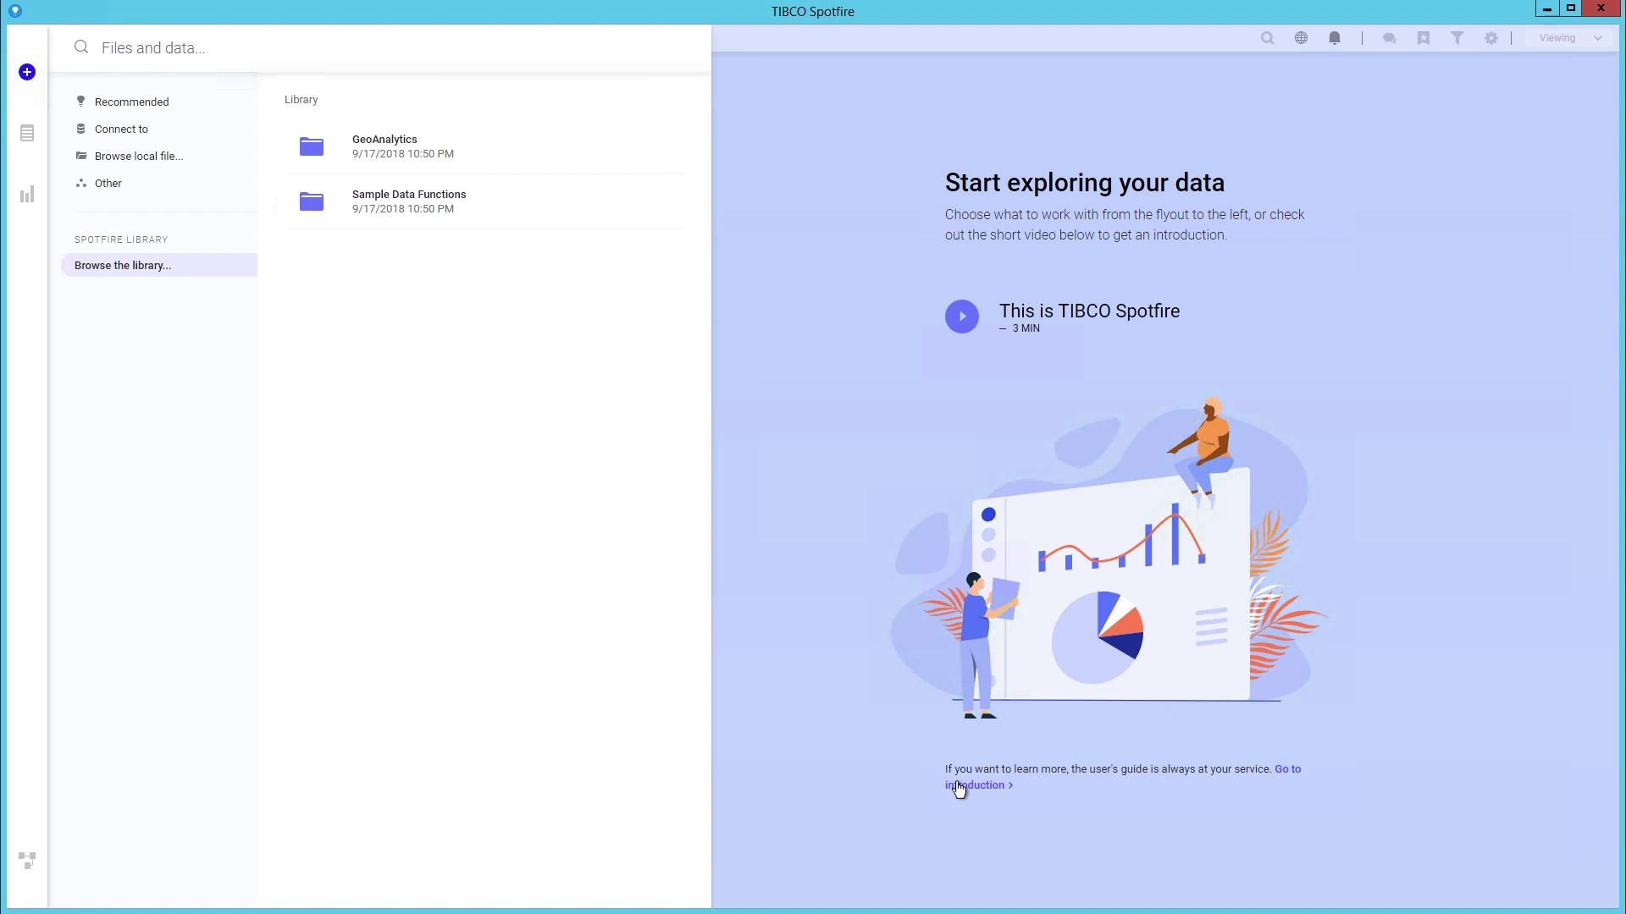
pyautogui.moveTo(132, 101)
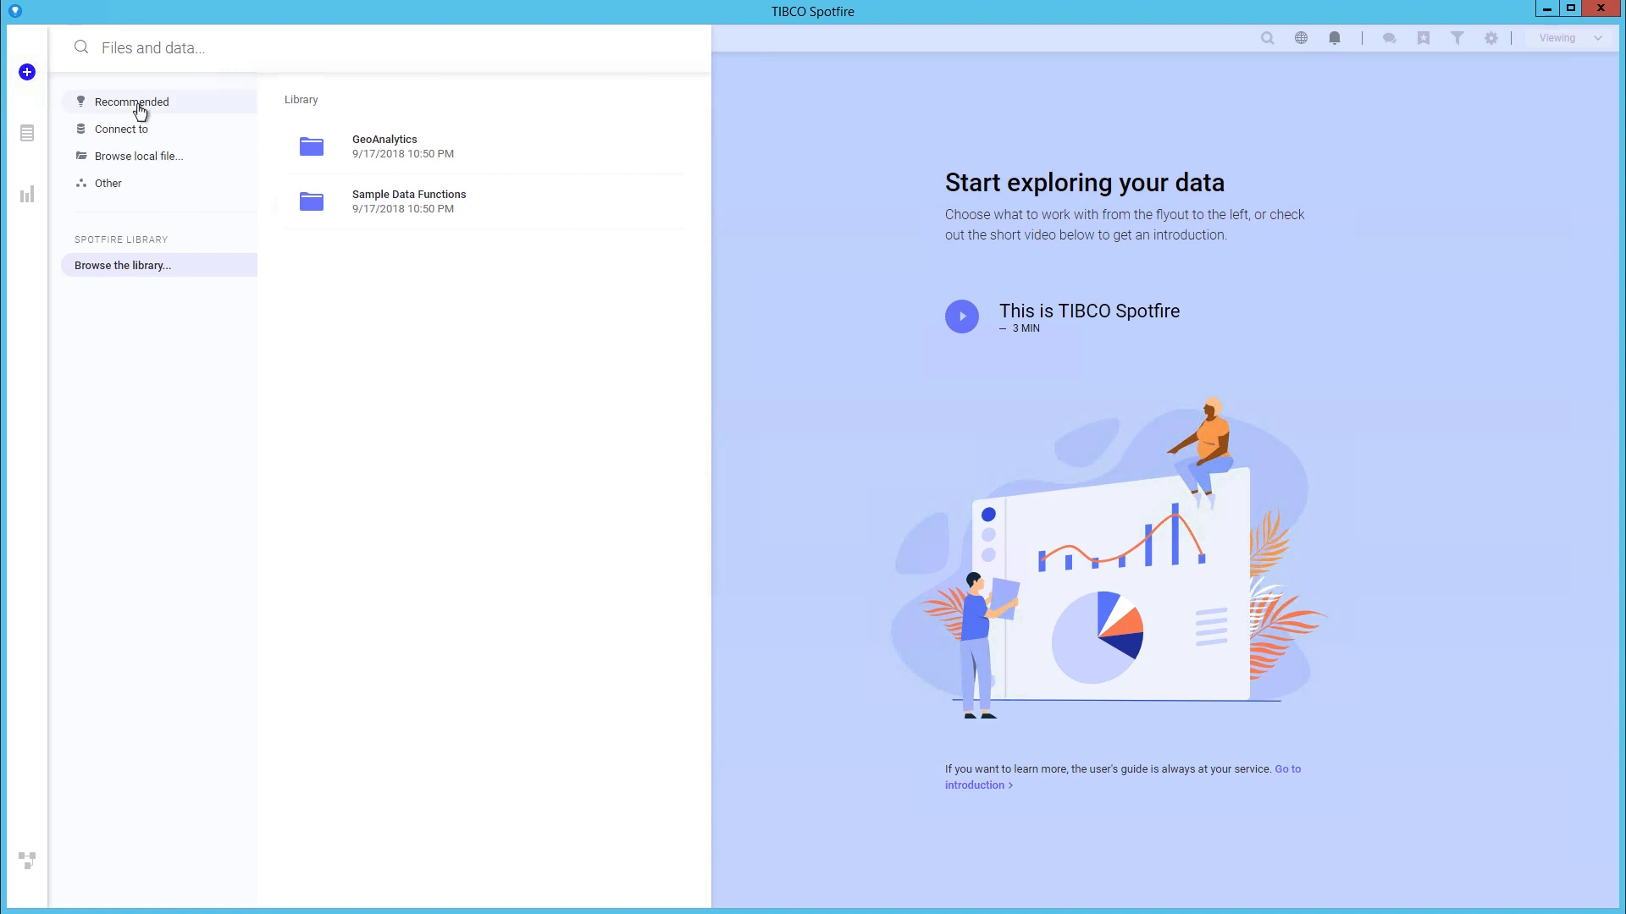
# Step: Load _sales data.txt from Recommended with default import settings into a new analysis
pyautogui.click(130, 102)
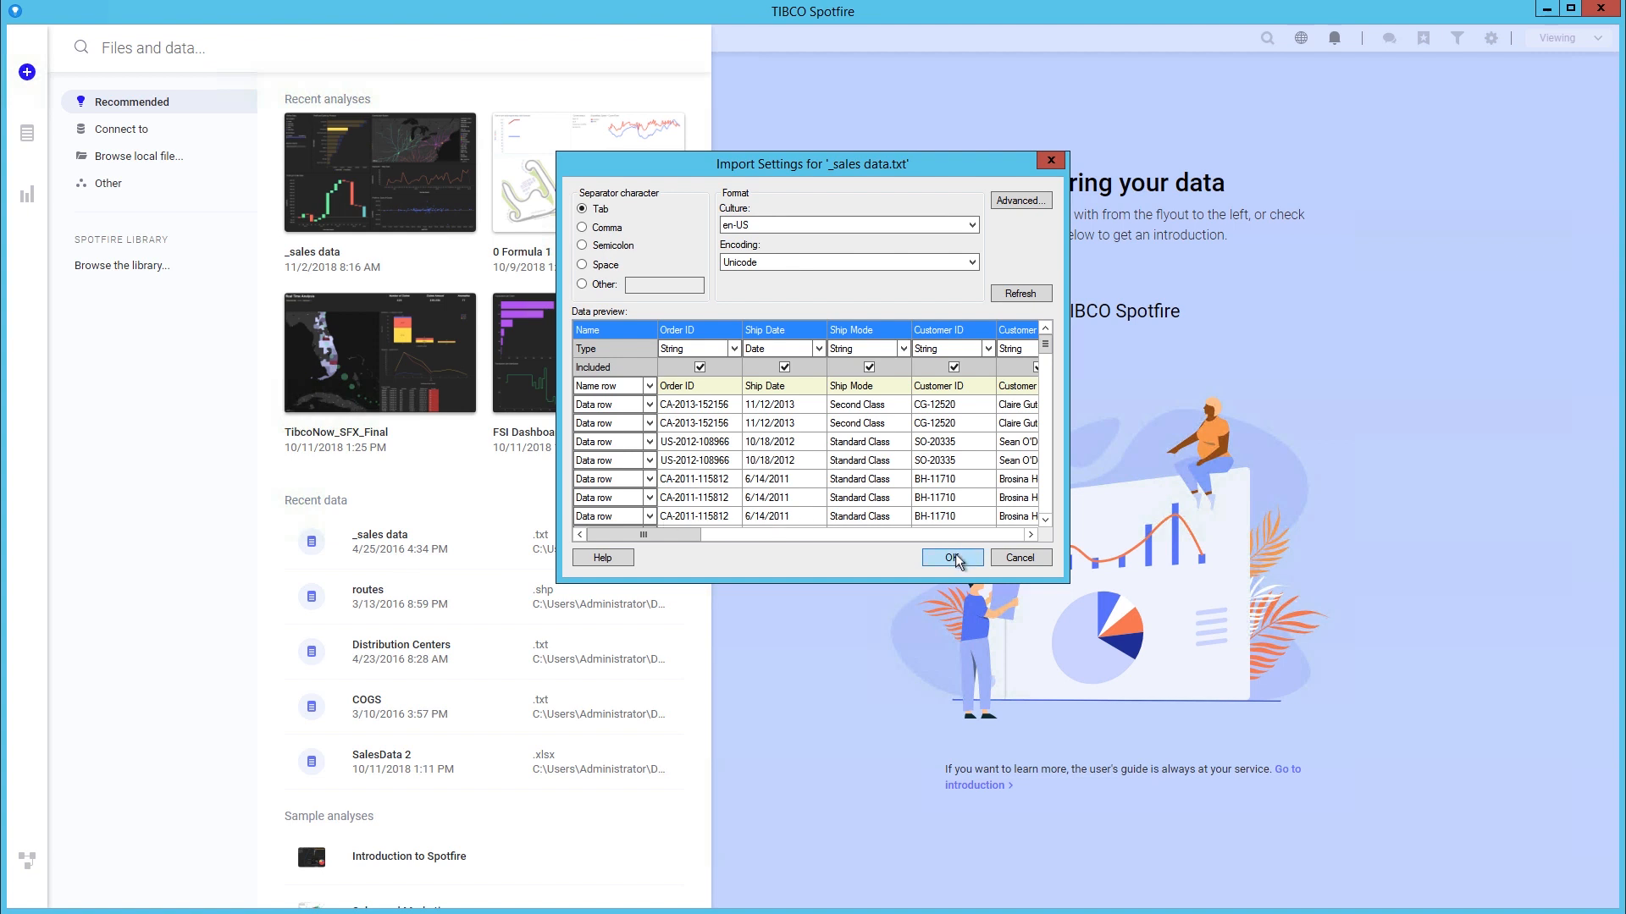
pyautogui.click(945, 557)
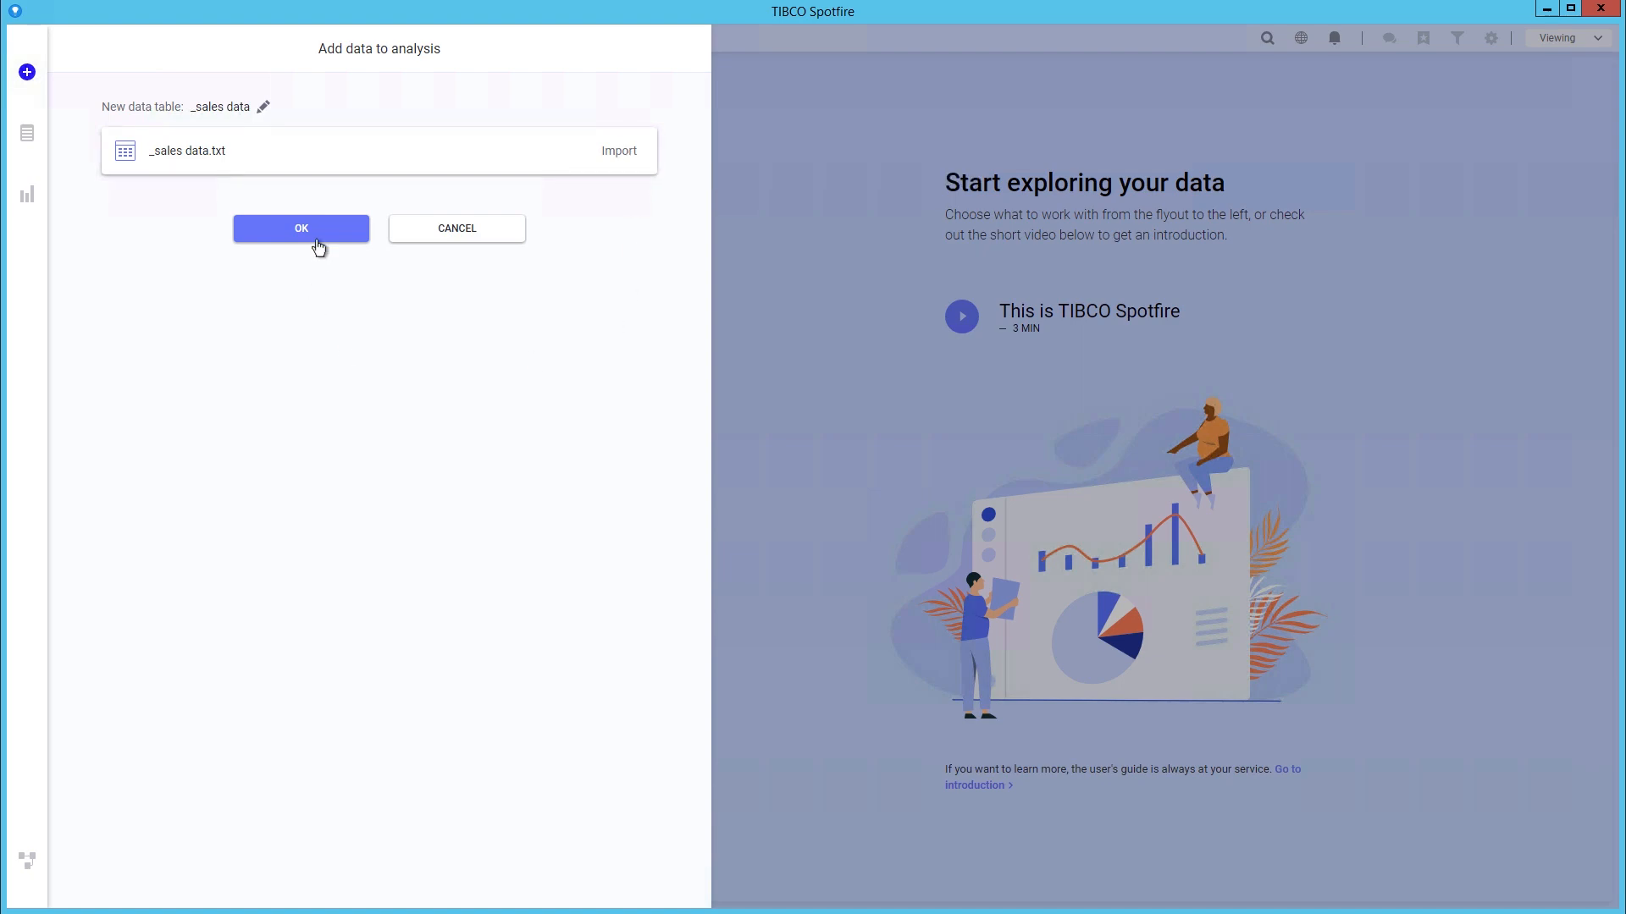
pyautogui.click(301, 228)
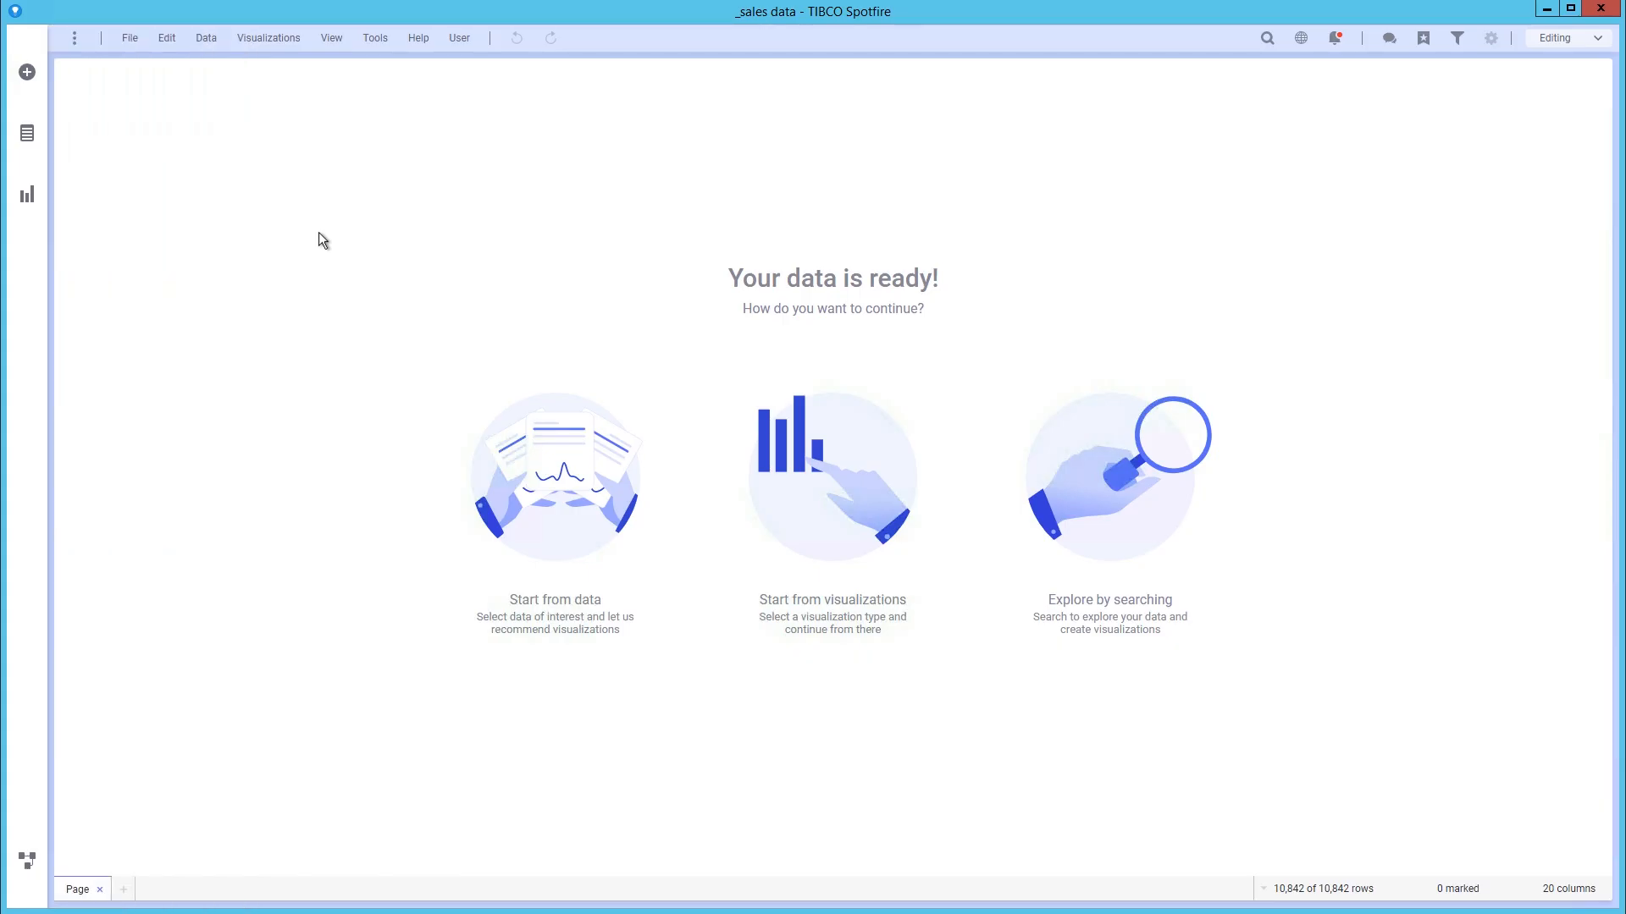
pyautogui.moveTo(554, 456)
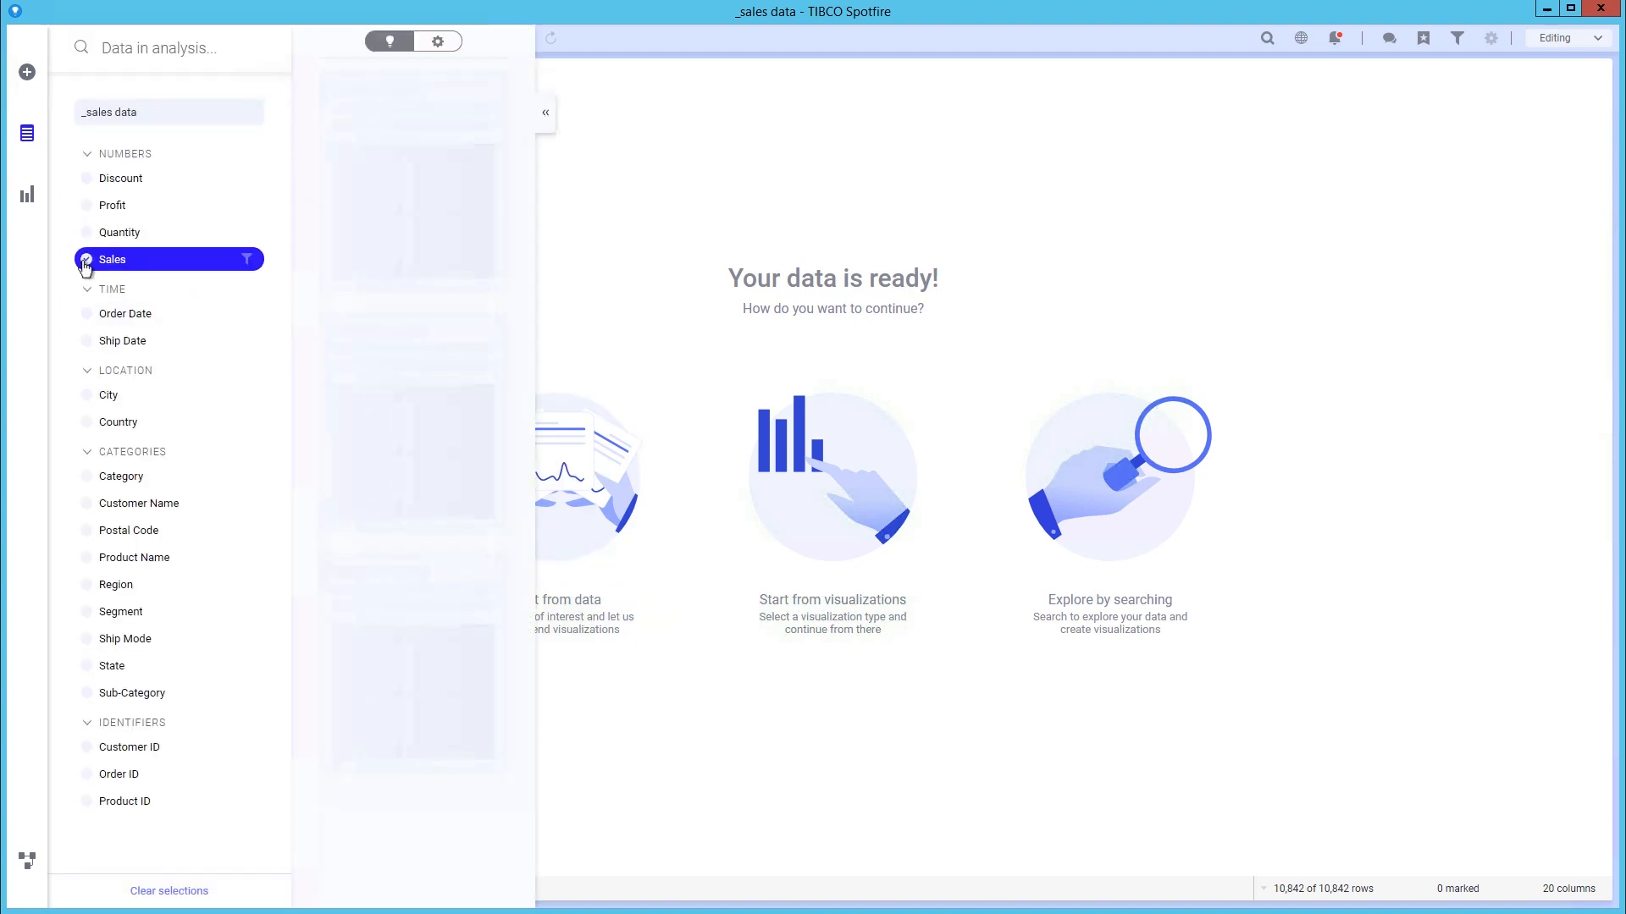
# Step: Pick Sales and Sub-Category as data of interest to get chart recommendations
pyautogui.click(85, 259)
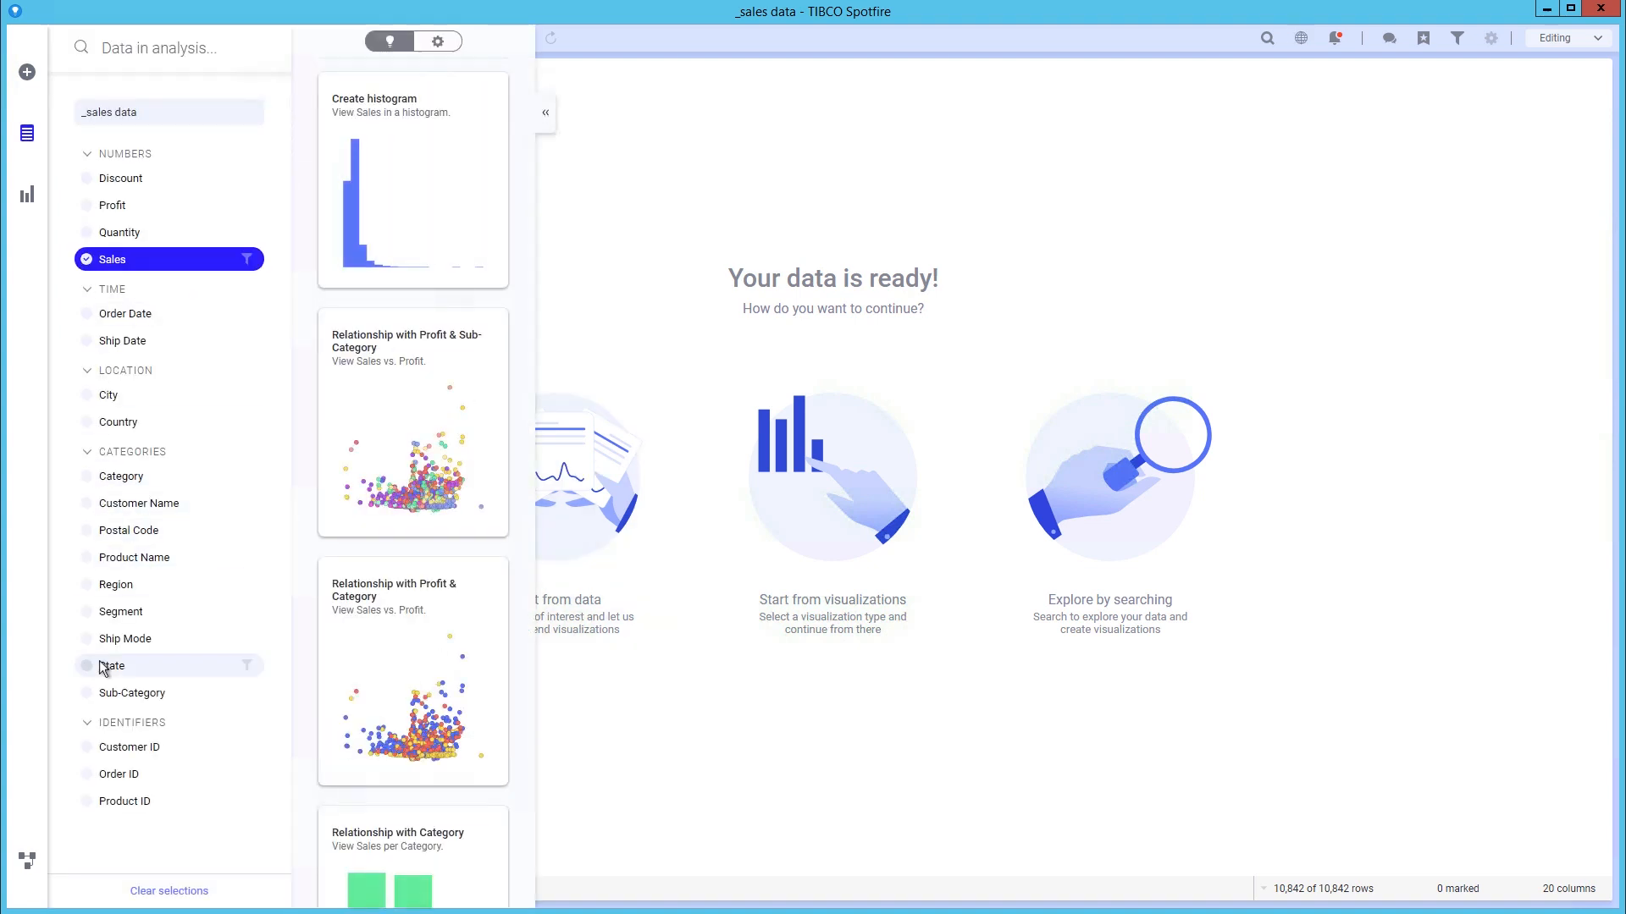
pyautogui.click(133, 692)
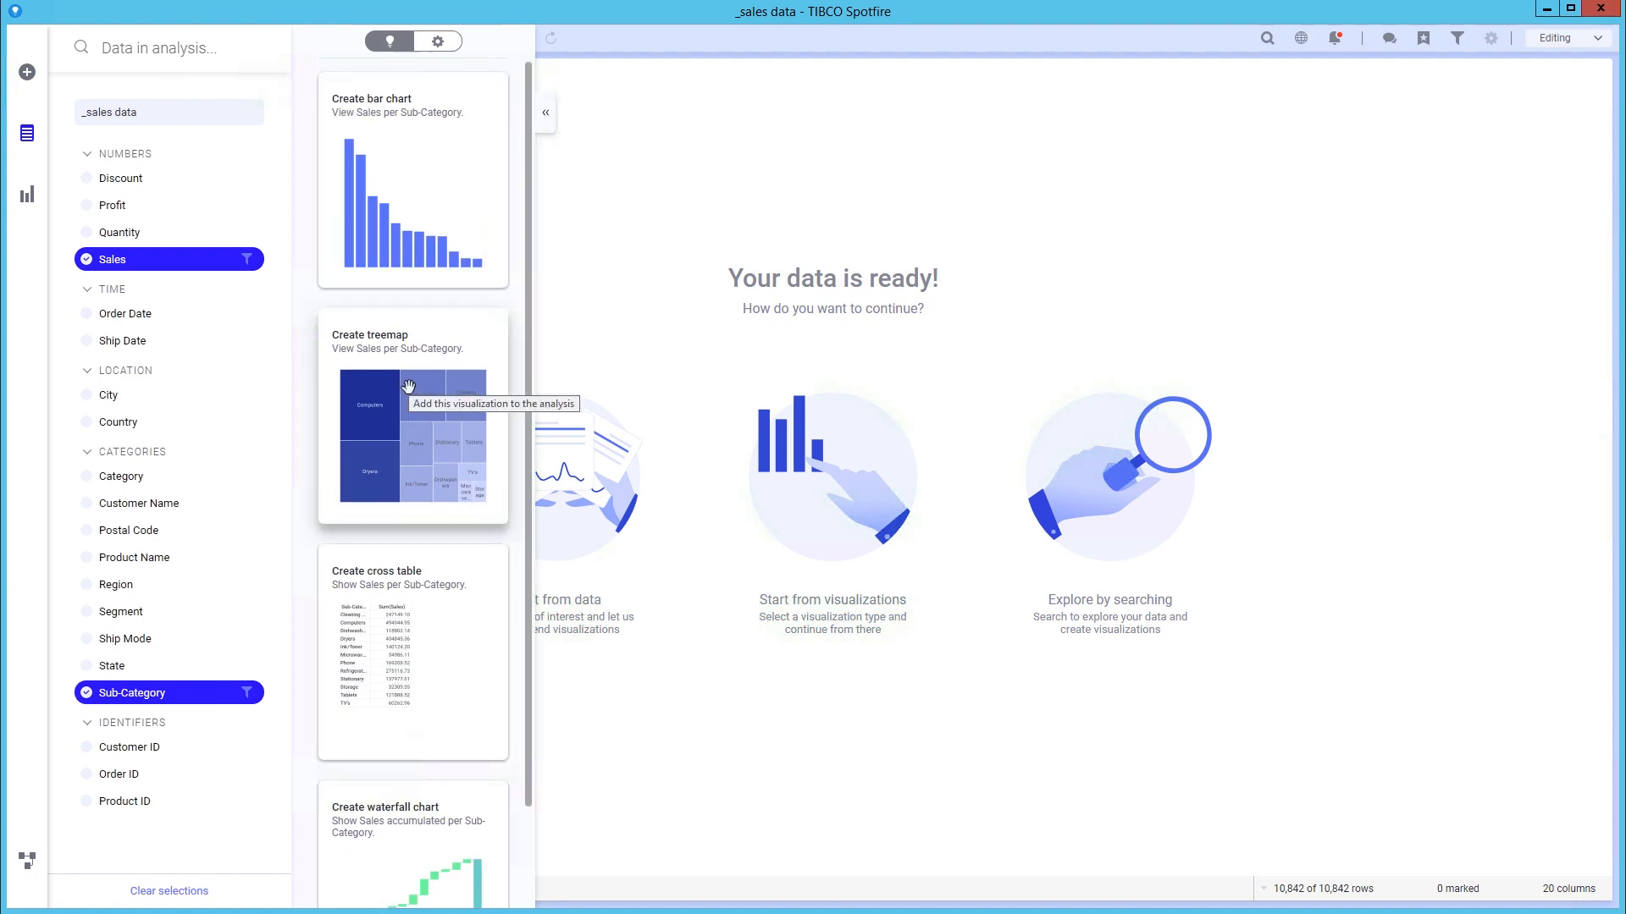
# Step: Search visualization types for 'sales by sub-category' to create the Sales per Sub-Category bar chart
pyautogui.click(27, 194)
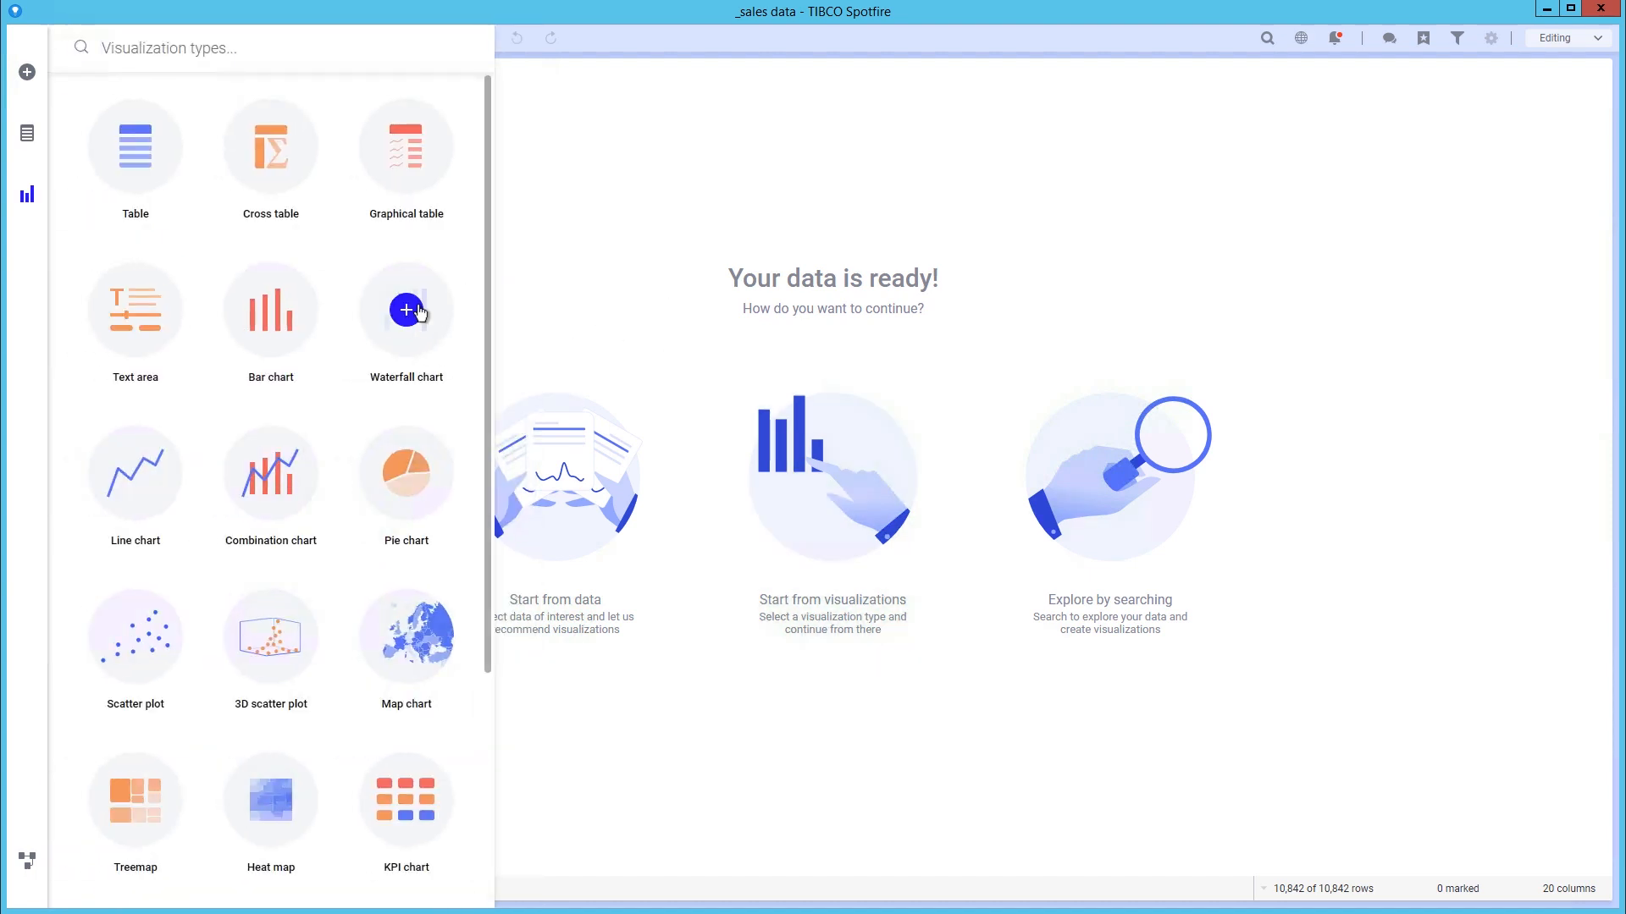
pyautogui.scroll(-3)
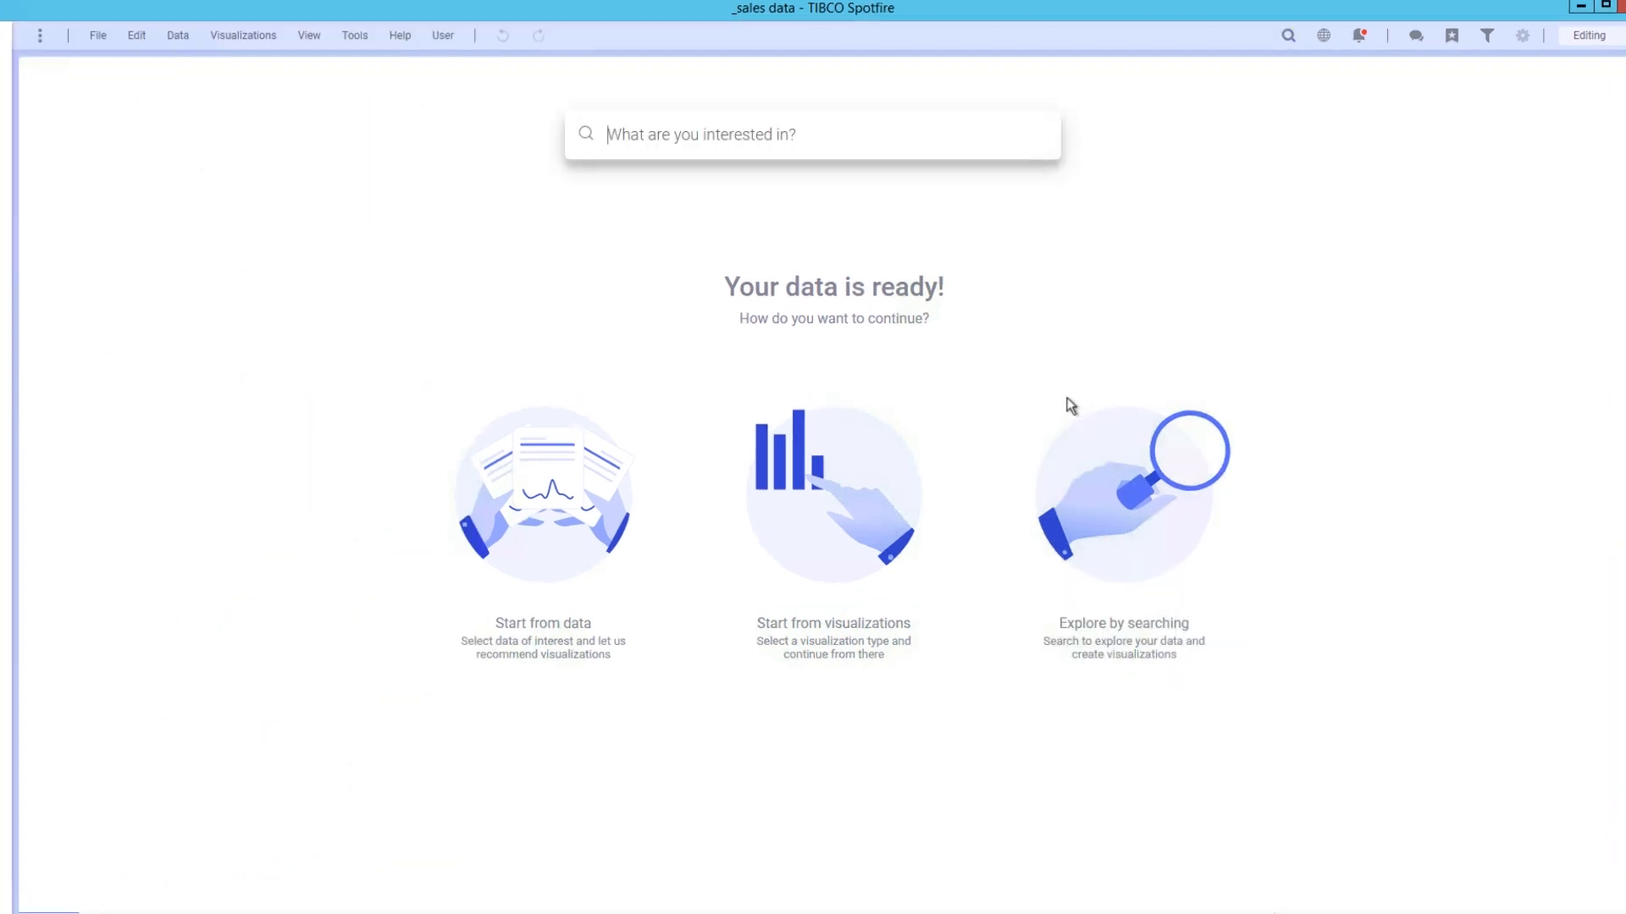
pyautogui.write('sales by sub-categ')
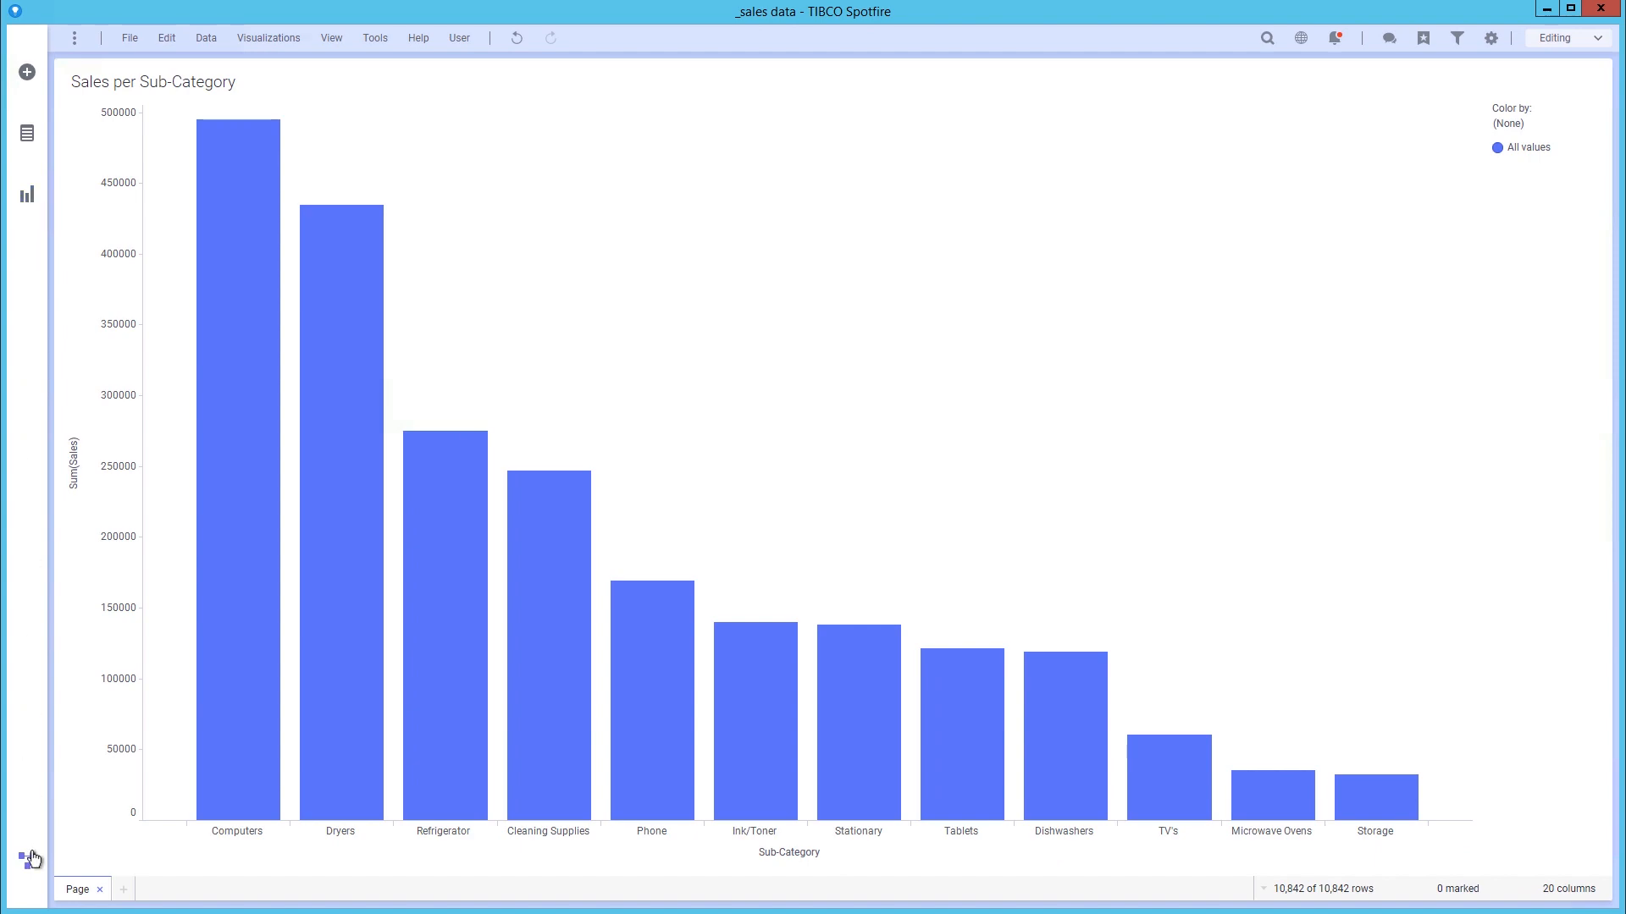
# Step: Inspect the data canvas loading options and cancel Transform data without changes
pyautogui.click(26, 862)
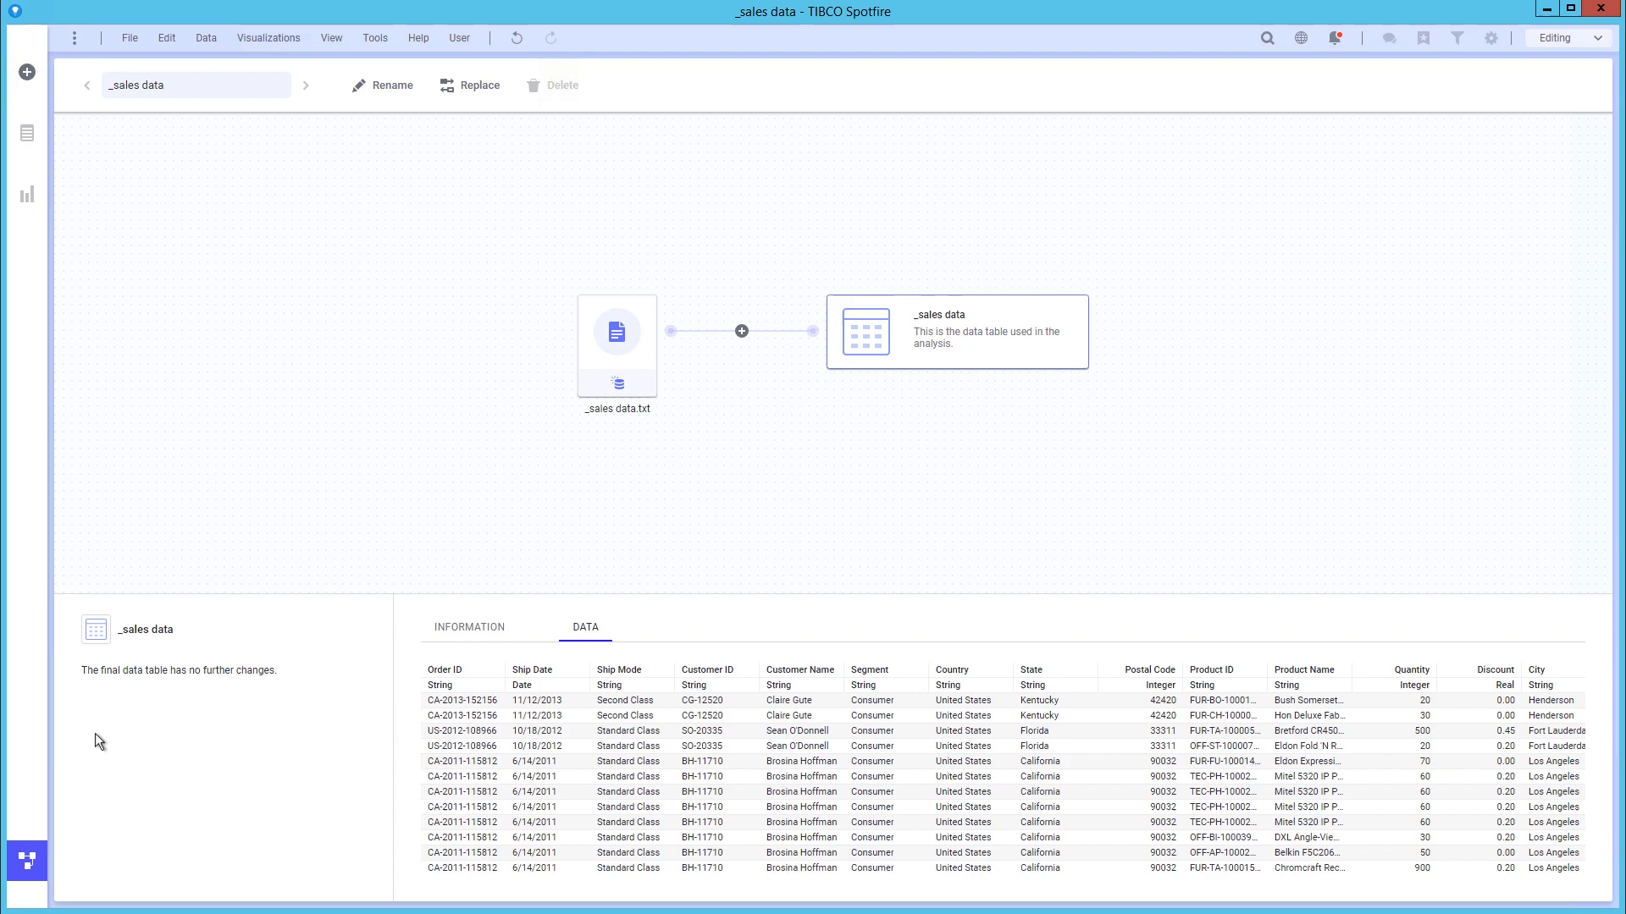
pyautogui.moveTo(625, 448)
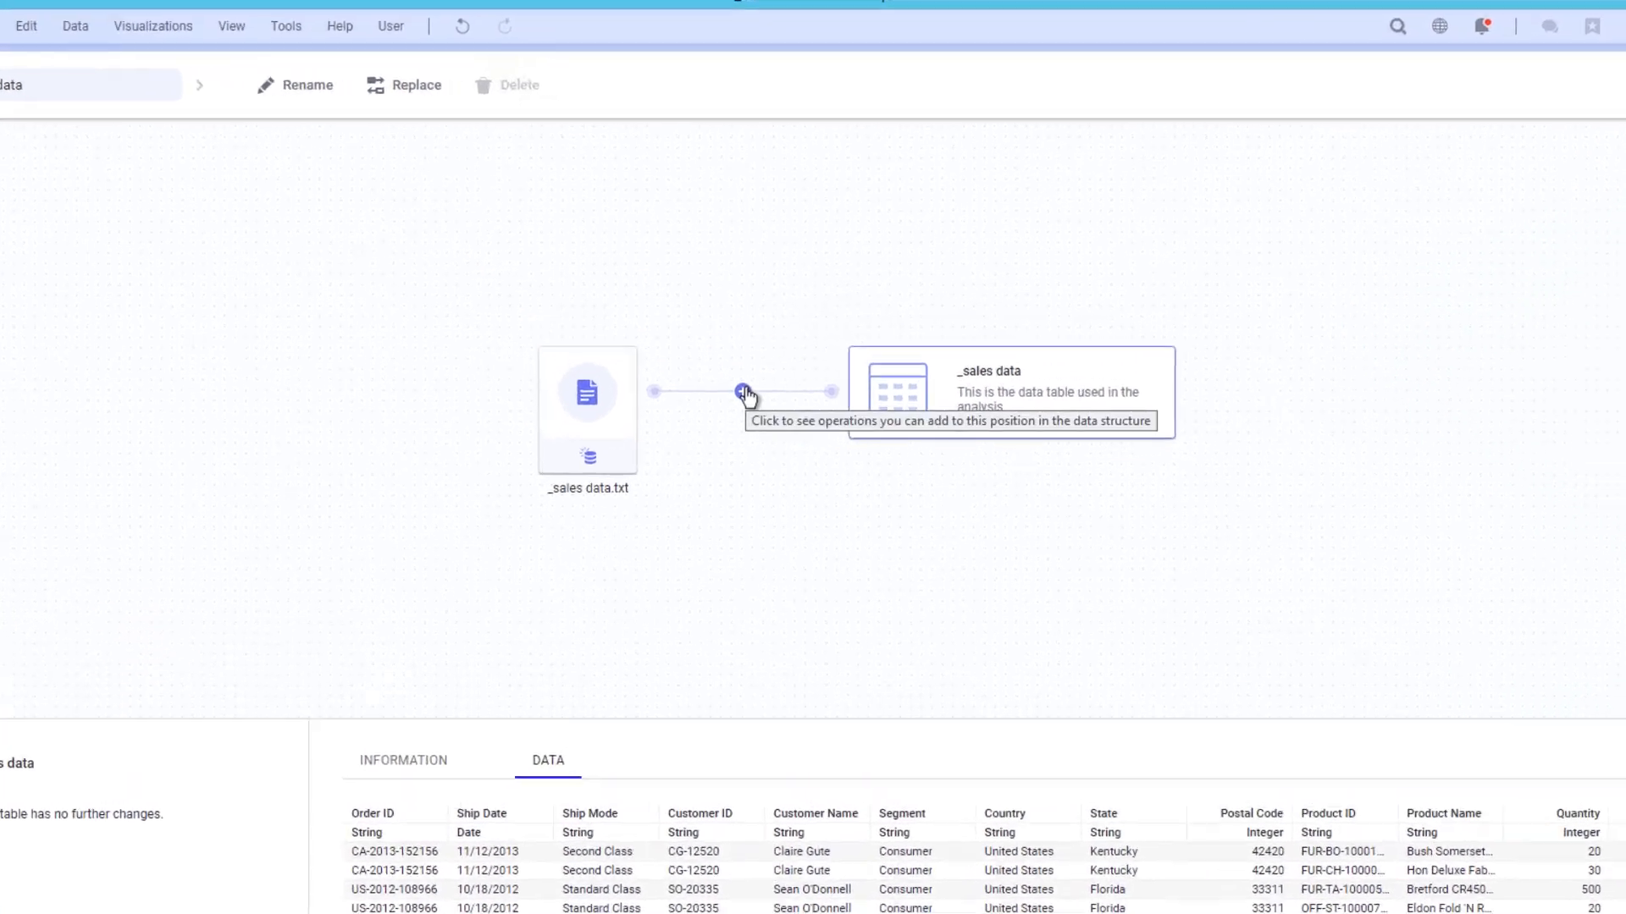
pyautogui.click(745, 393)
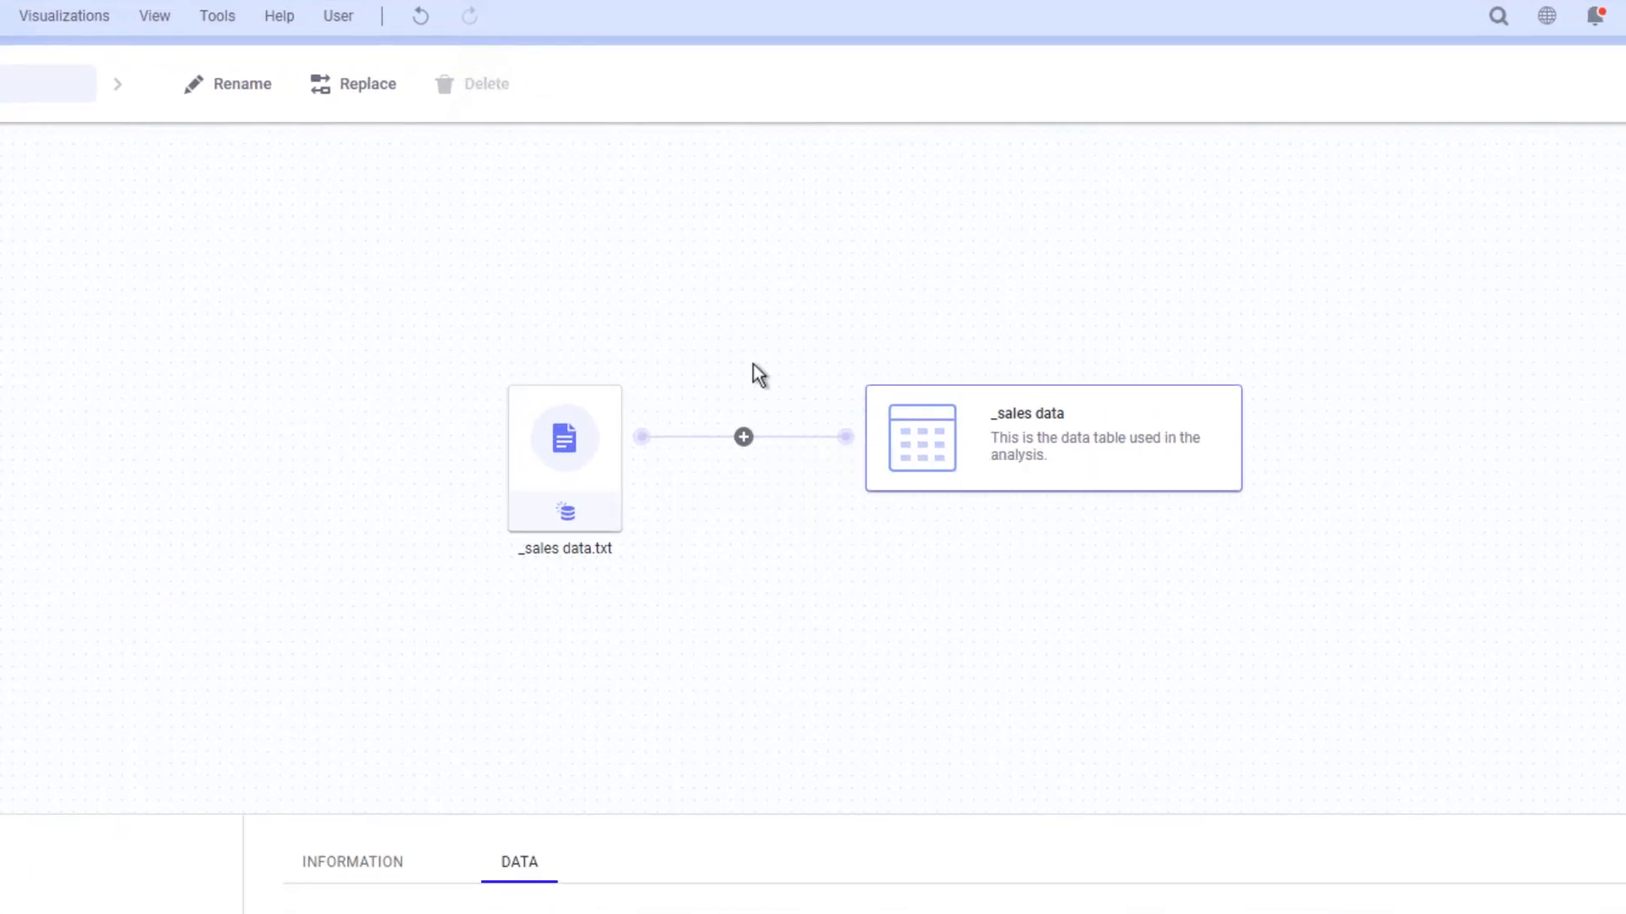
pyautogui.click(564, 511)
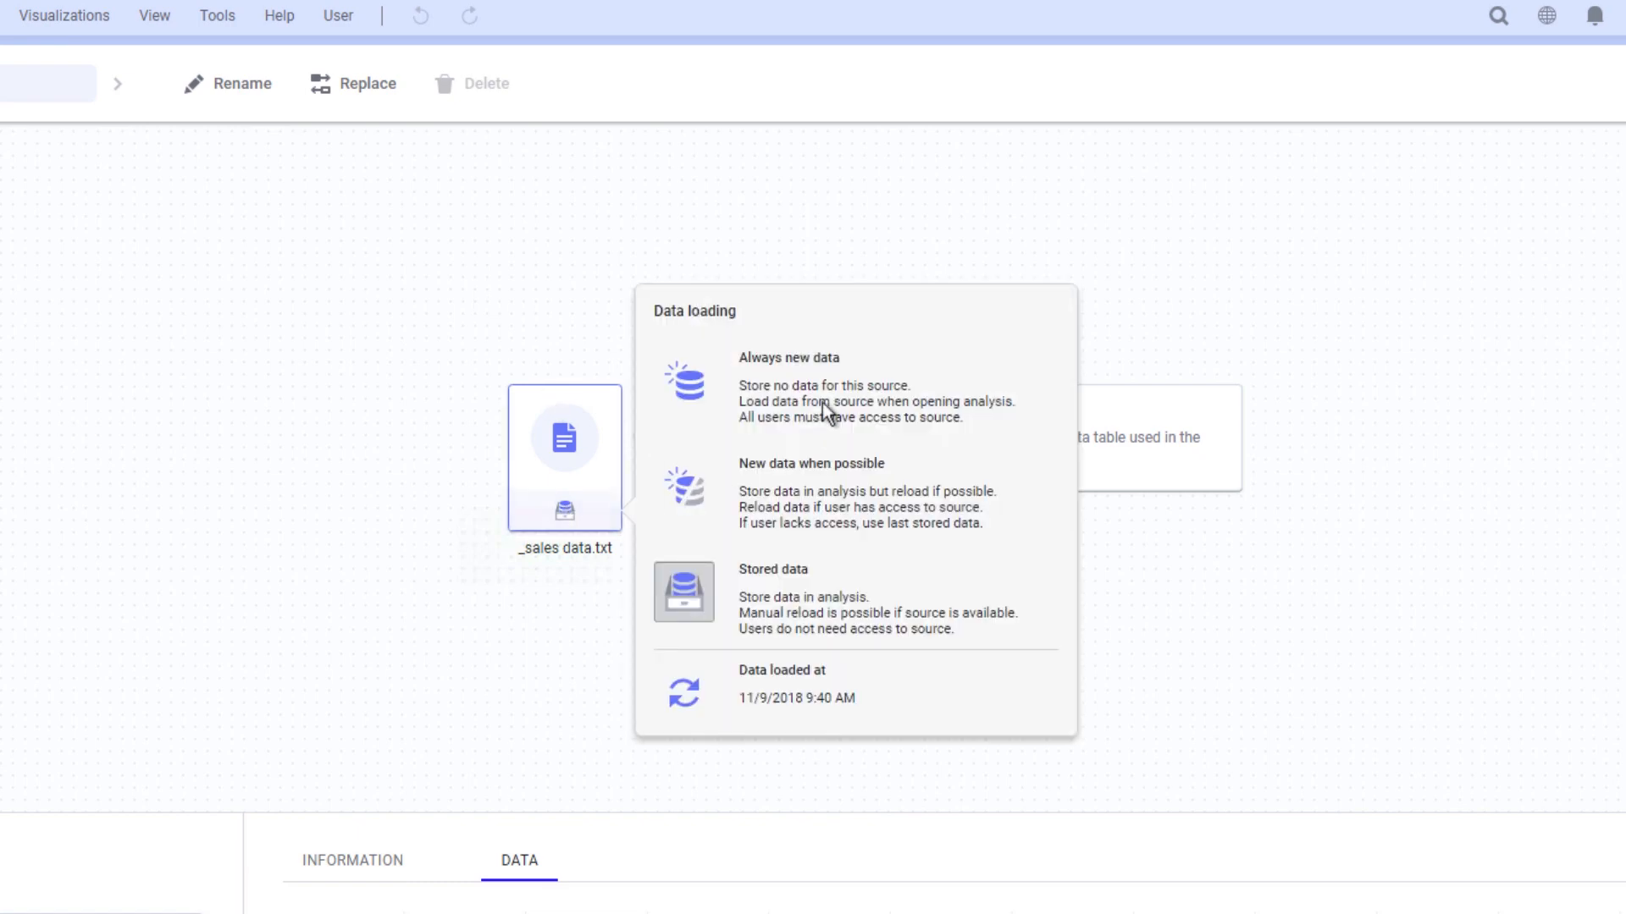
pyautogui.moveTo(614, 693)
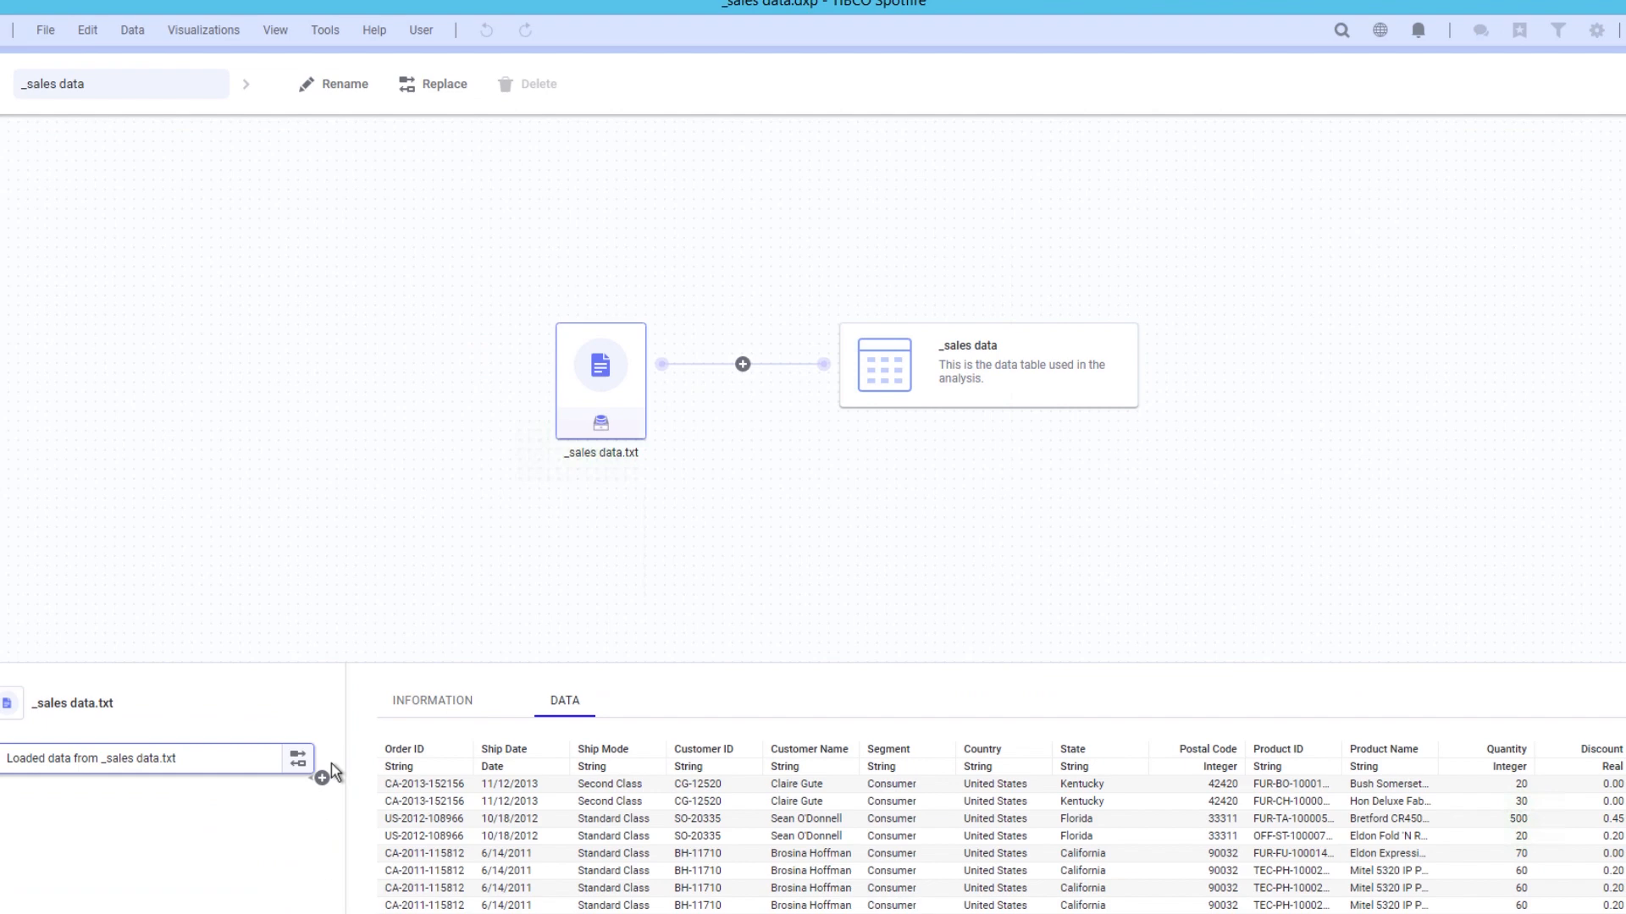
pyautogui.click(299, 758)
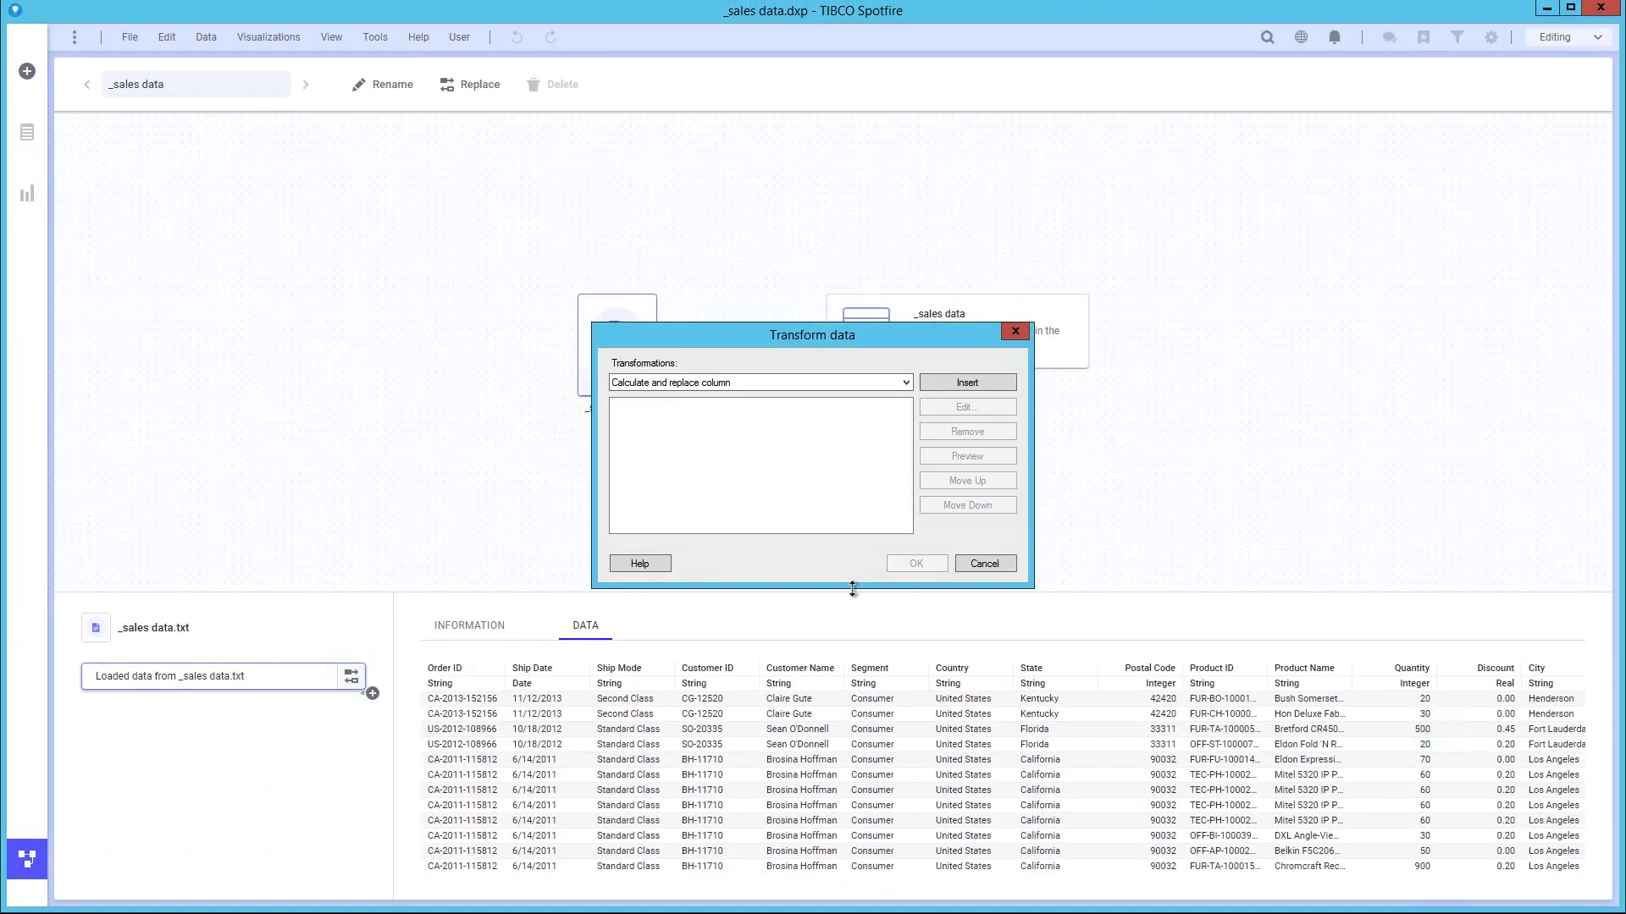
pyautogui.click(983, 563)
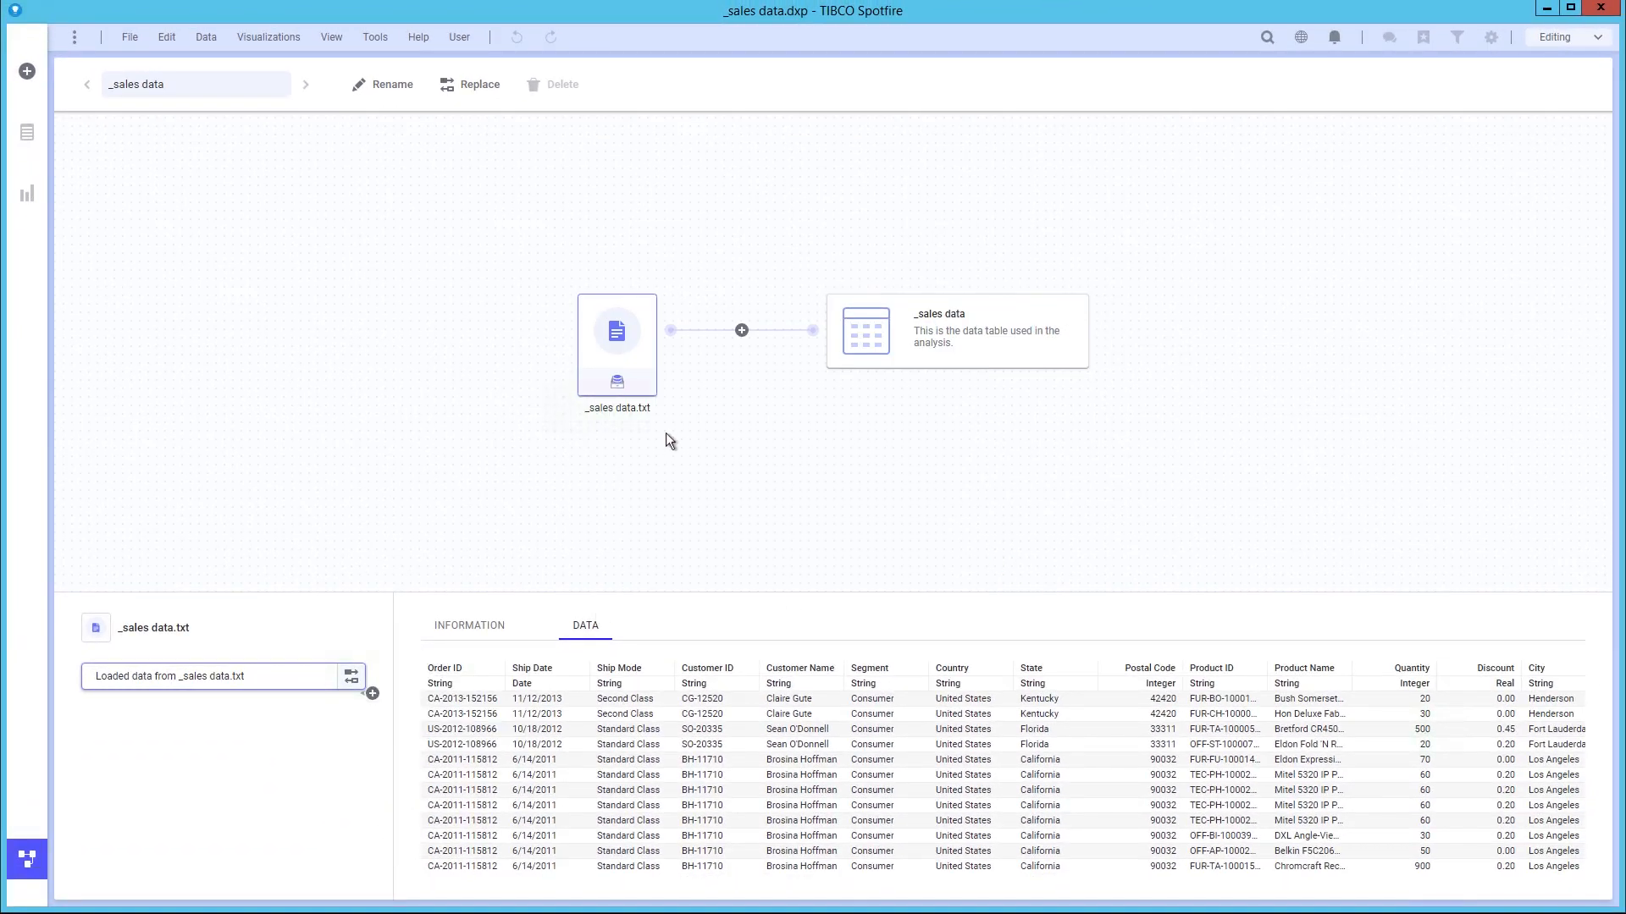
pyautogui.moveTo(479, 84)
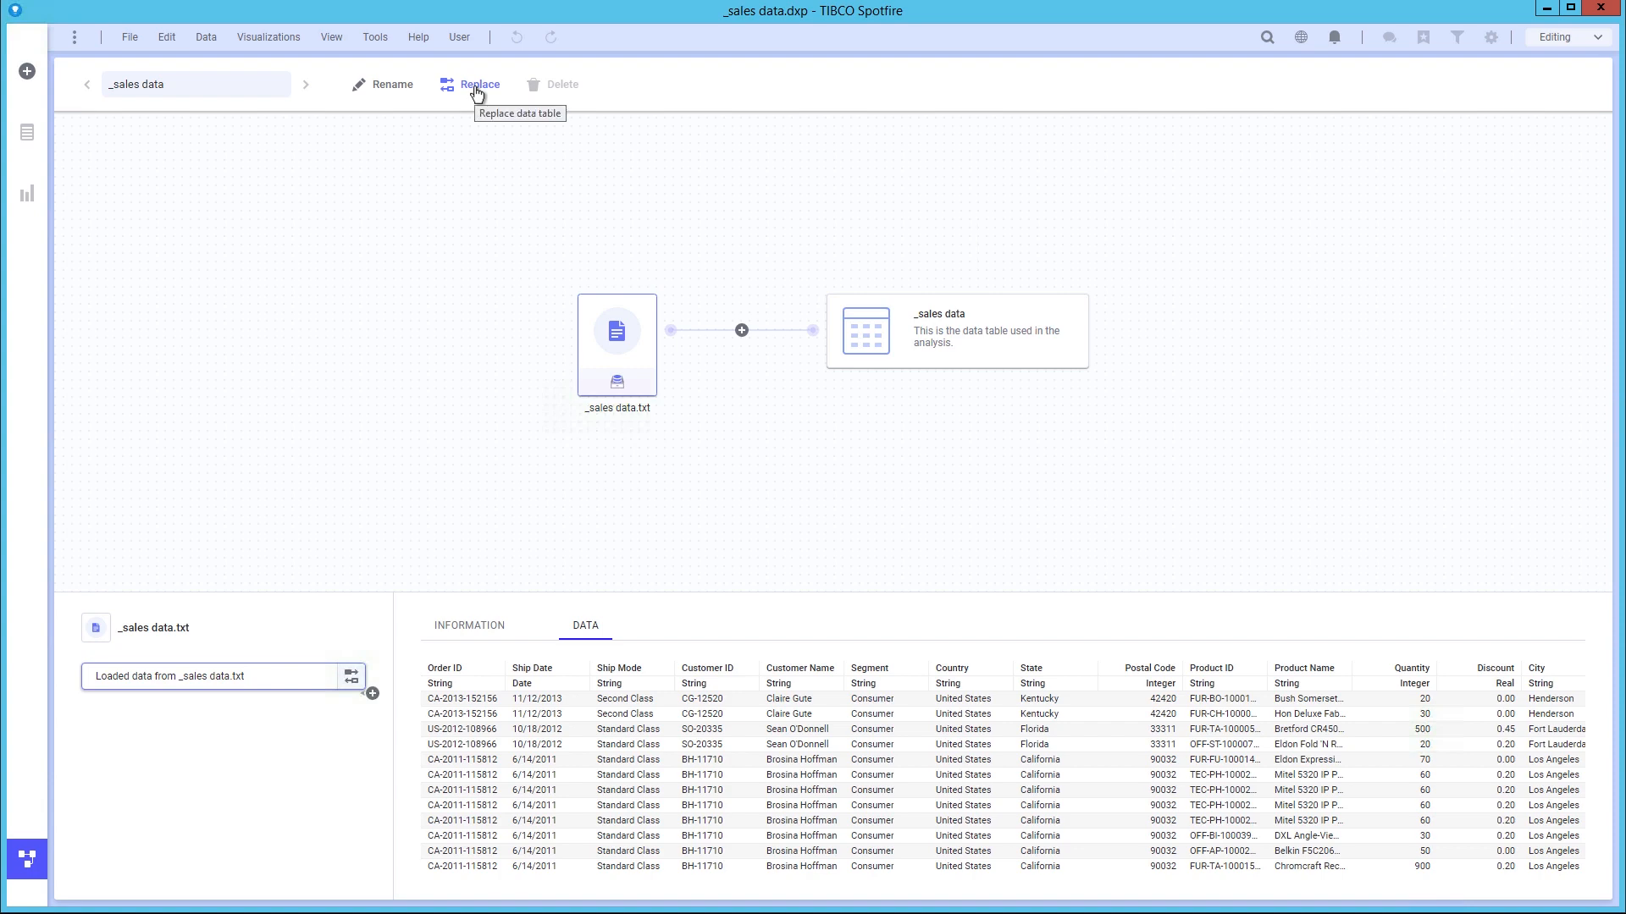
pyautogui.moveTo(502, 324)
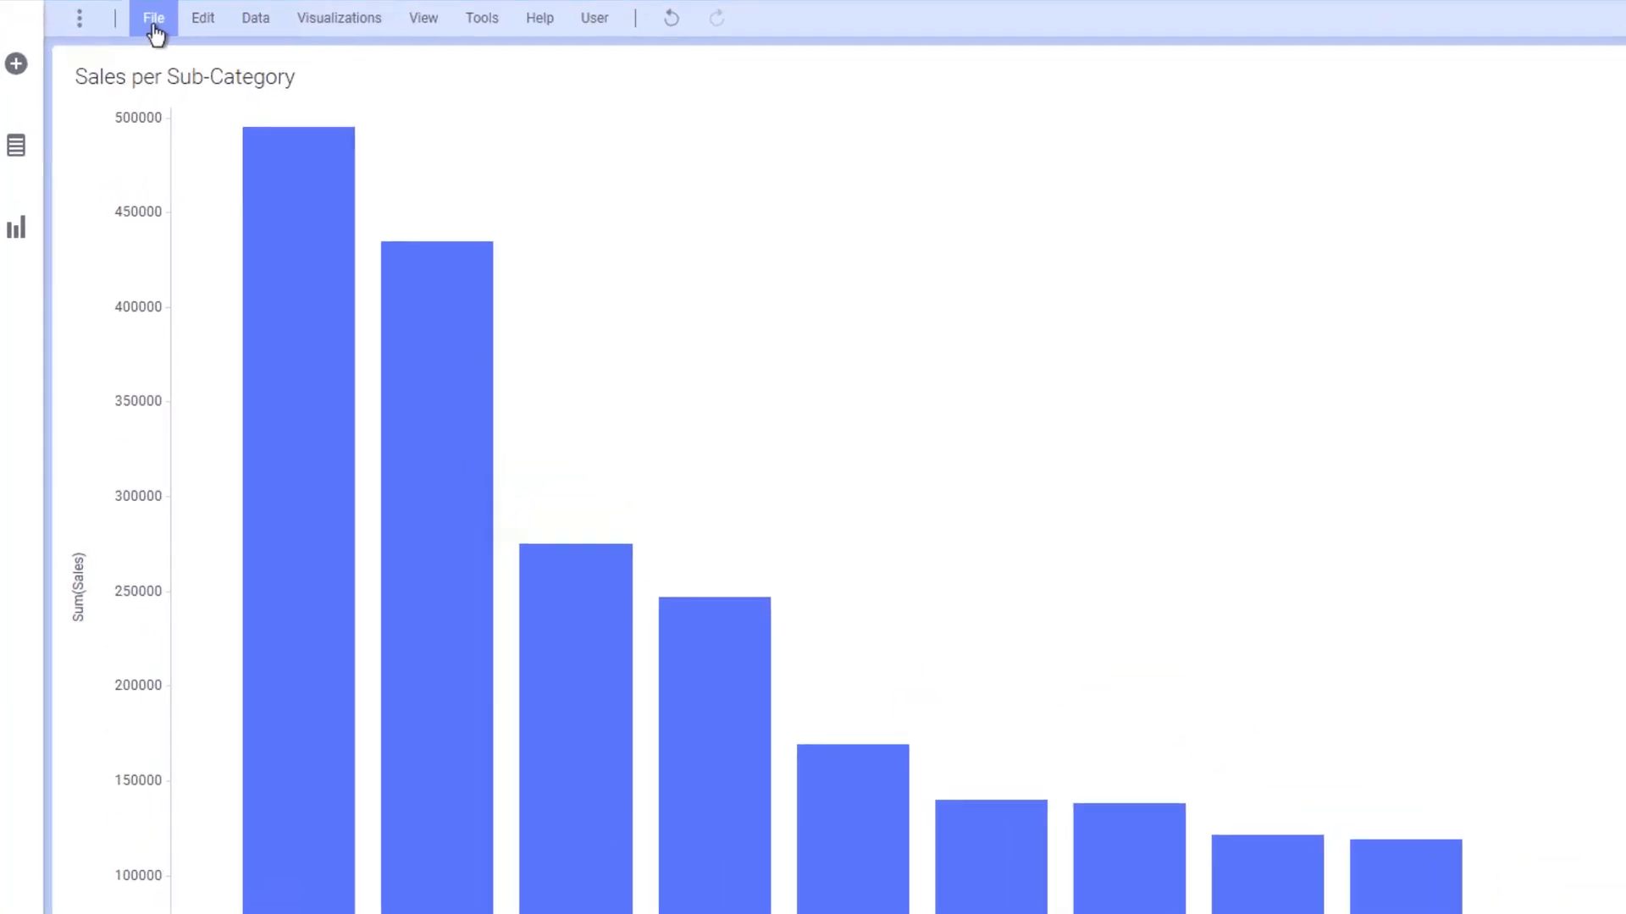
# Step: Review the File, Edit and Data menu commands over the bar chart
pyautogui.click(153, 18)
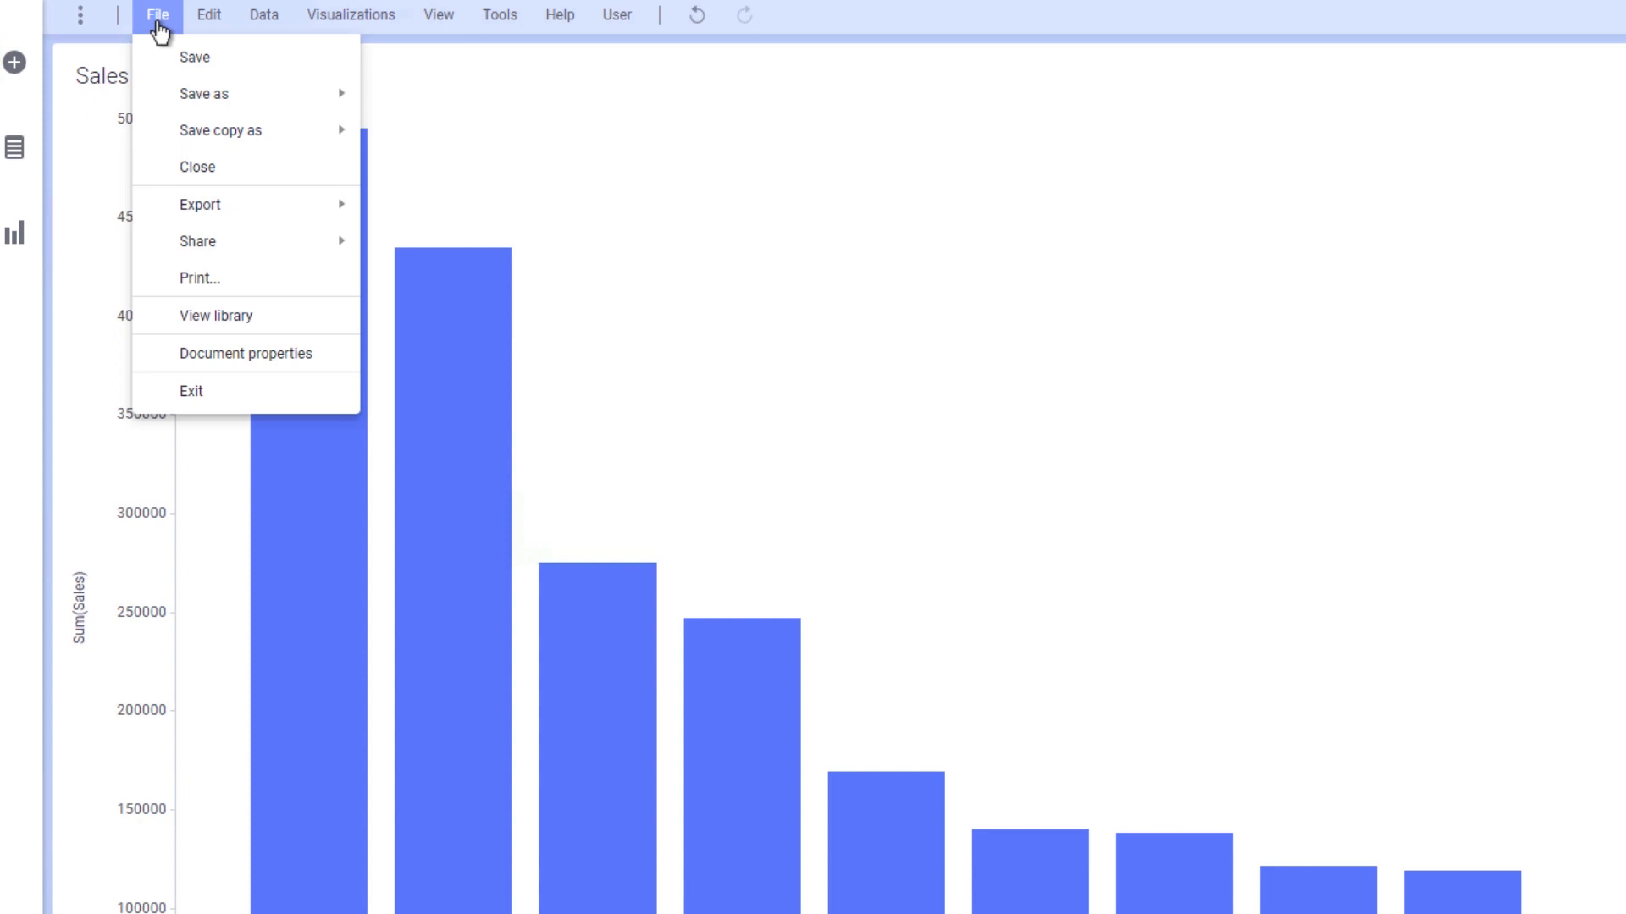
pyautogui.click(207, 14)
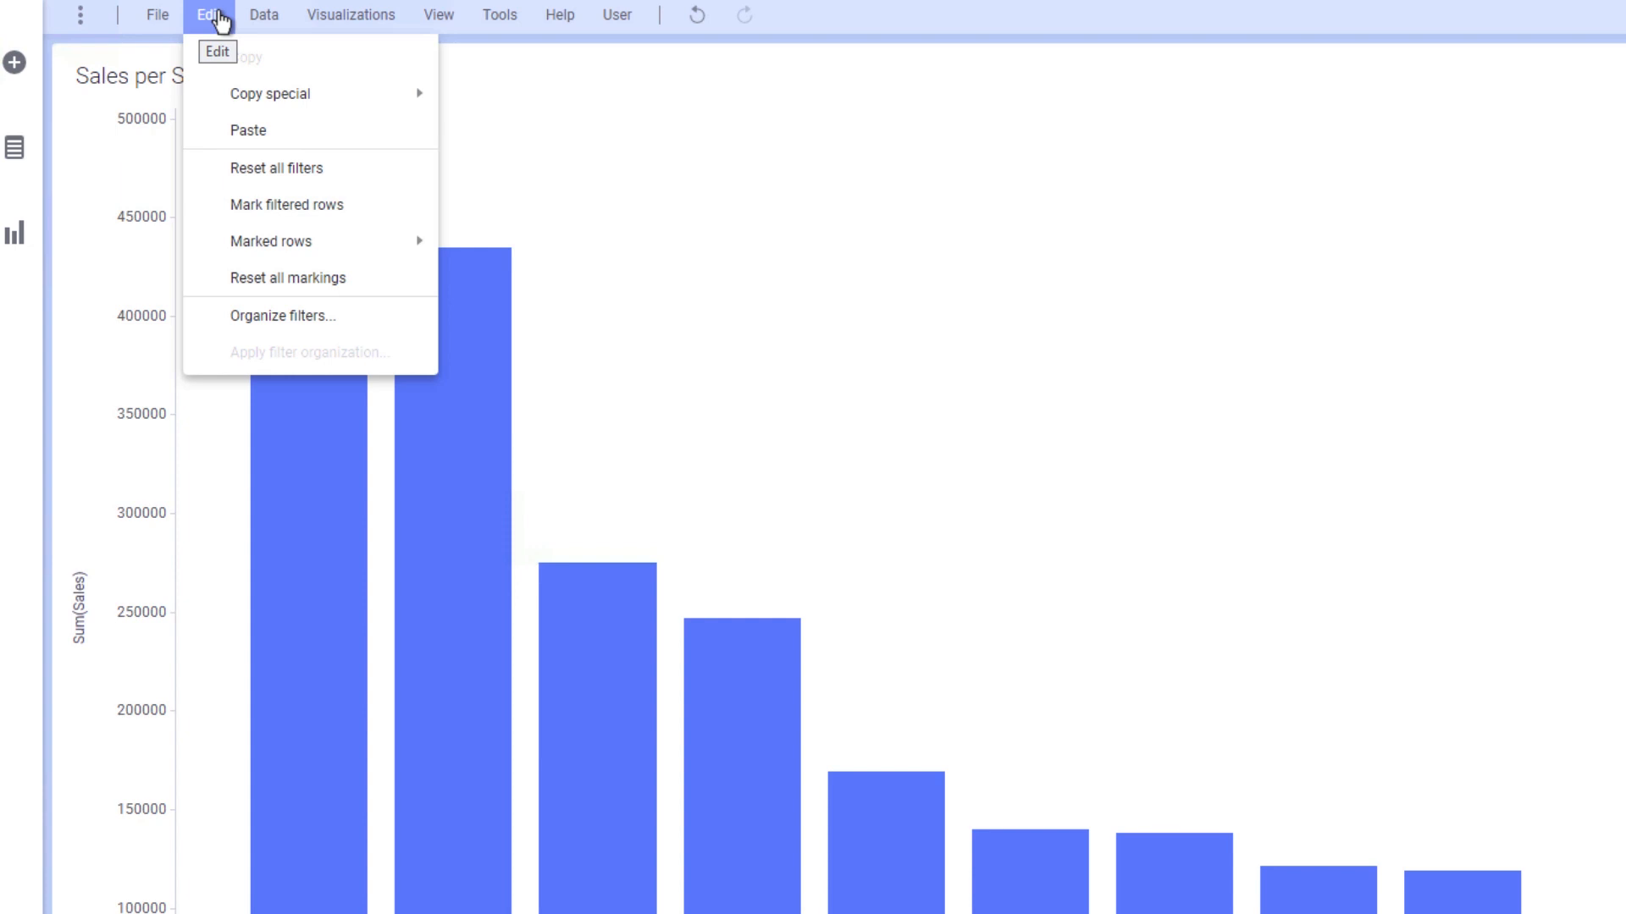
pyautogui.click(264, 14)
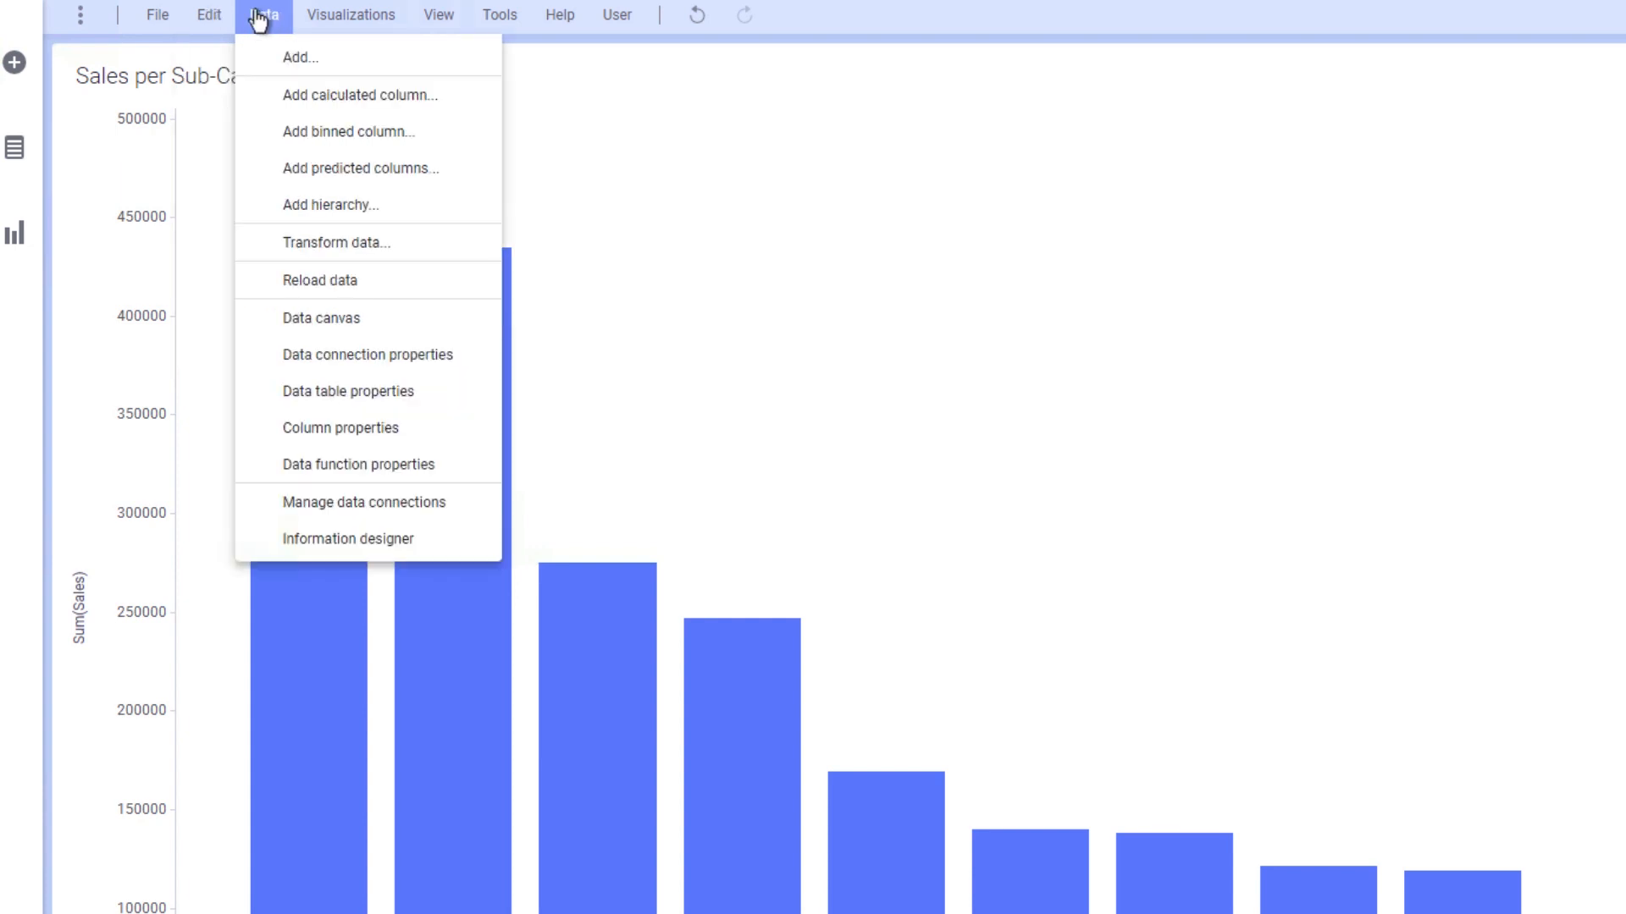
pyautogui.moveTo(264, 14)
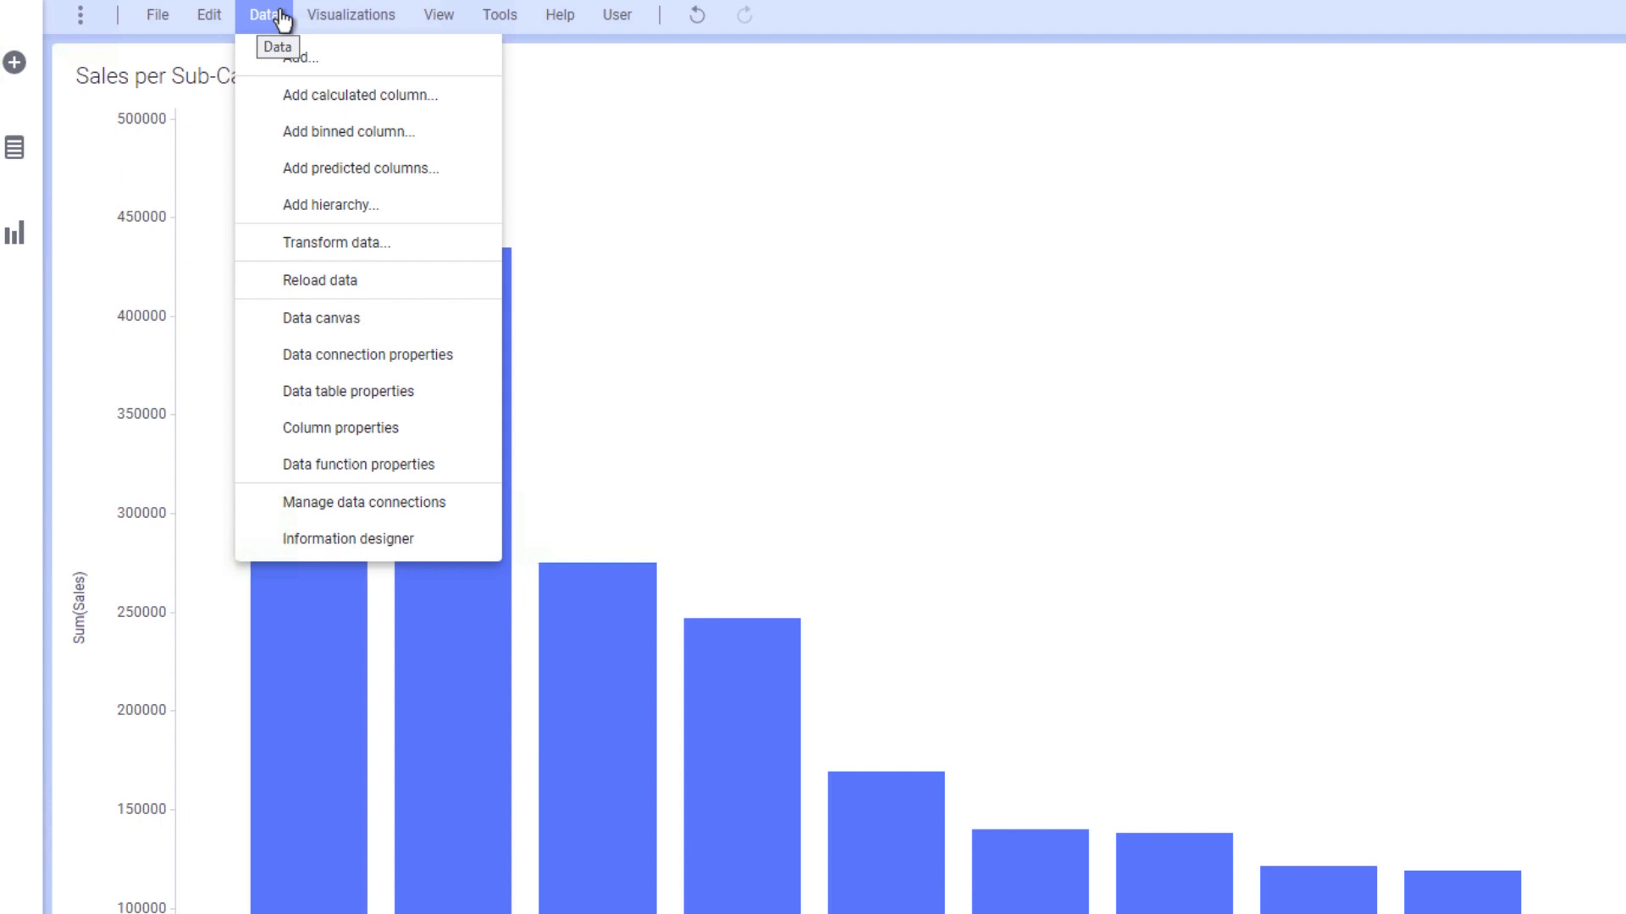
pyautogui.click(351, 15)
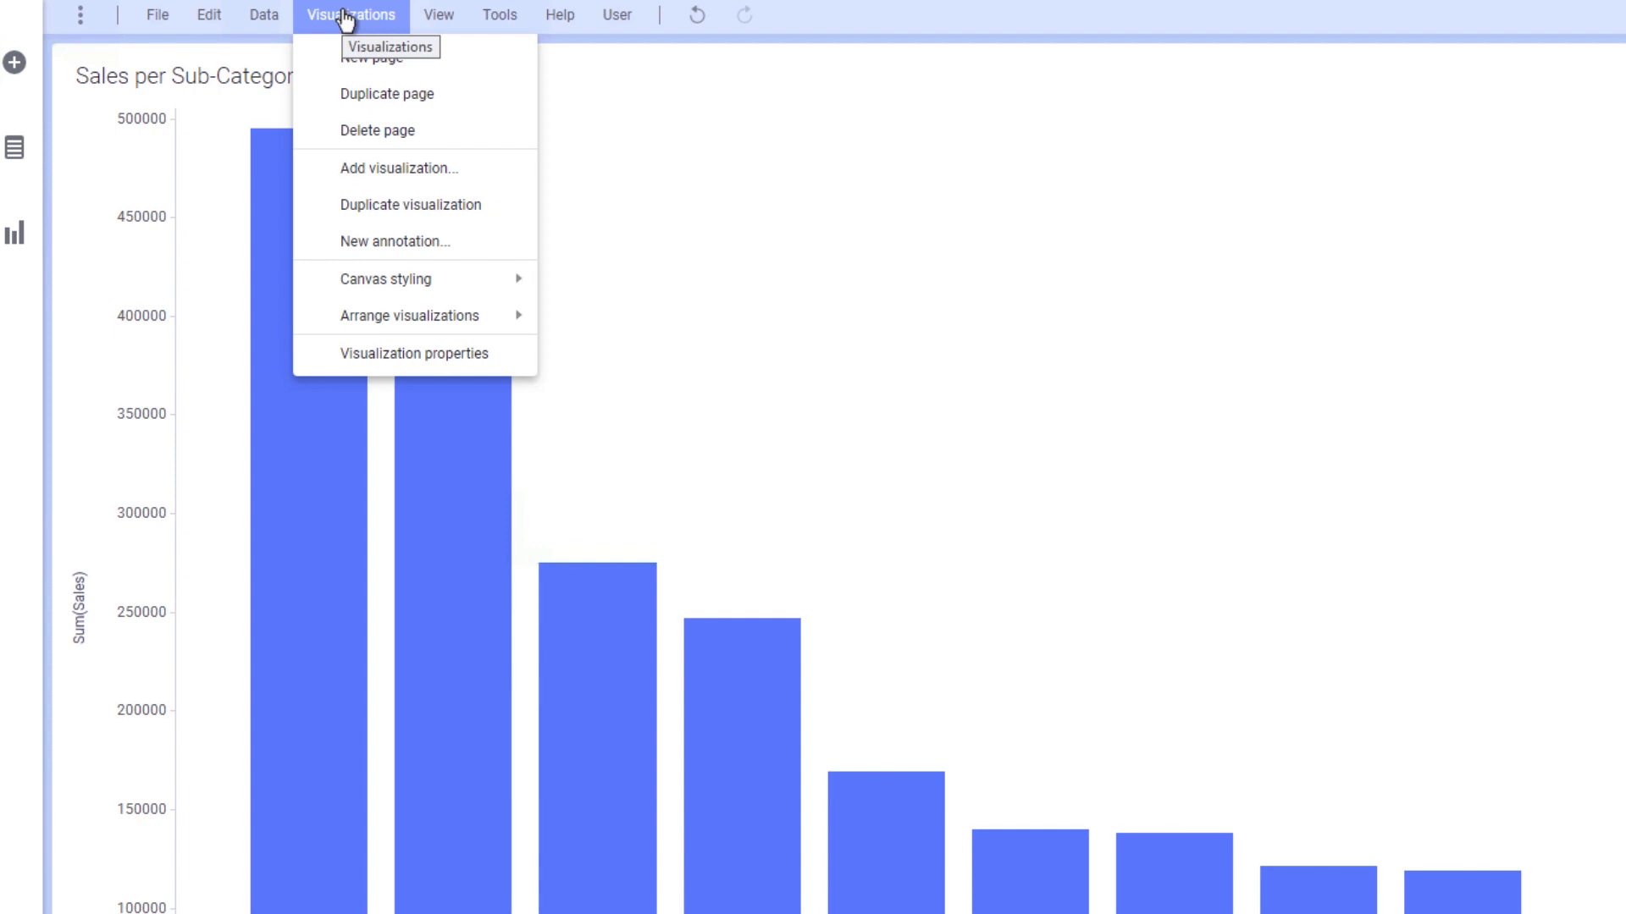
pyautogui.moveTo(414, 278)
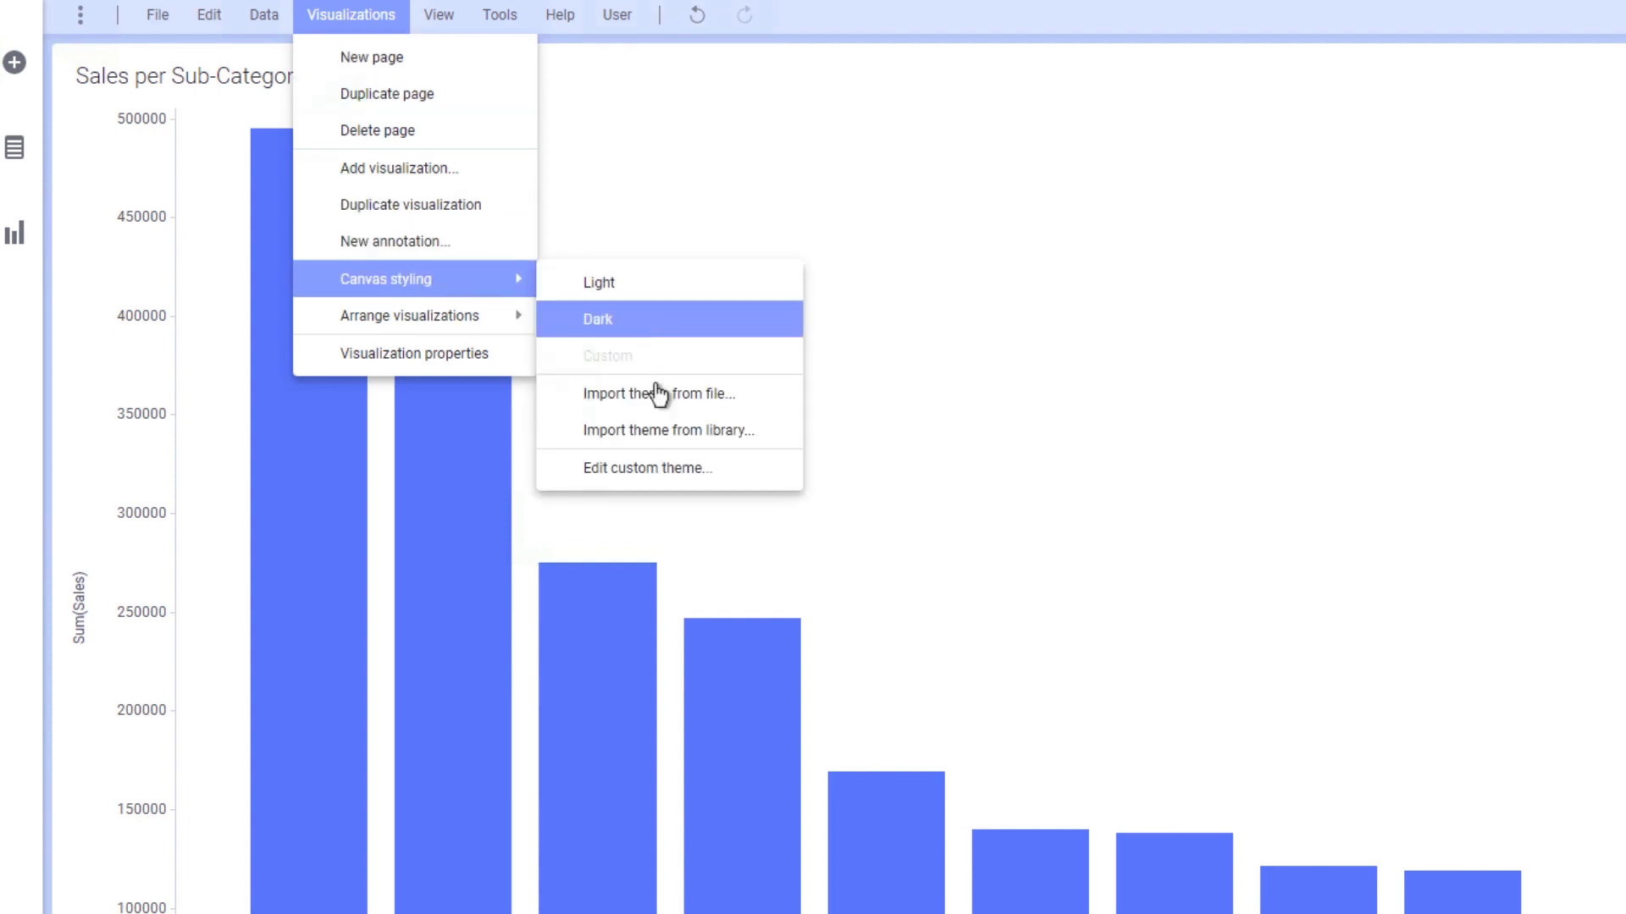
pyautogui.moveTo(674, 250)
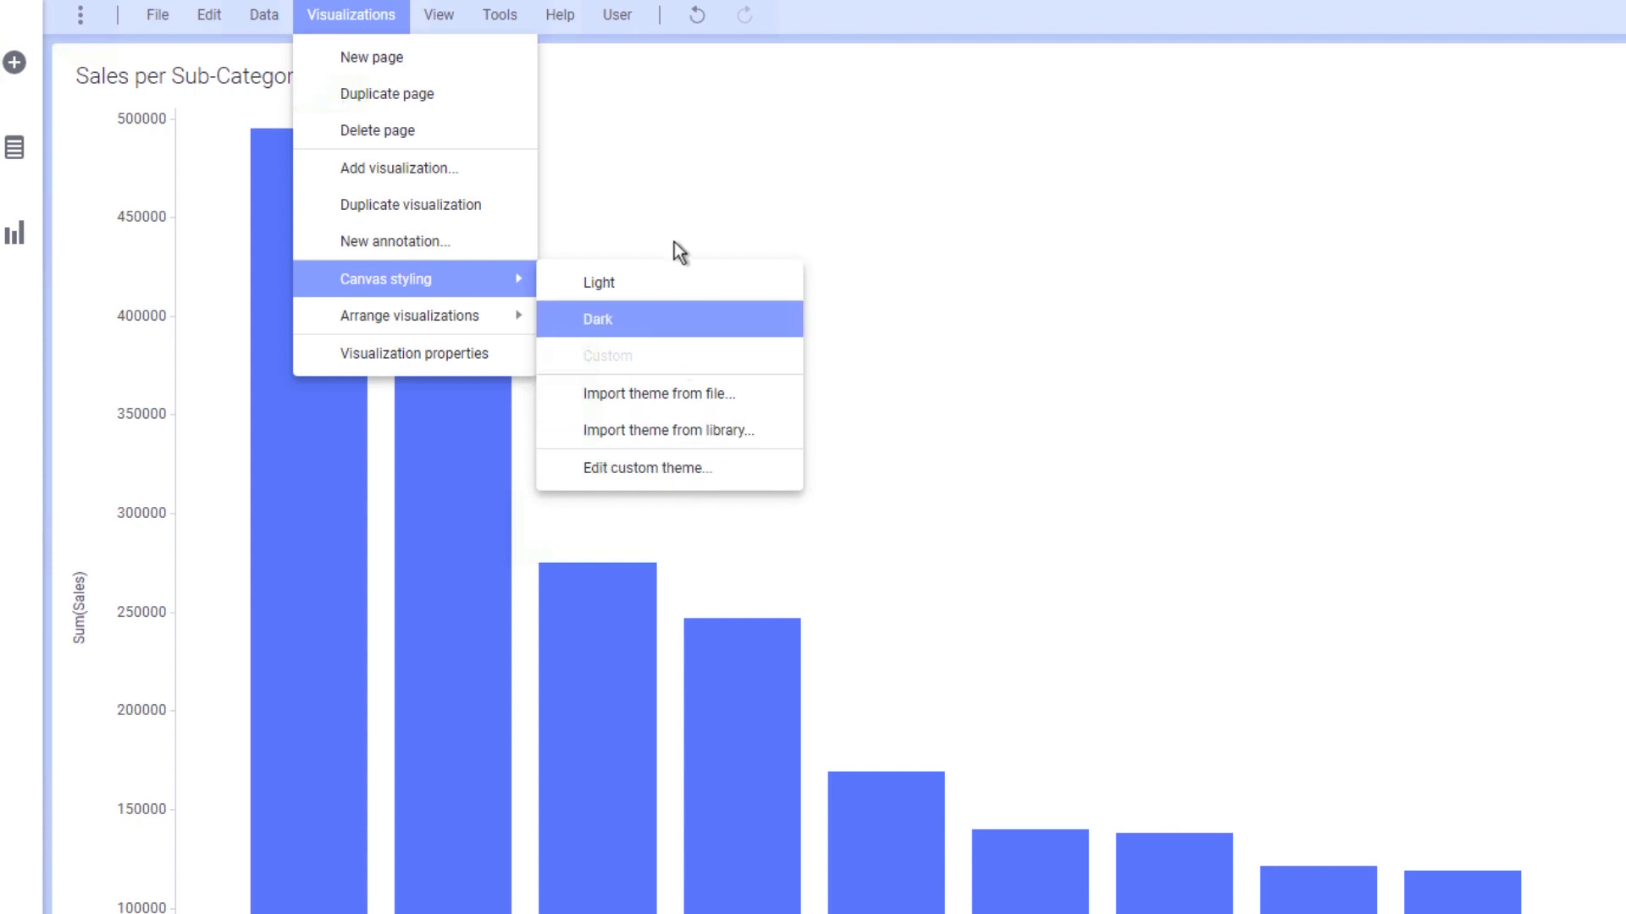
pyautogui.moveTo(440, 38)
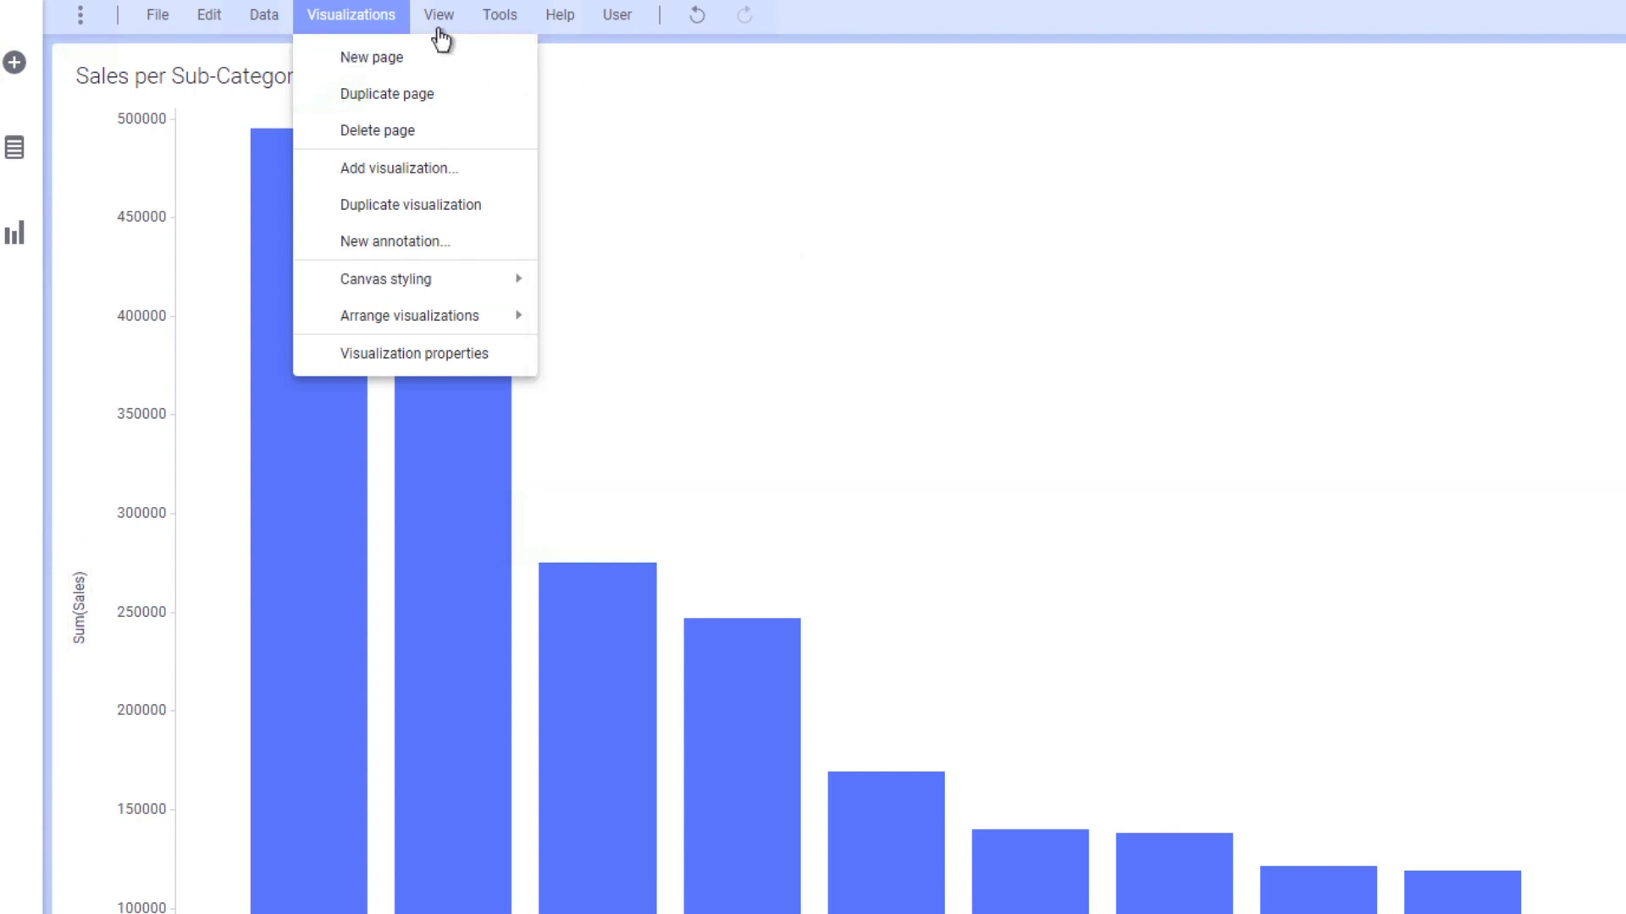
pyautogui.click(499, 14)
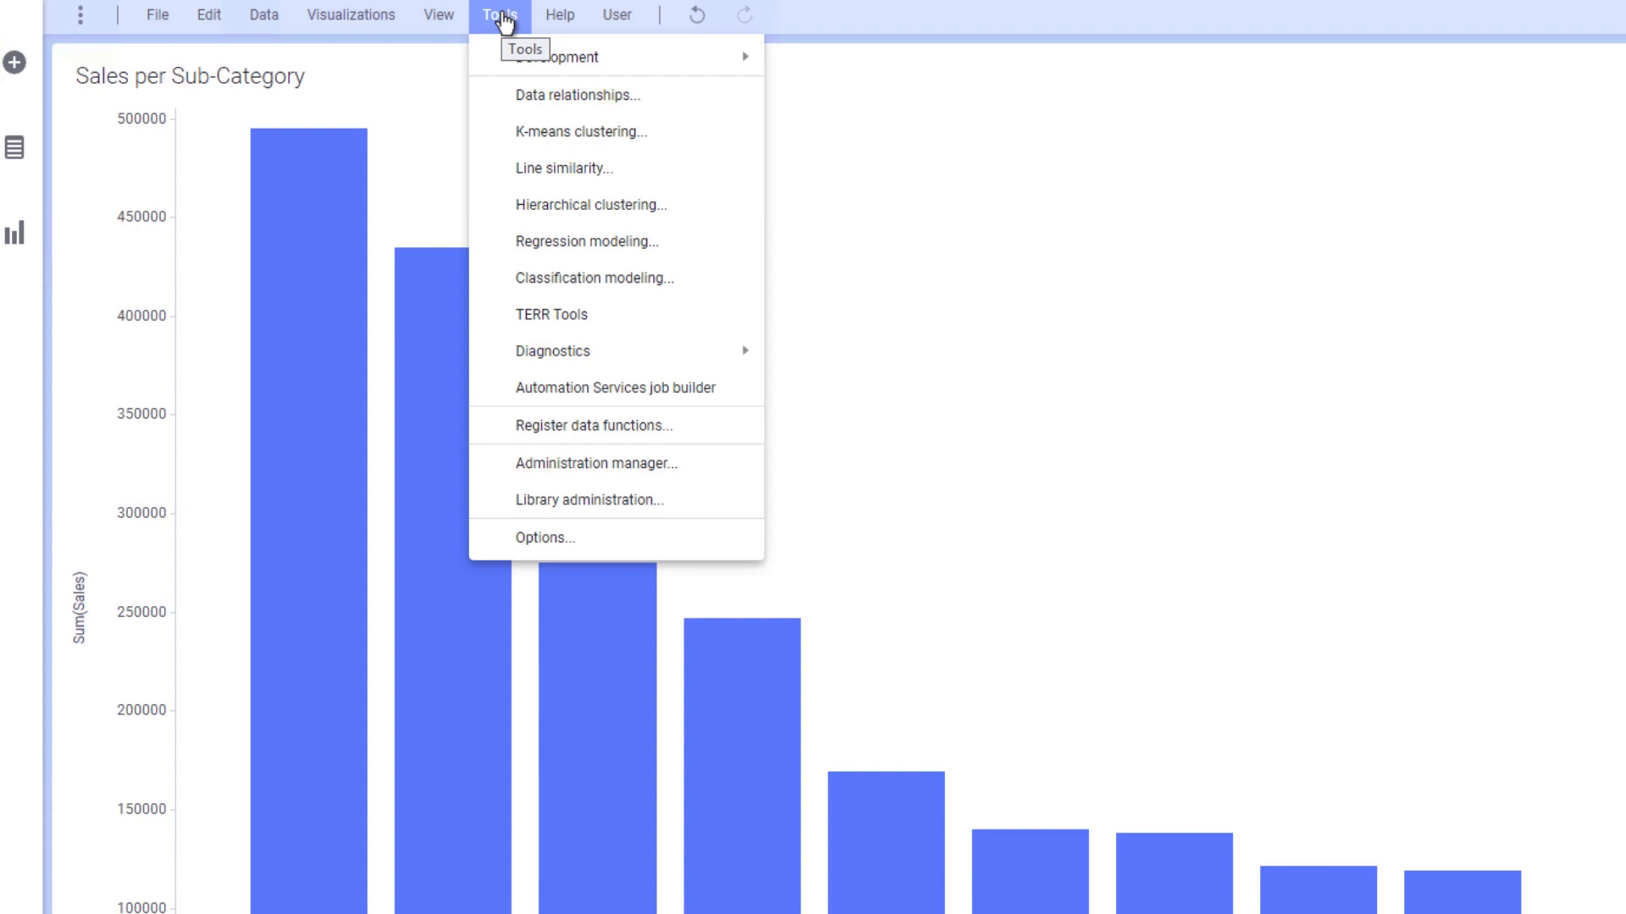
pyautogui.click(559, 16)
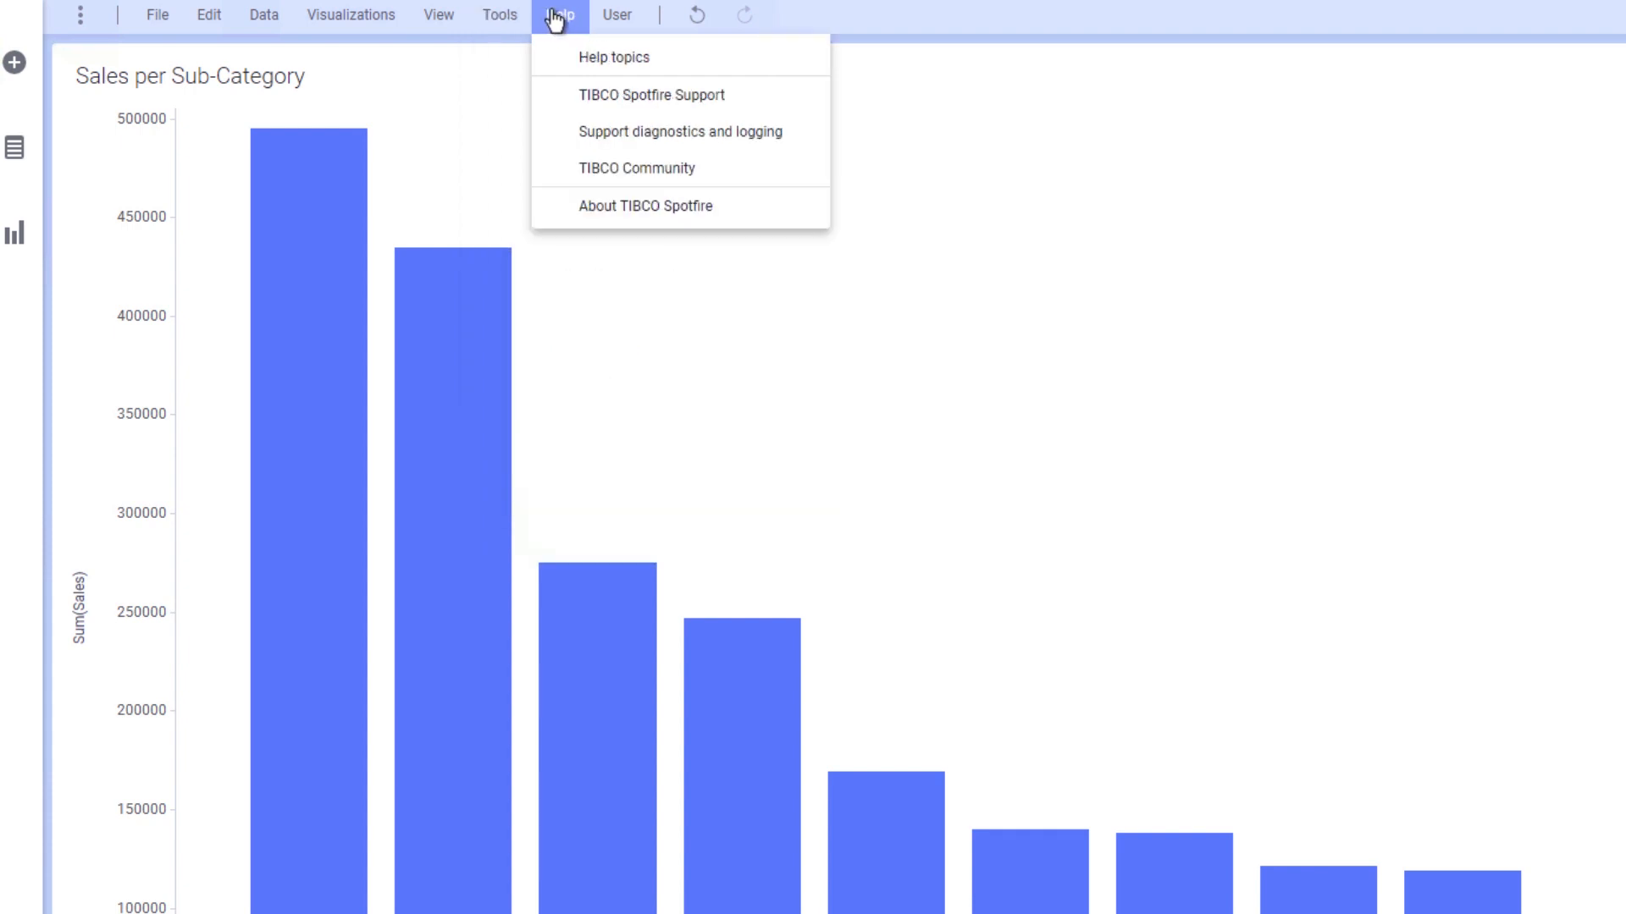
pyautogui.moveTo(495, 88)
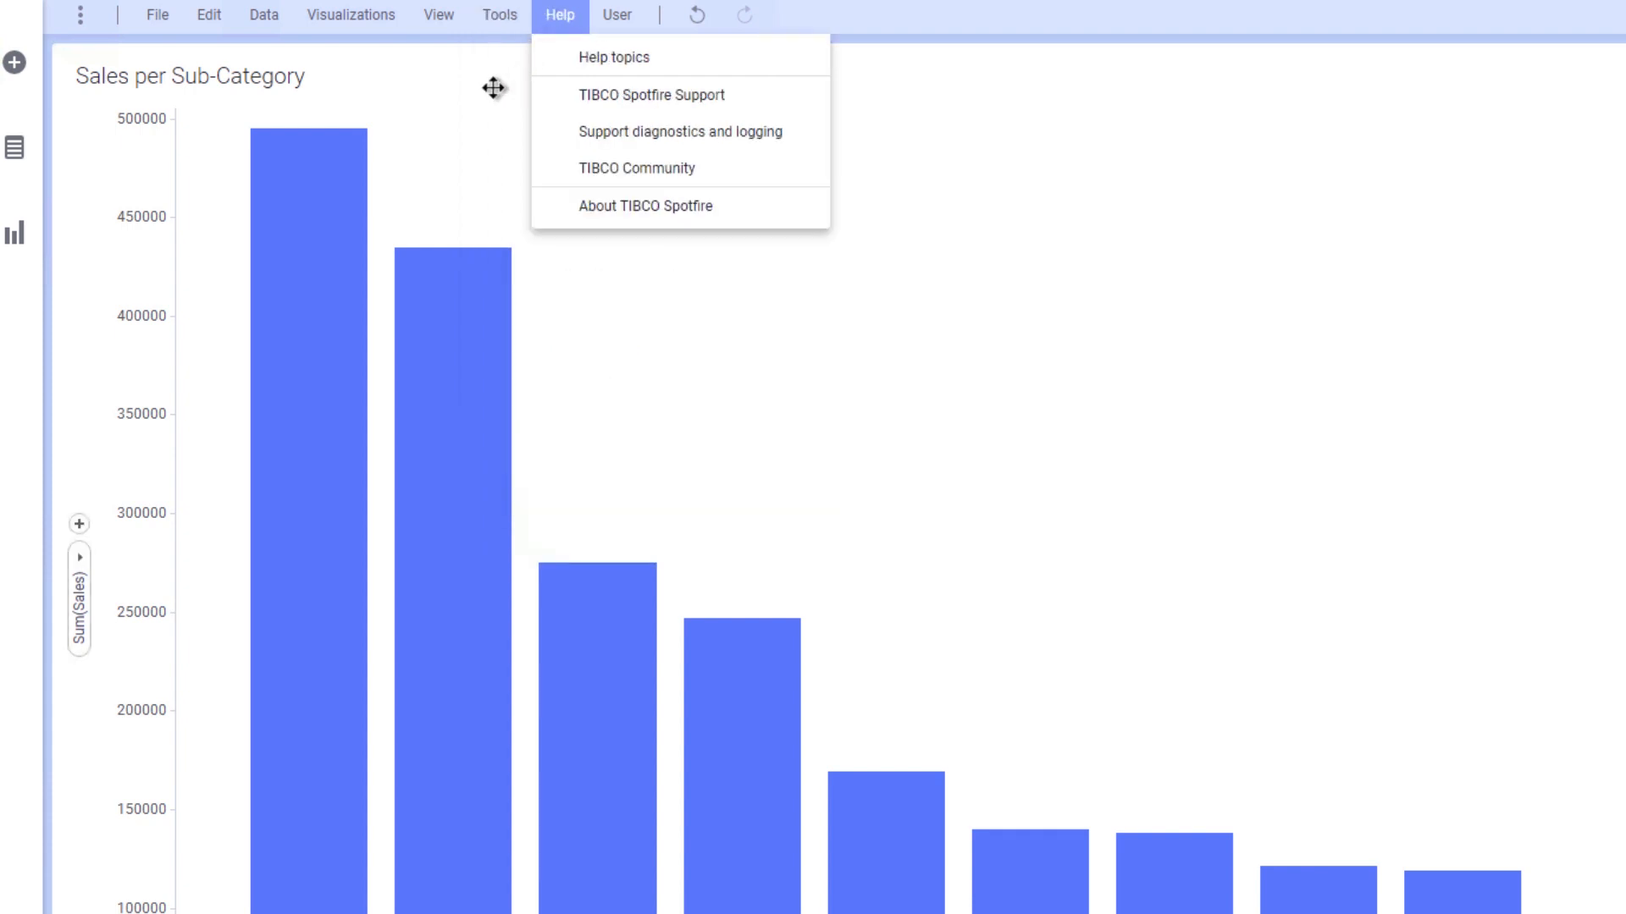
pyautogui.moveTo(497, 66)
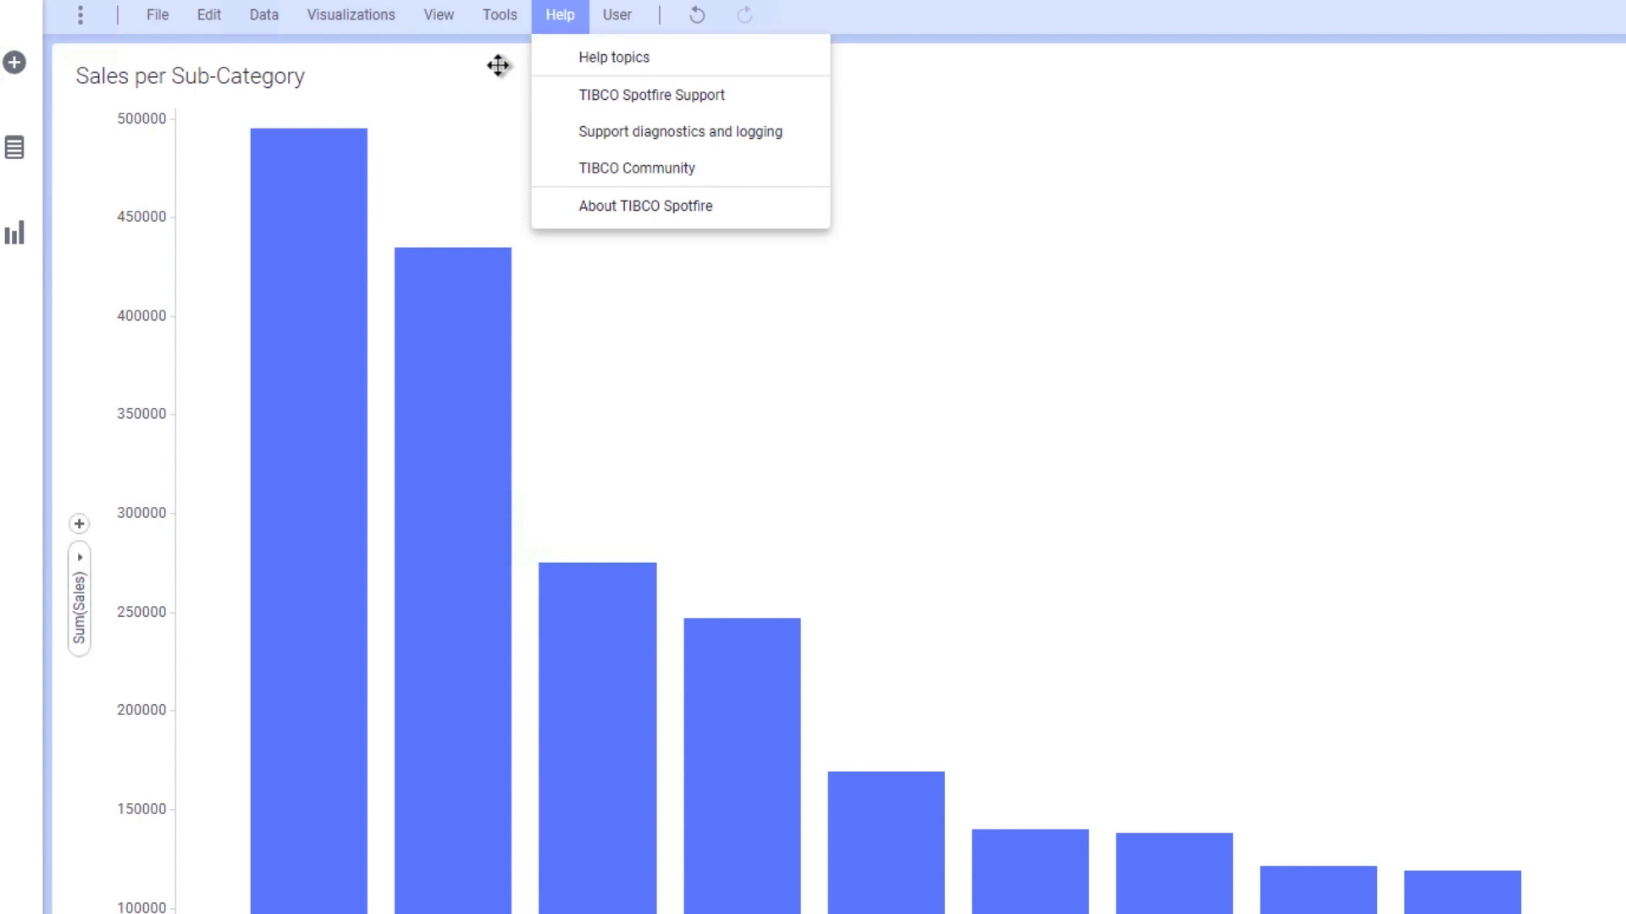
pyautogui.moveTo(614, 56)
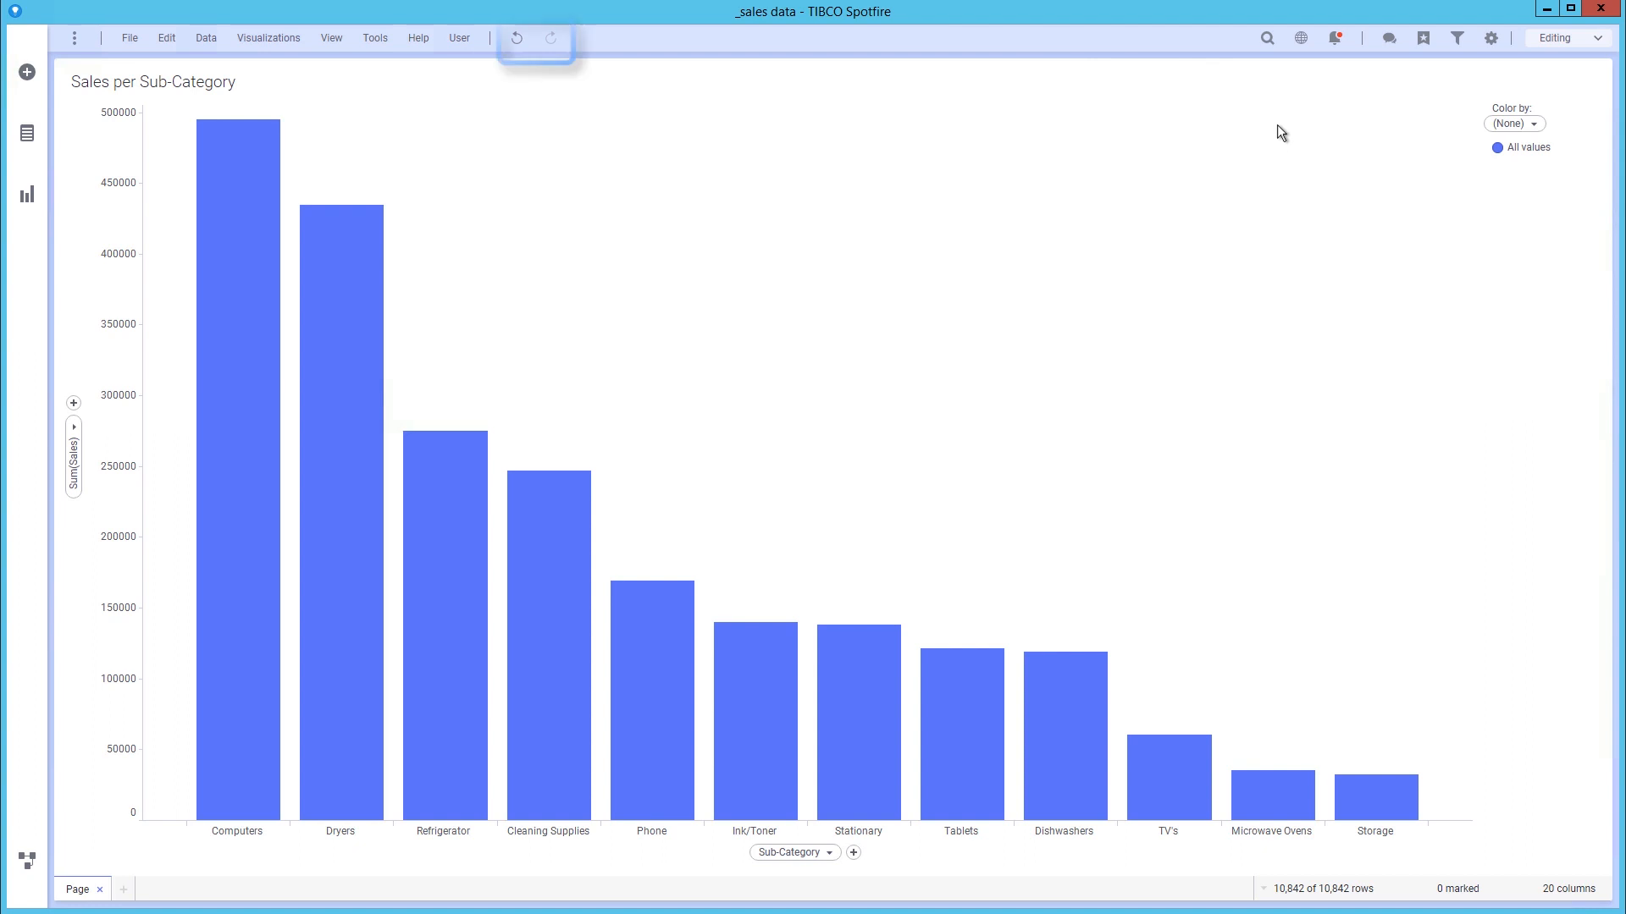
pyautogui.moveTo(1266, 39)
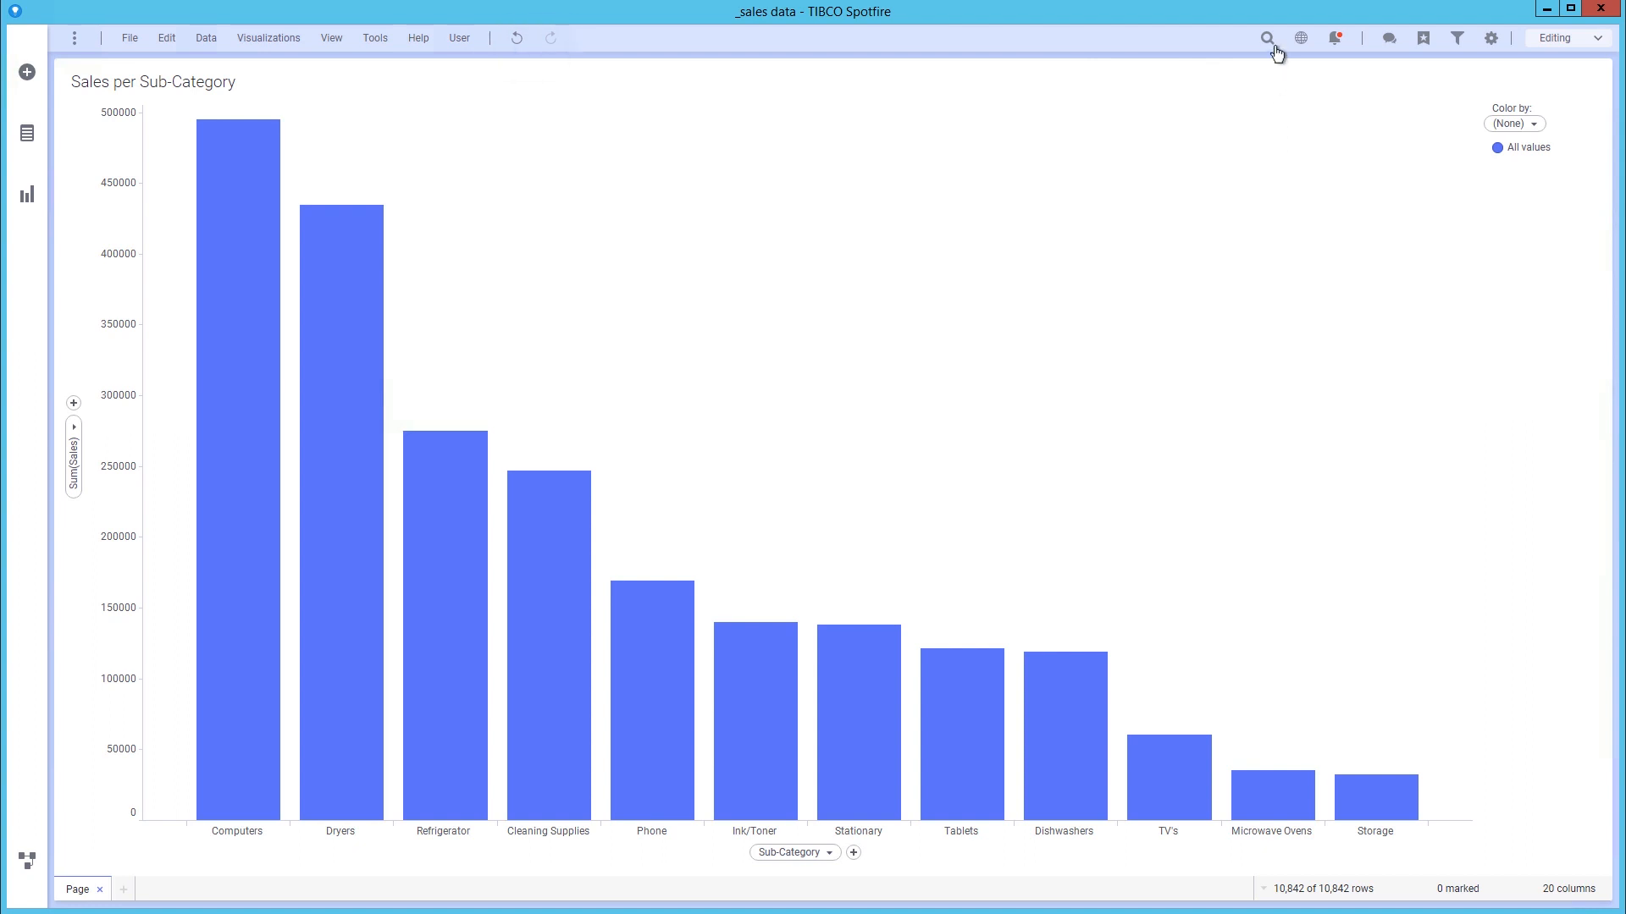
pyautogui.click(1266, 39)
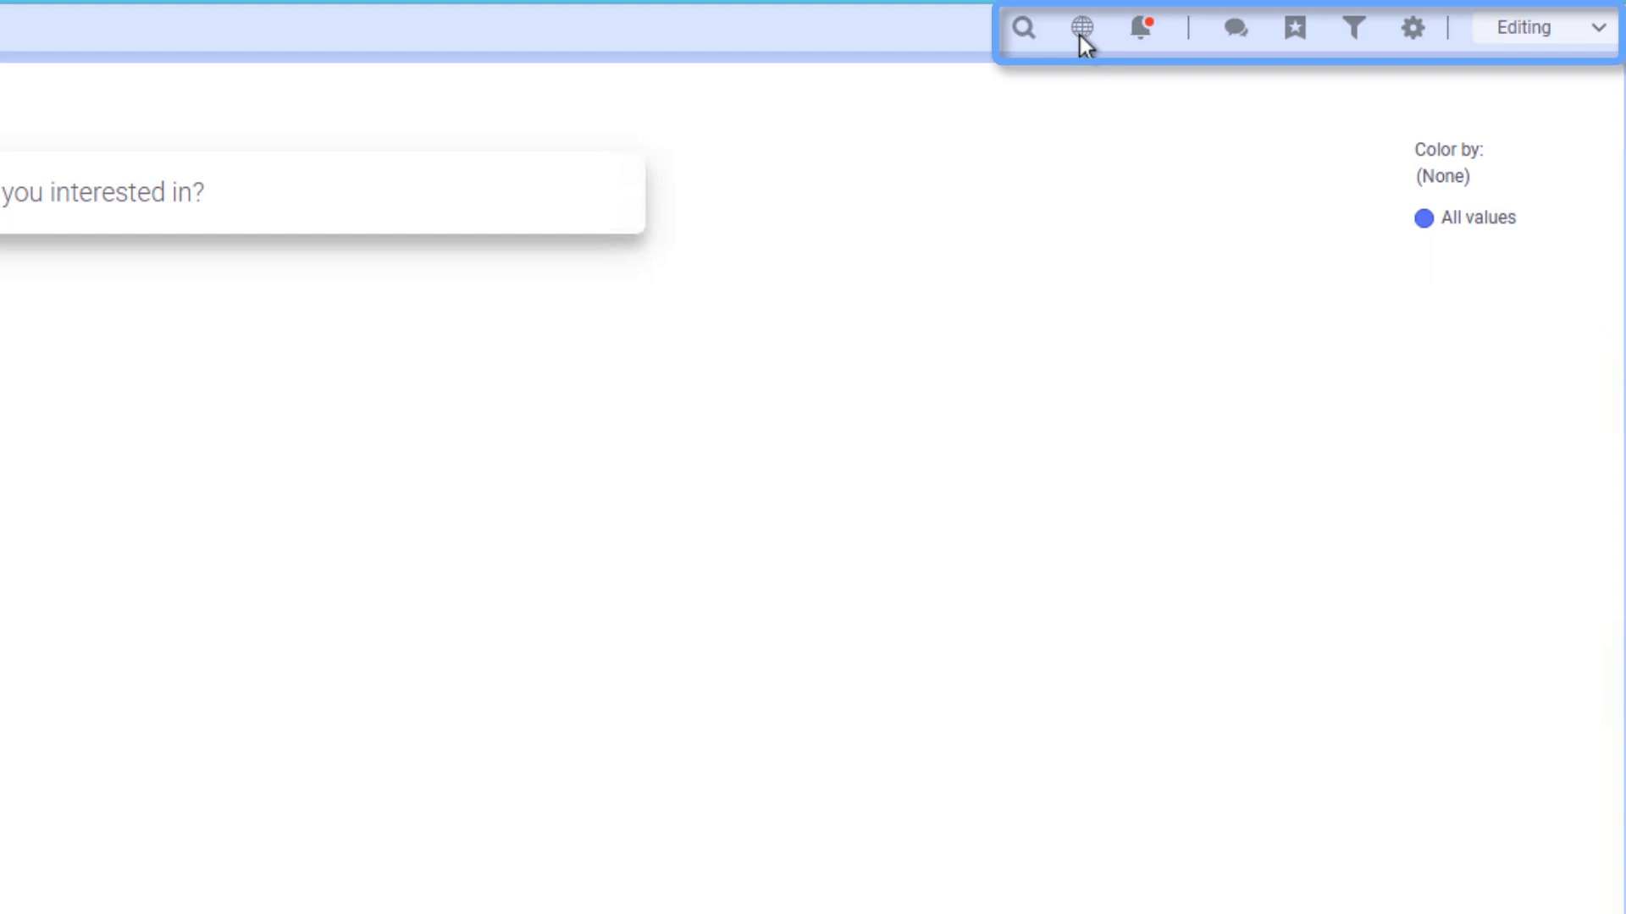
pyautogui.moveTo(1144, 36)
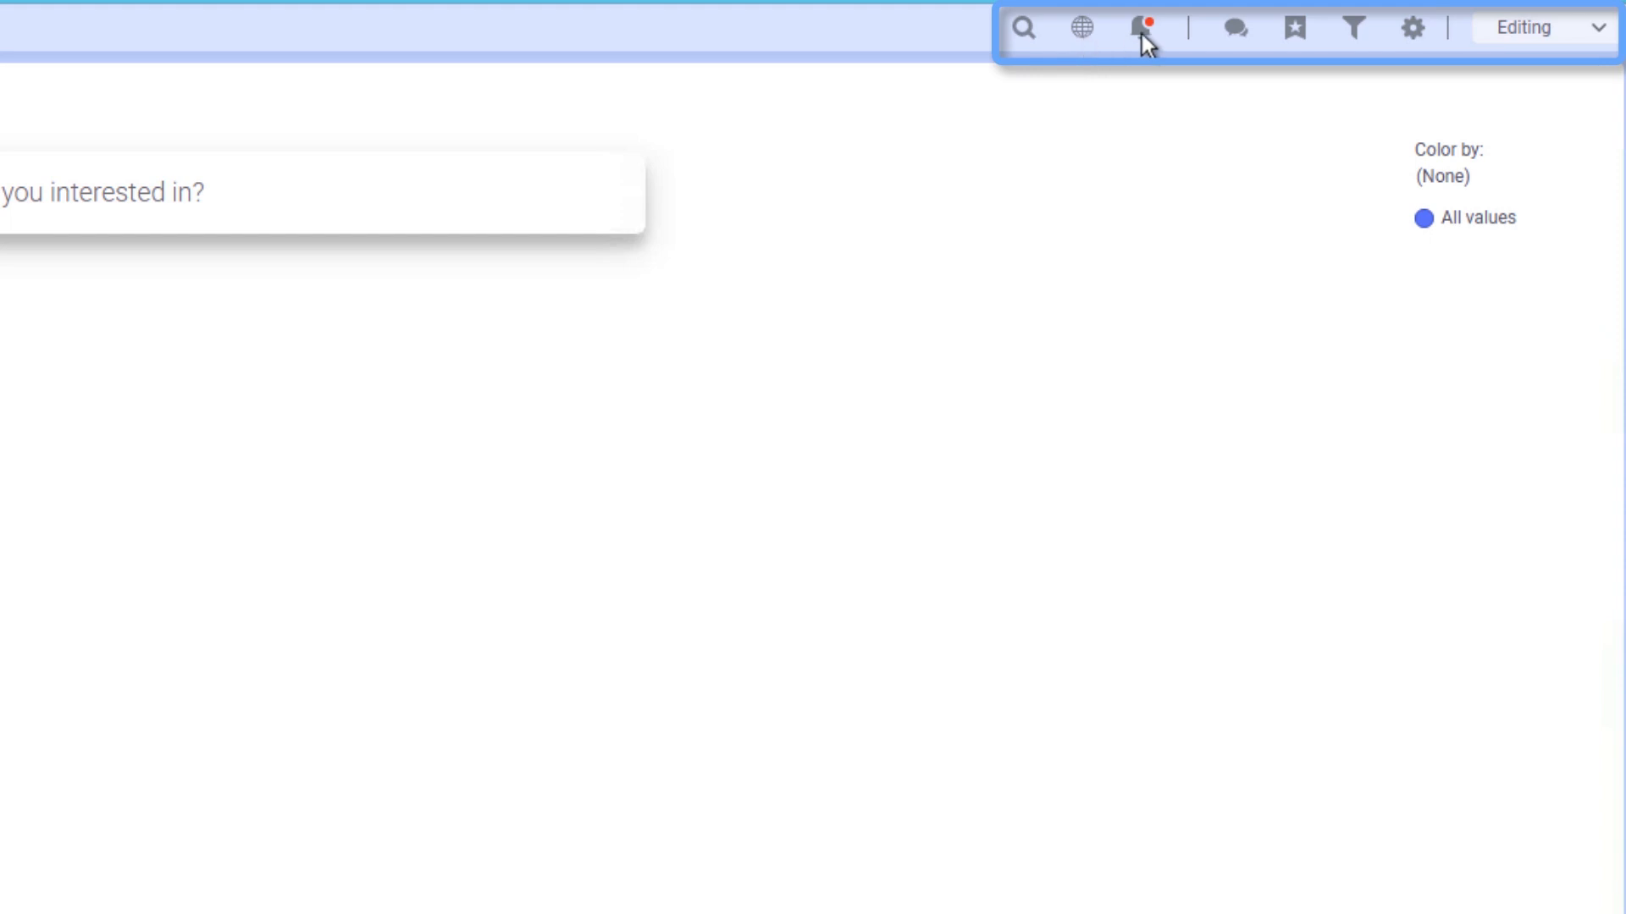
pyautogui.moveTo(1258, 49)
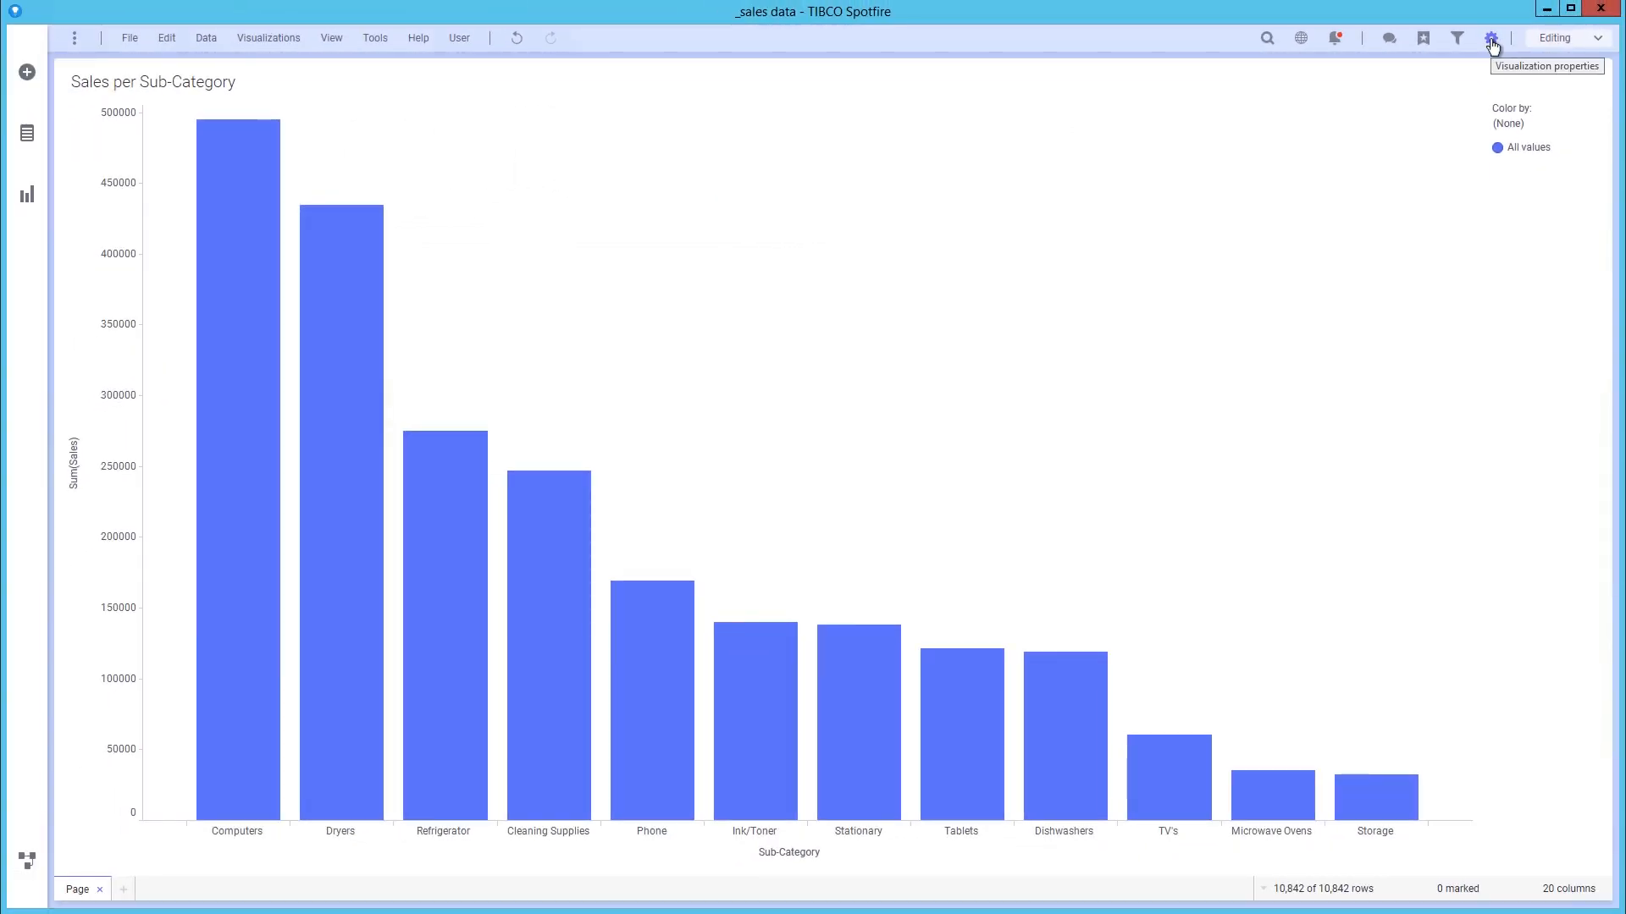
# Step: Review the bar chart's General properties, then show the File menu's save and export commands
pyautogui.click(1491, 38)
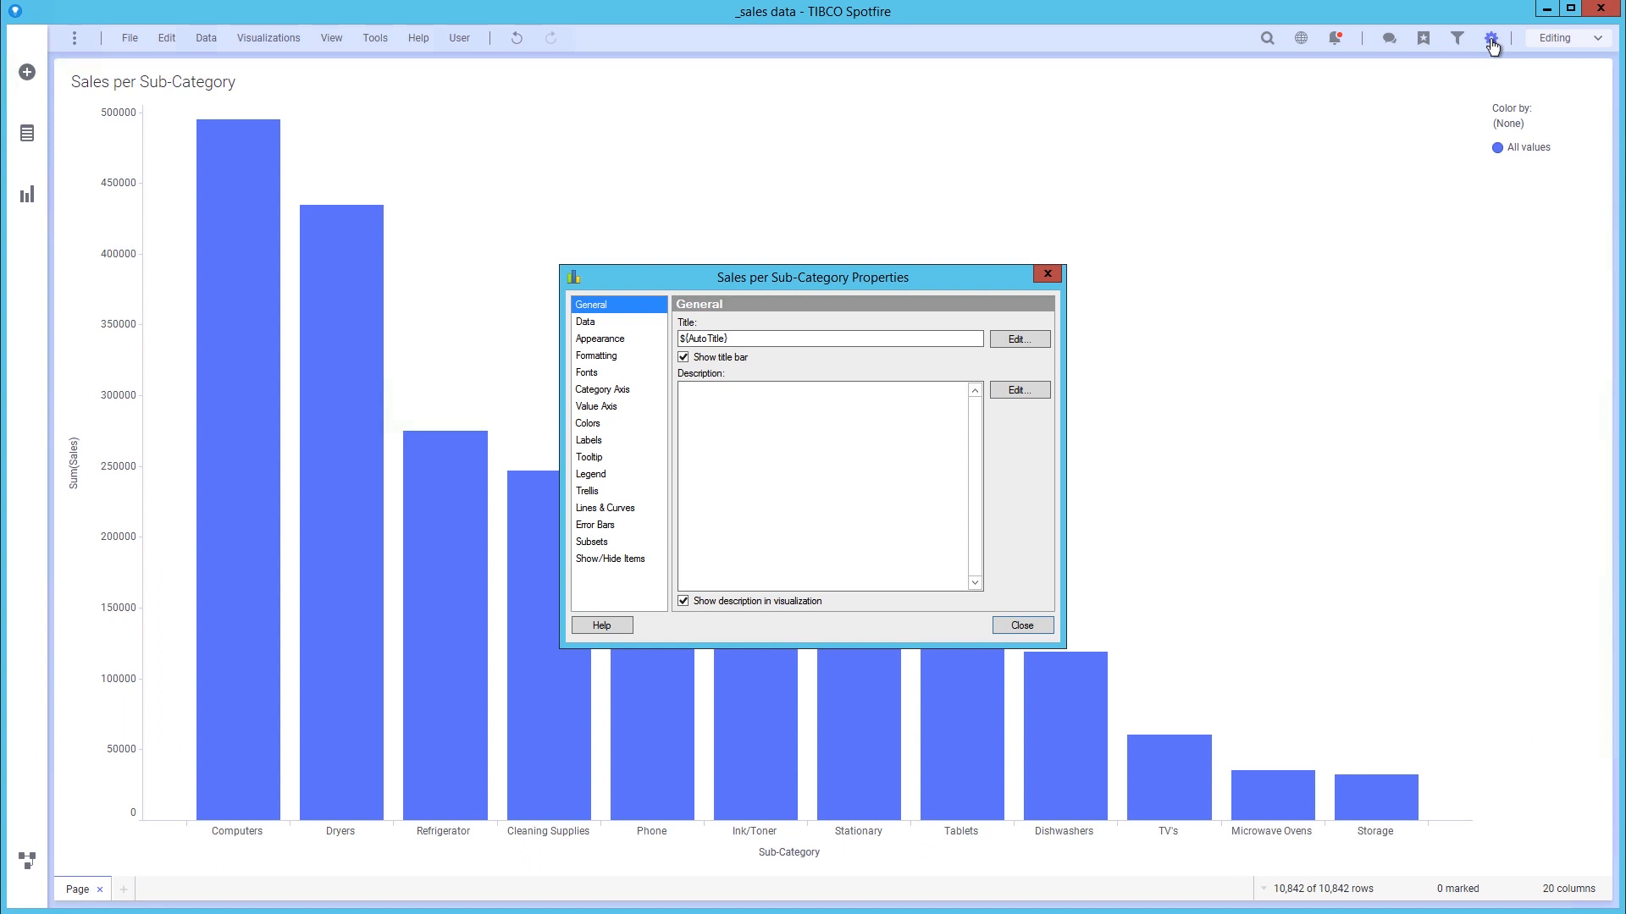
pyautogui.moveTo(1021, 624)
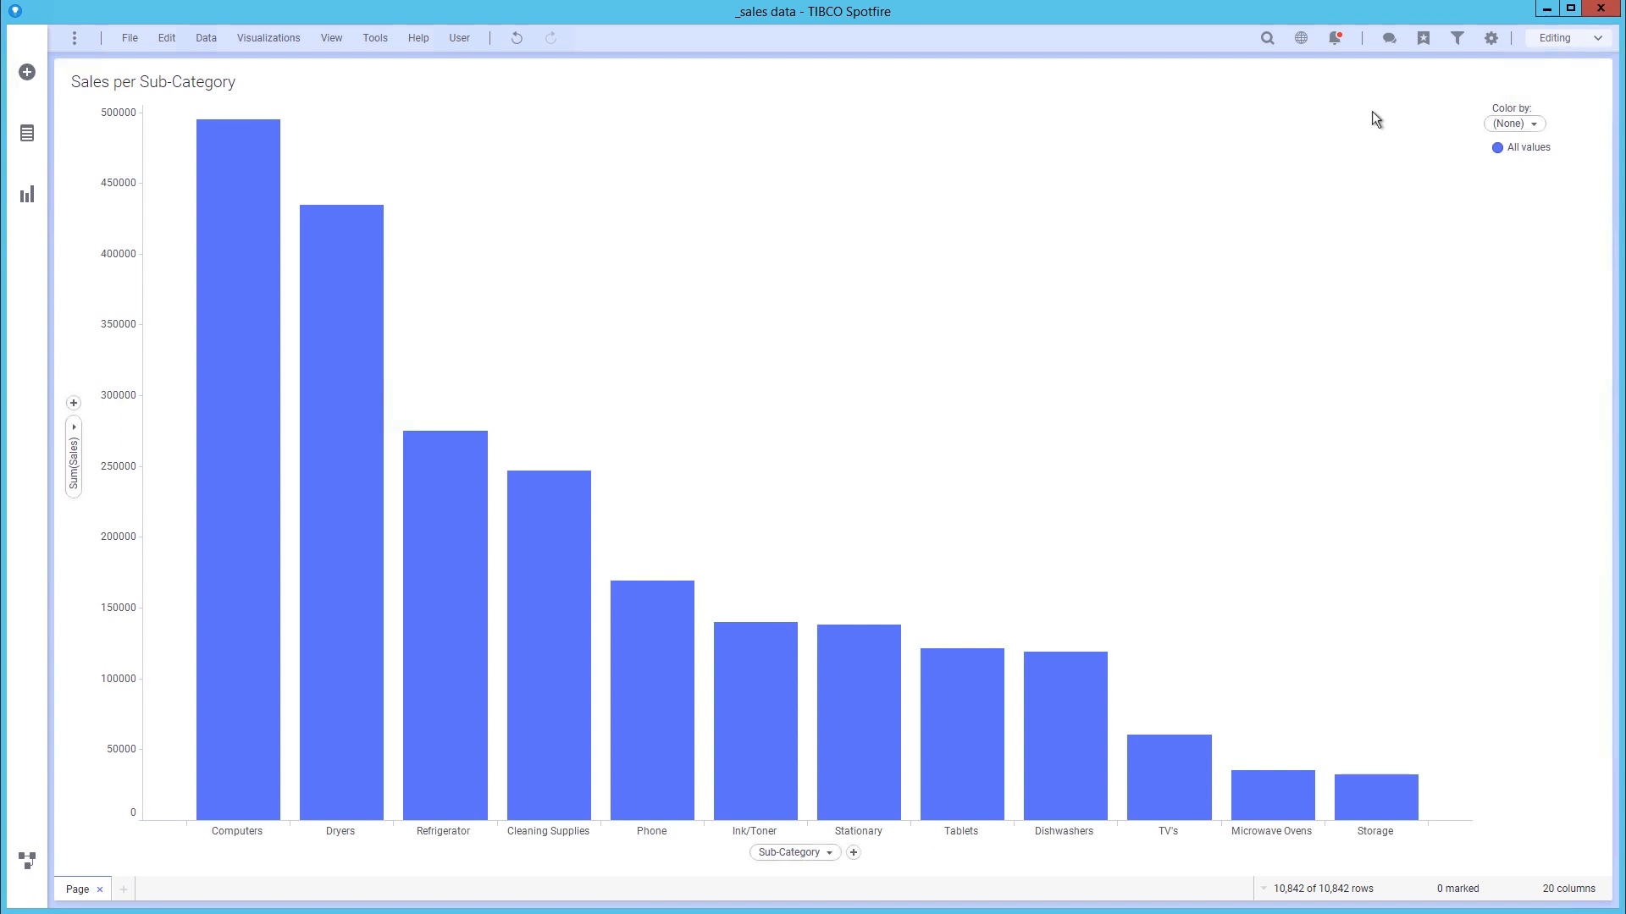
pyautogui.click(129, 38)
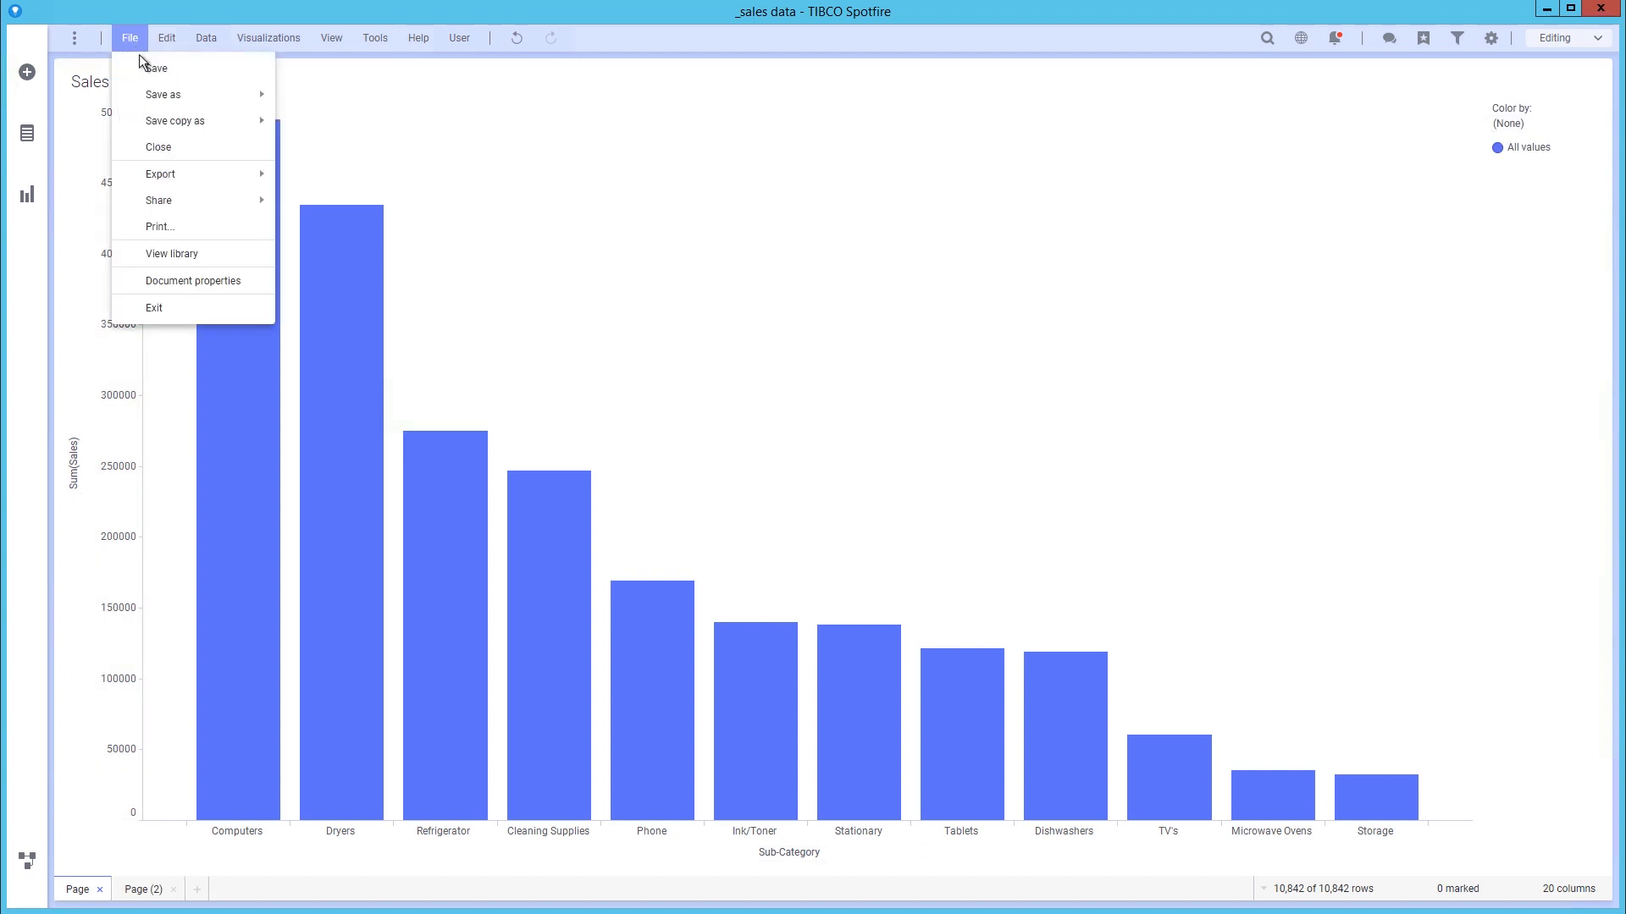